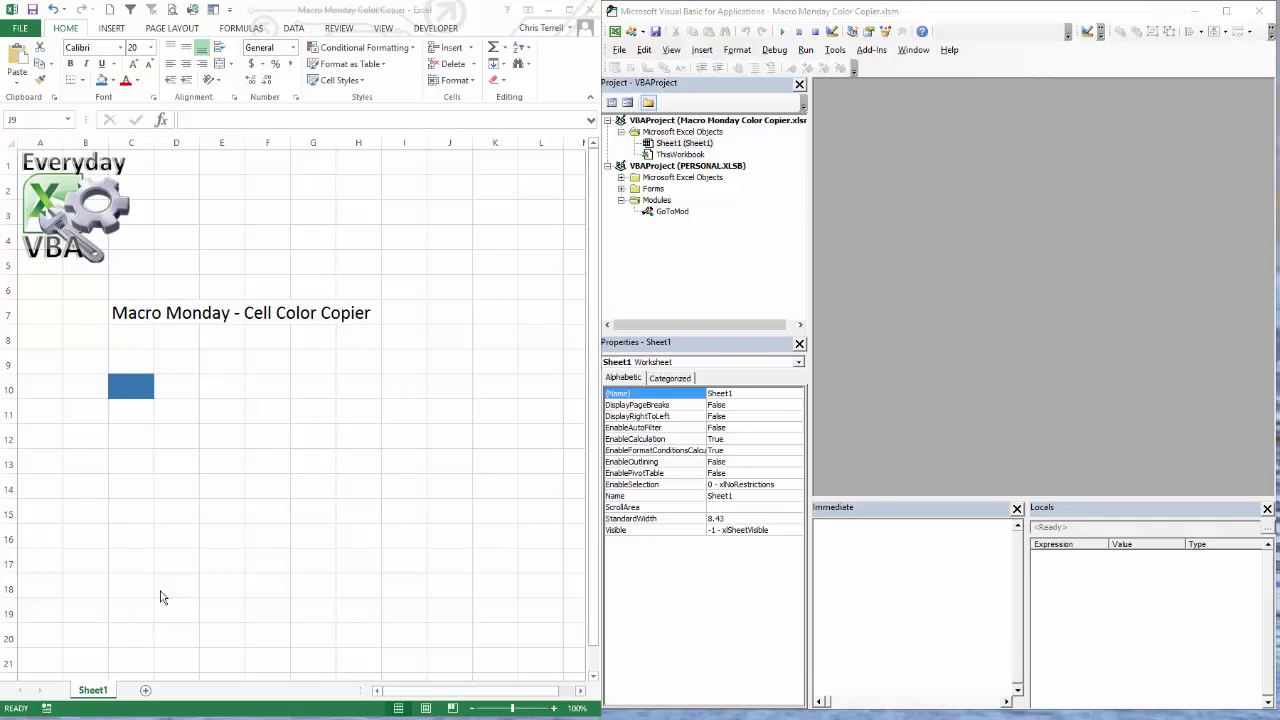
pyautogui.moveTo(192, 530)
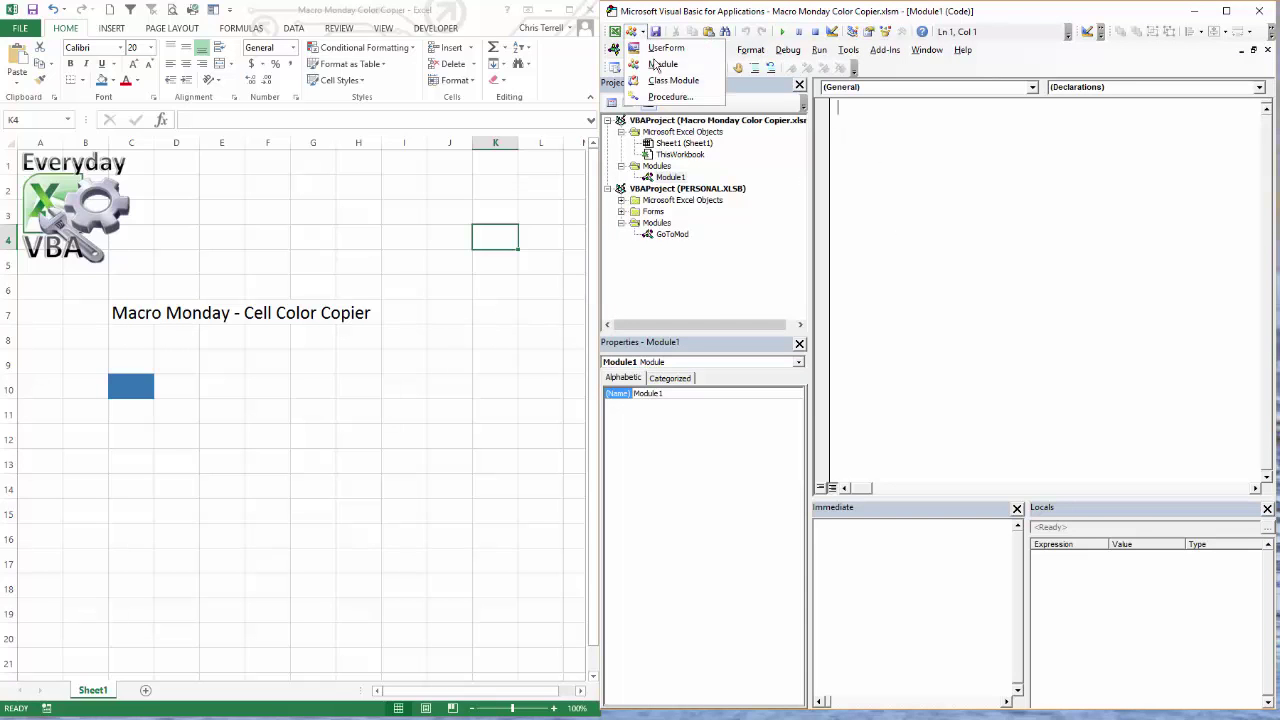
pyautogui.moveTo(664, 64)
pyautogui.write('Sub ColorCope')
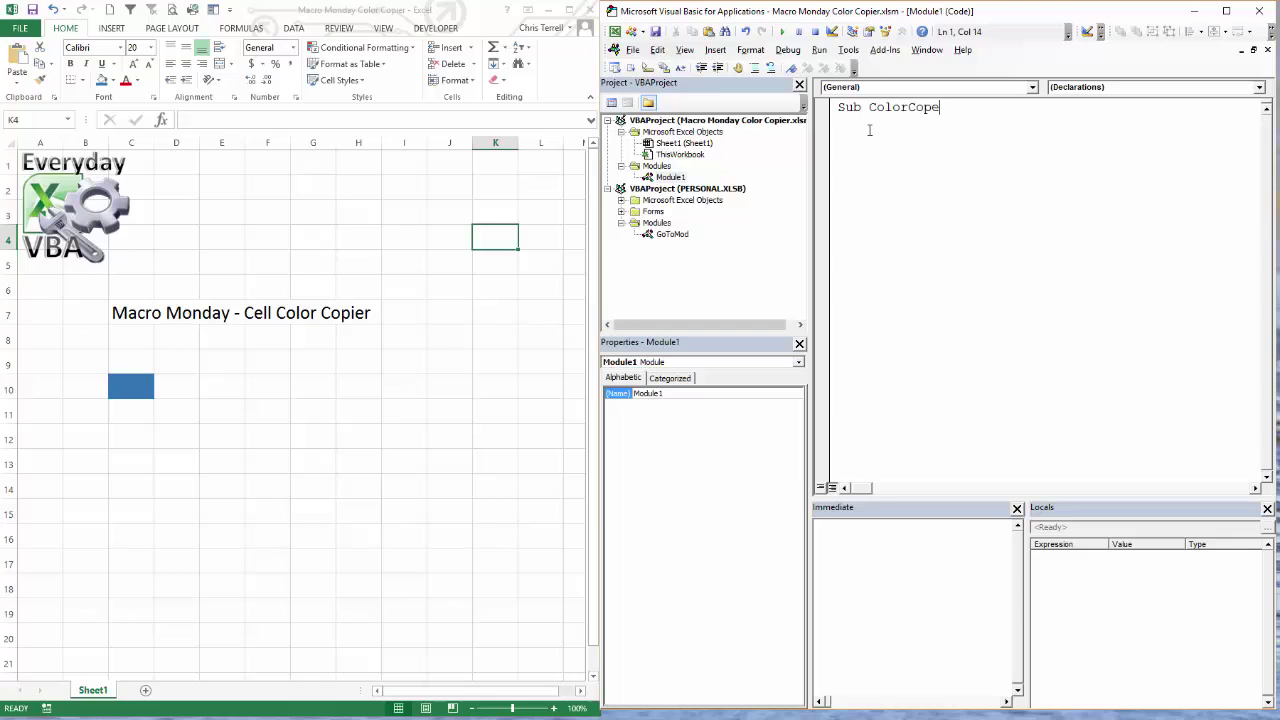
# - Declare the empty ColorCopier subroutine in the new Module1
pyautogui.press('Backspace')
pyautogui.write('ier(')
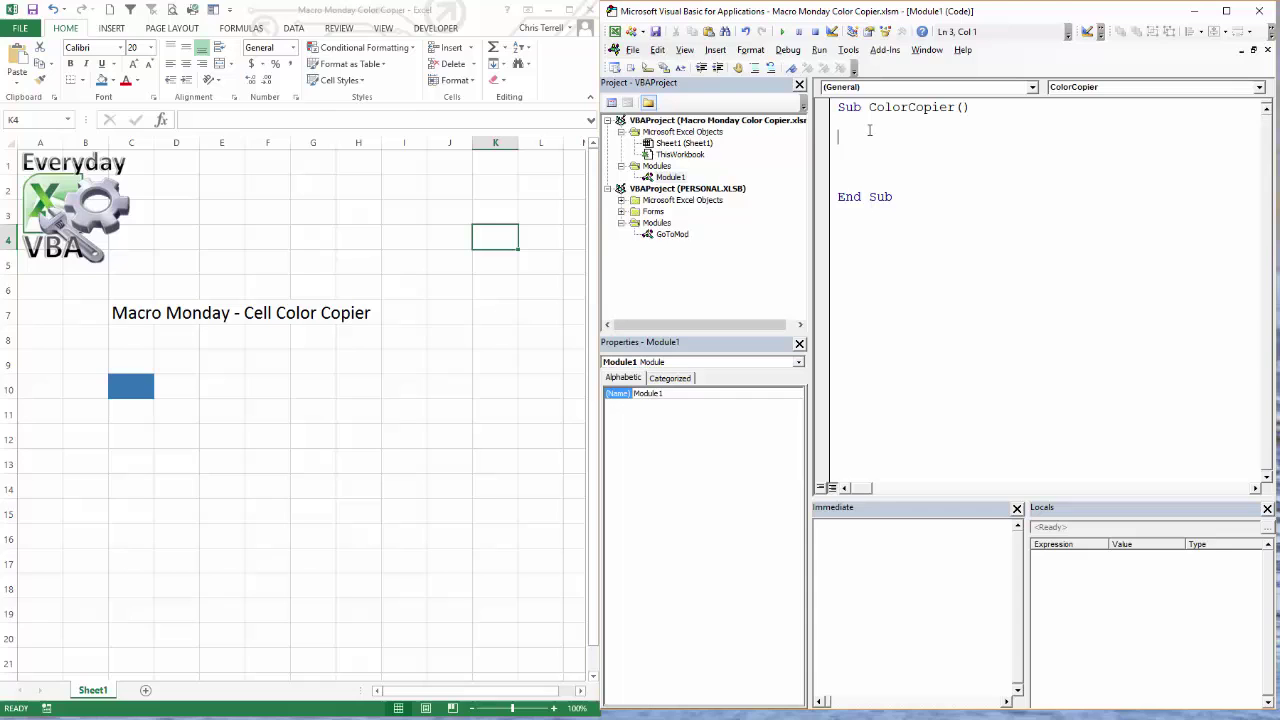
# - Declare ToRng and FromRng as Range variables at the top of ColorCopier
pyautogui.write('Dim')
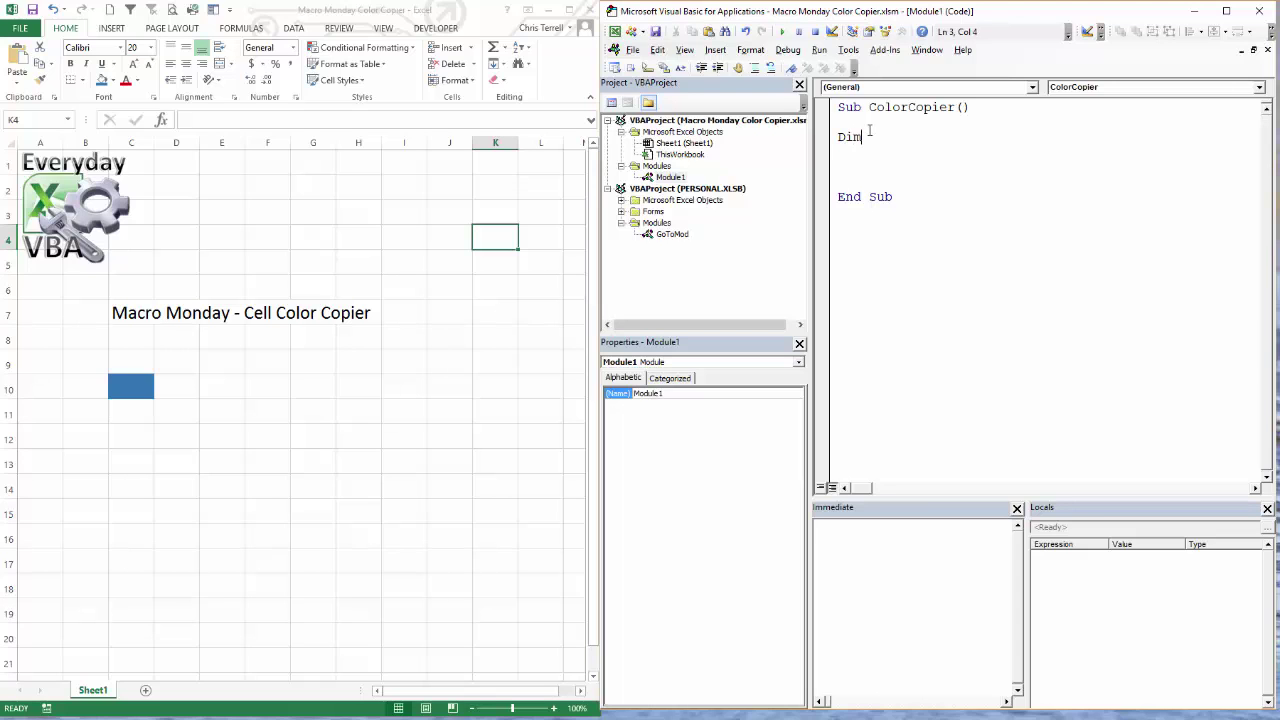
pyautogui.write('To')
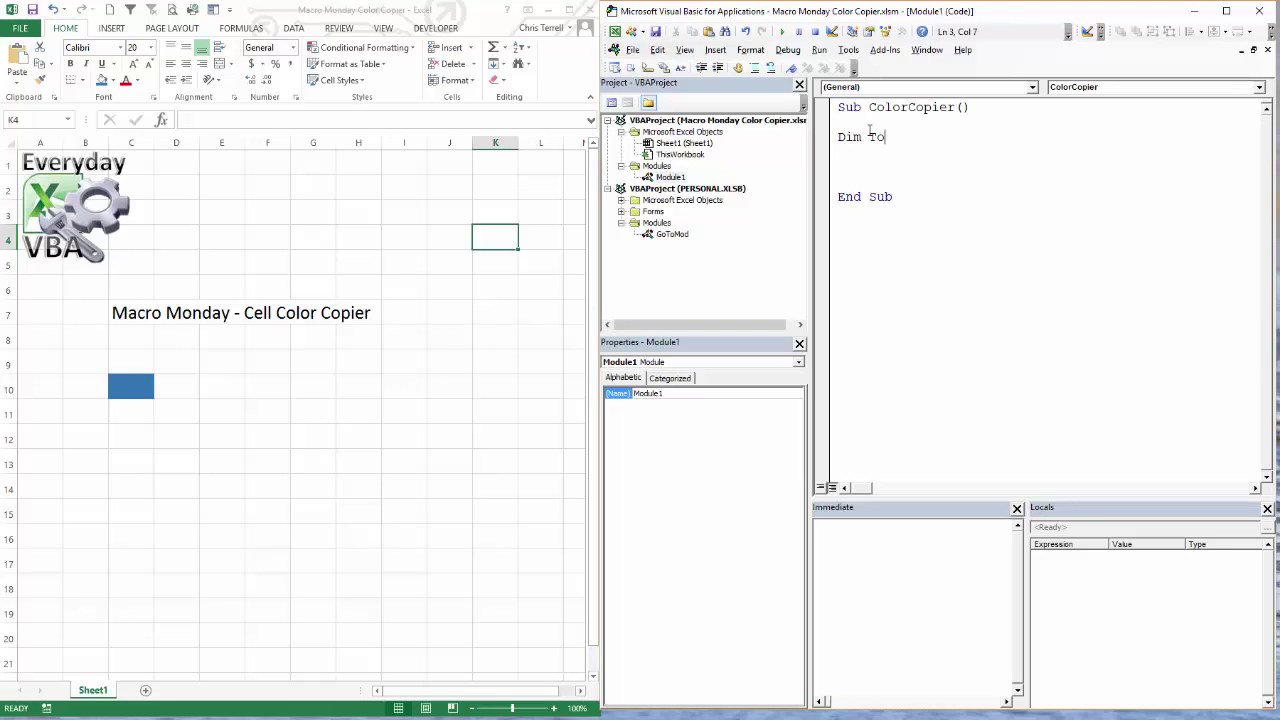
pyautogui.write('Rng')
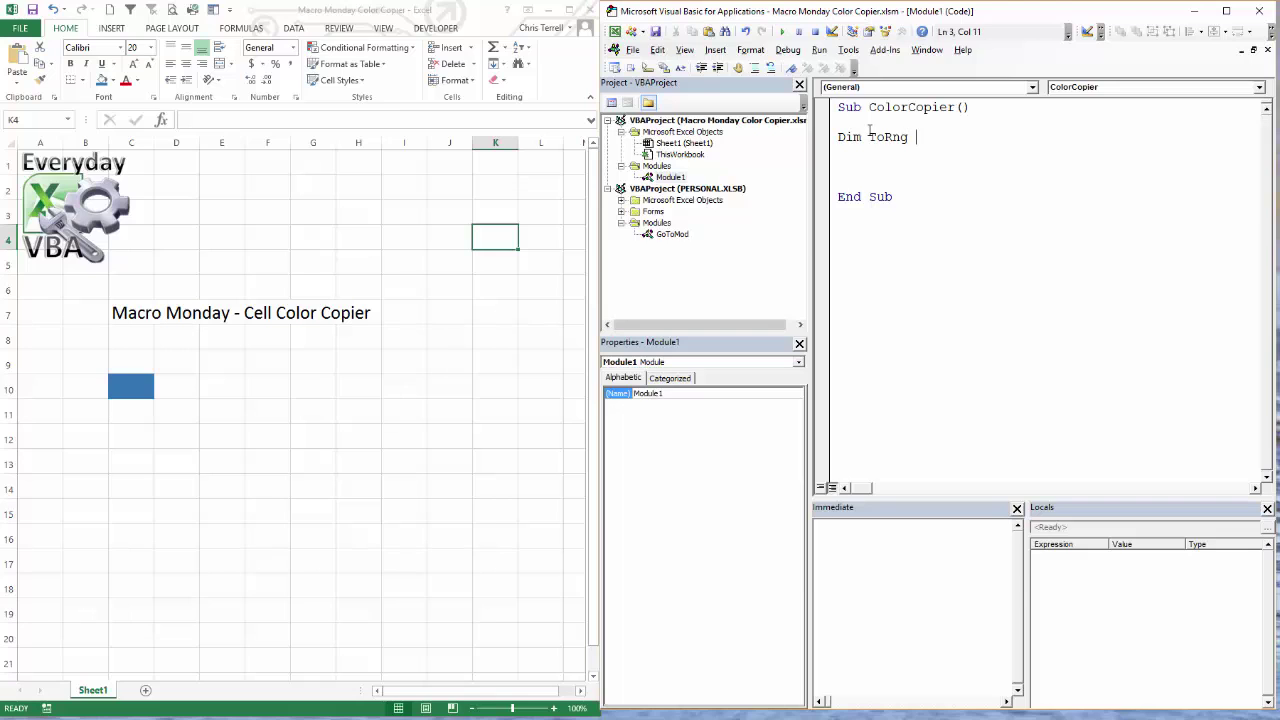
pyautogui.write('As Ra')
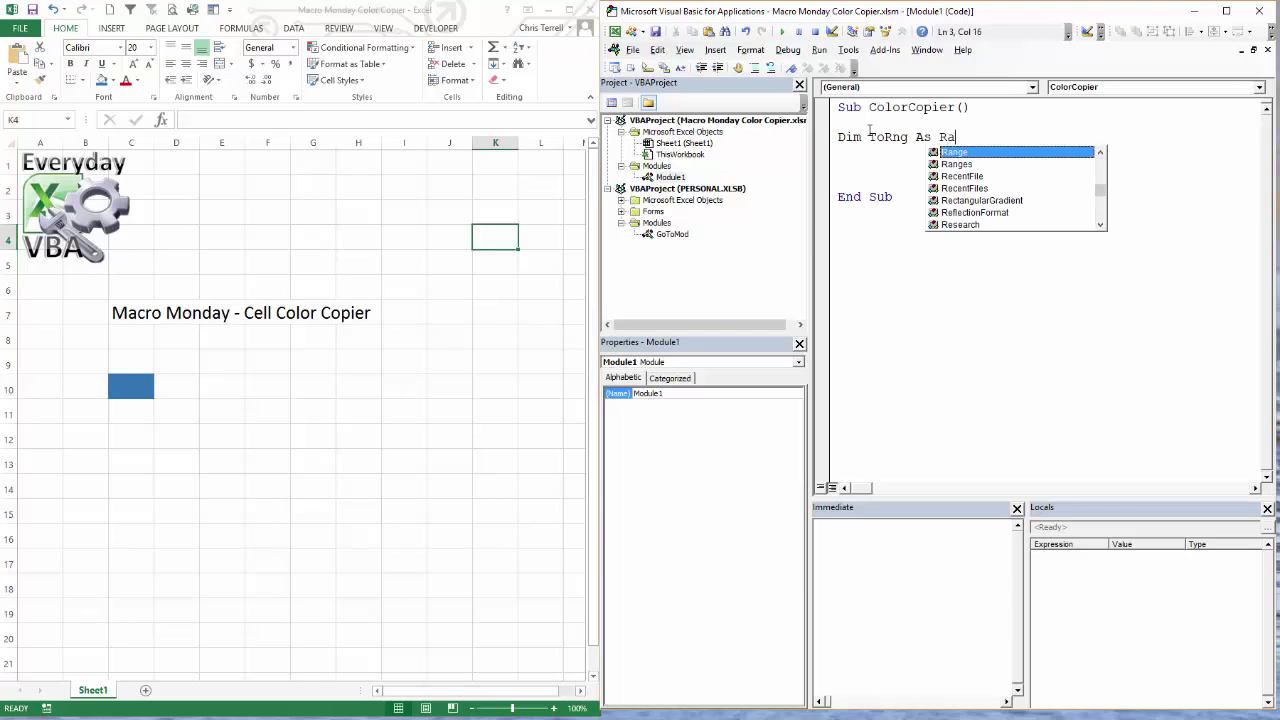
pyautogui.press('Return')
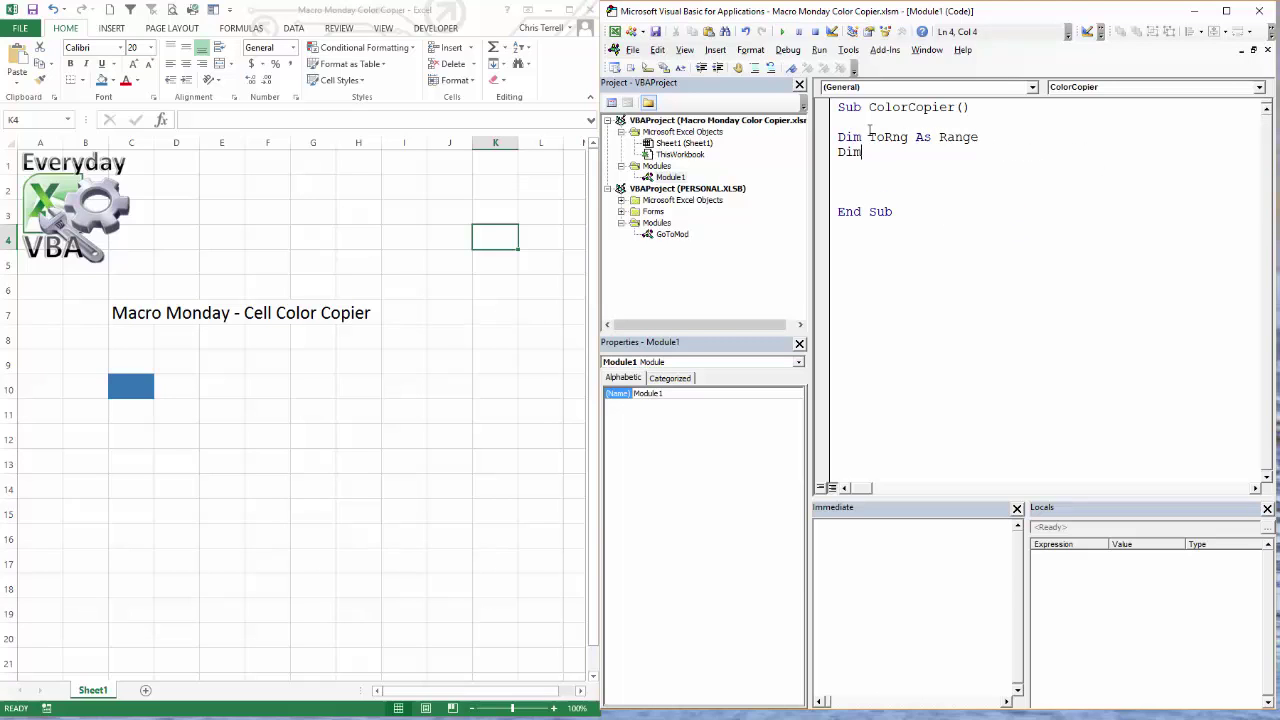
pyautogui.write('FromRng As Range')
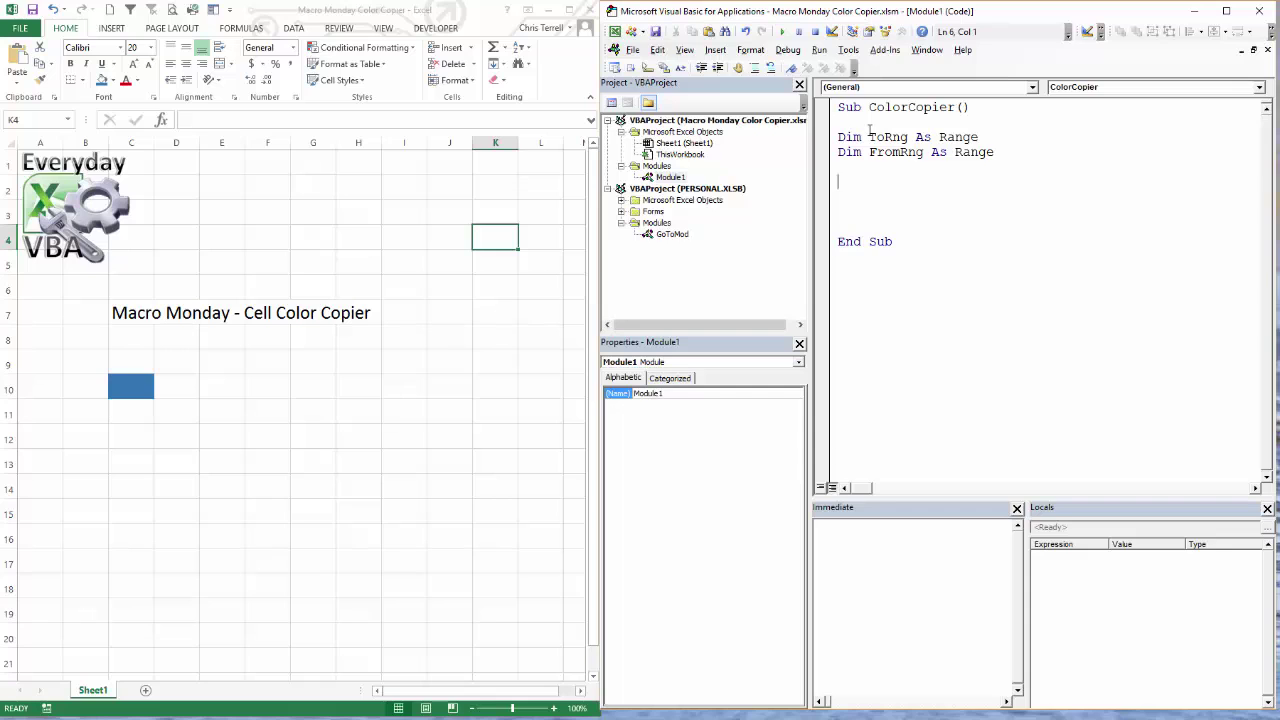
# - Set ToRng to the current Selection
pyautogui.write('Se')
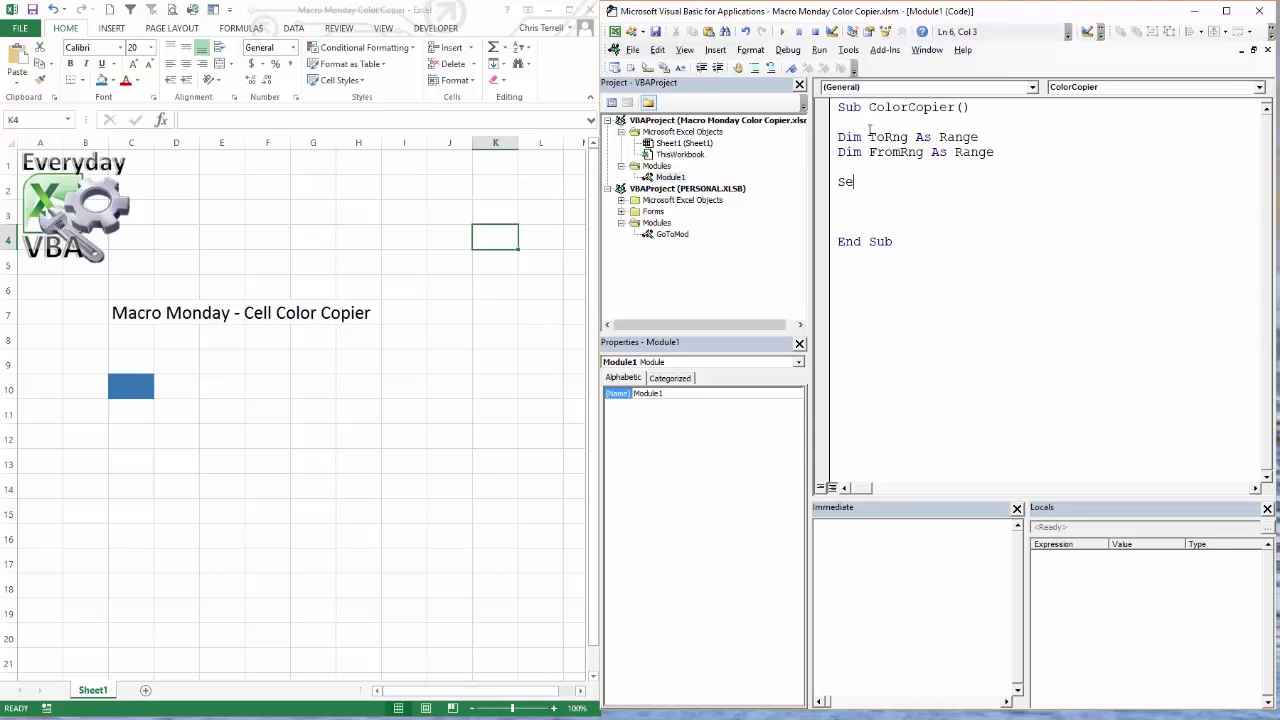
pyautogui.write('t')
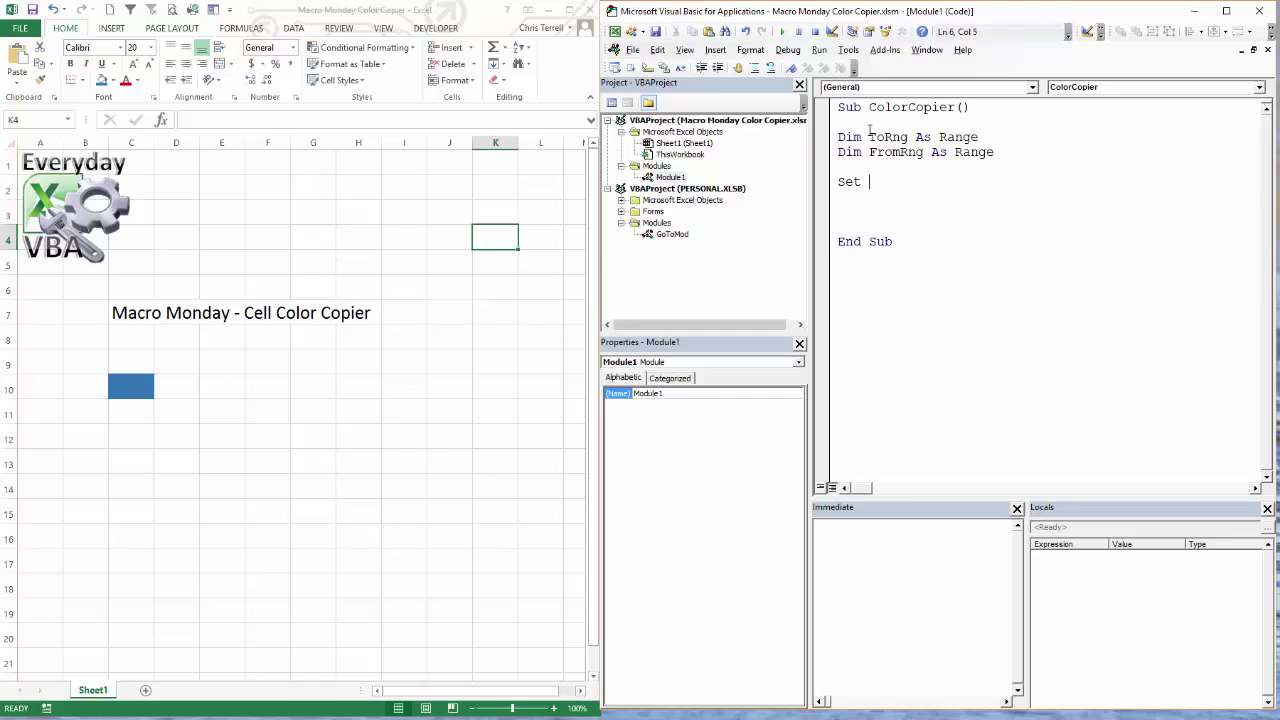
pyautogui.write('T')
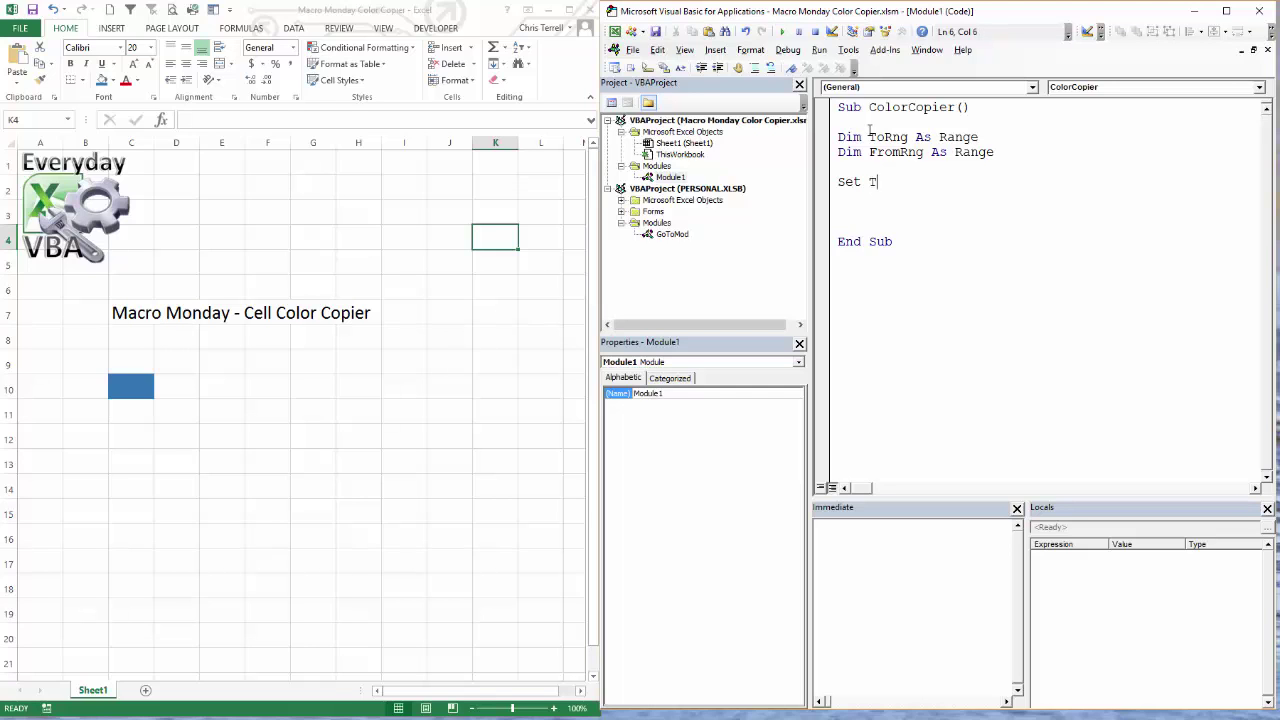
pyautogui.write('o')
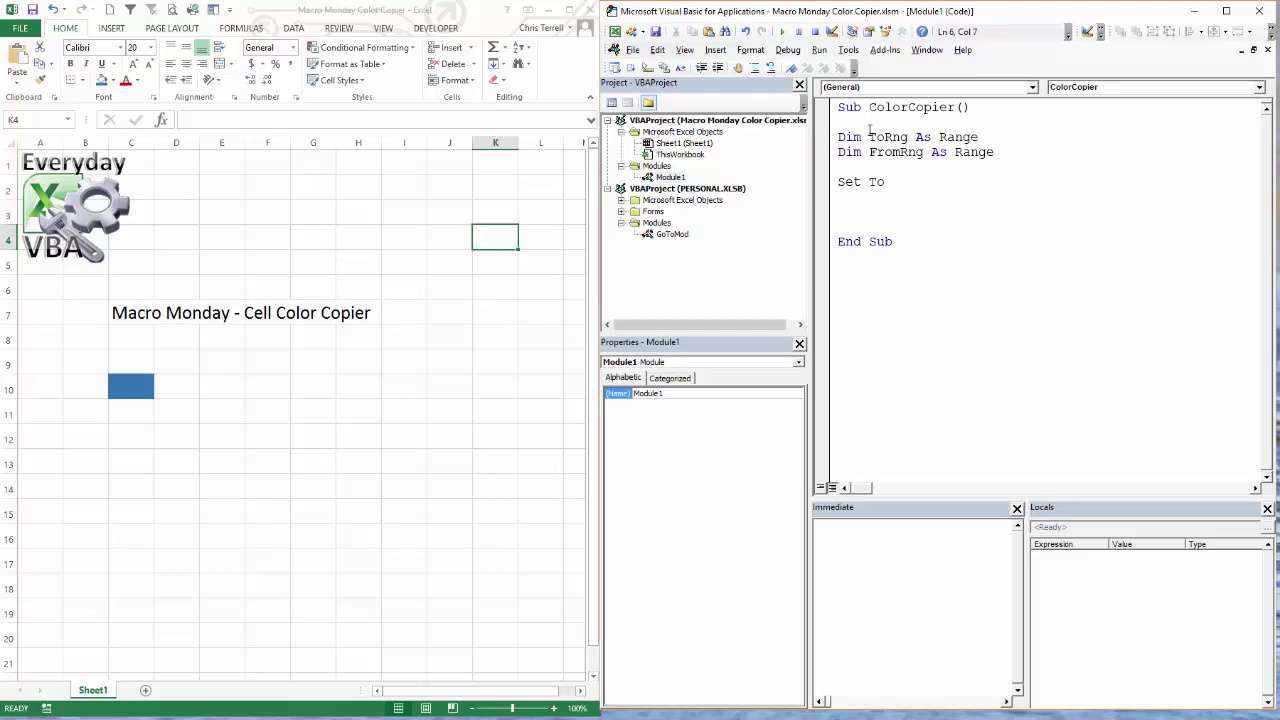
pyautogui.write('R')
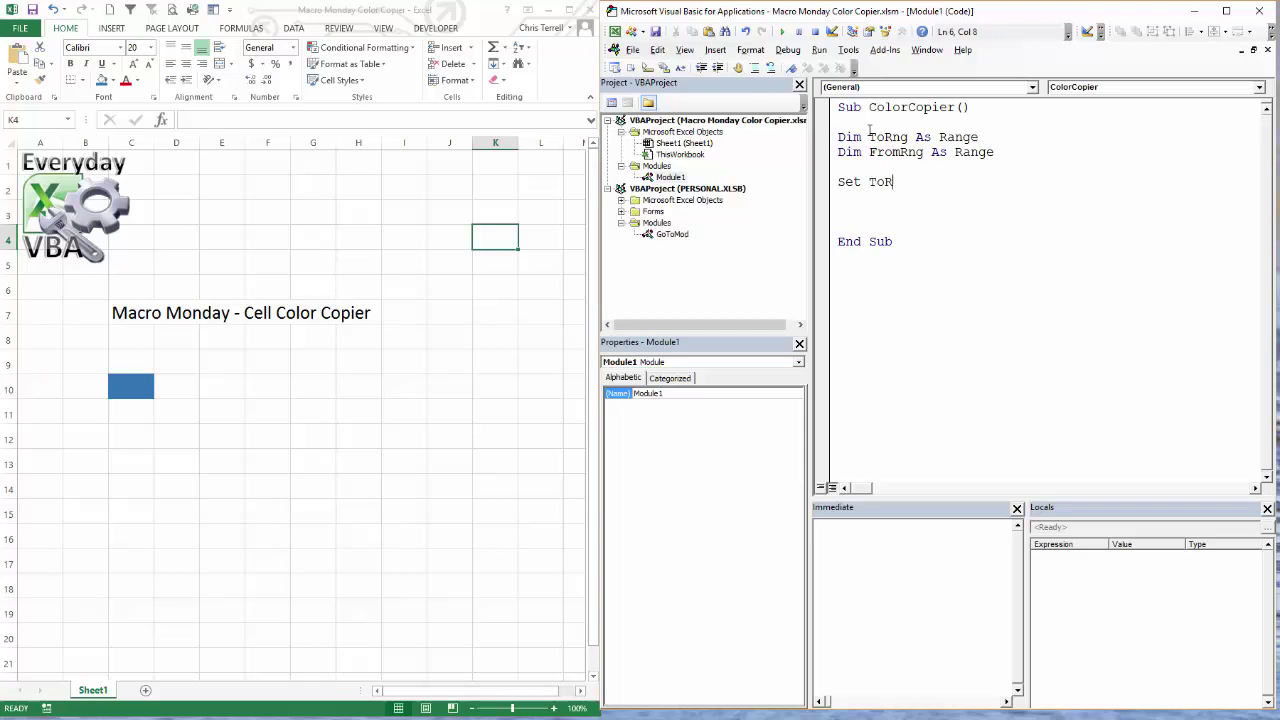
pyautogui.write('ng')
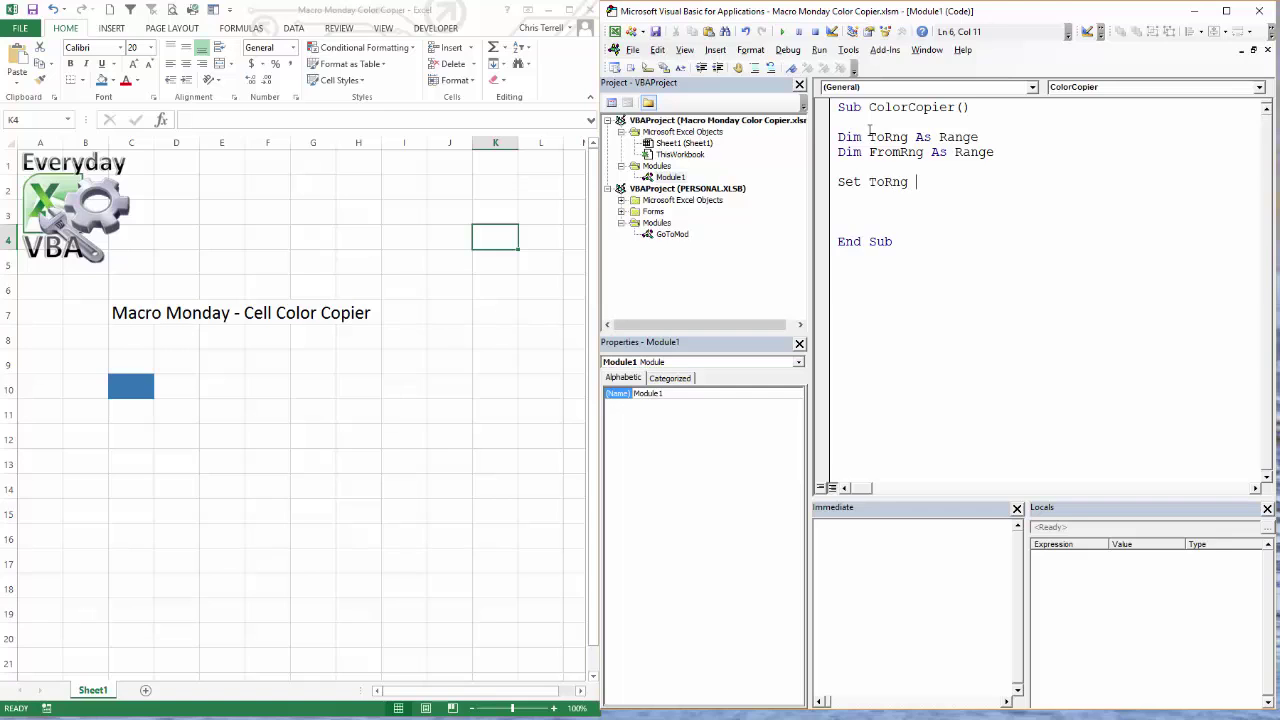
pyautogui.write('= Se')
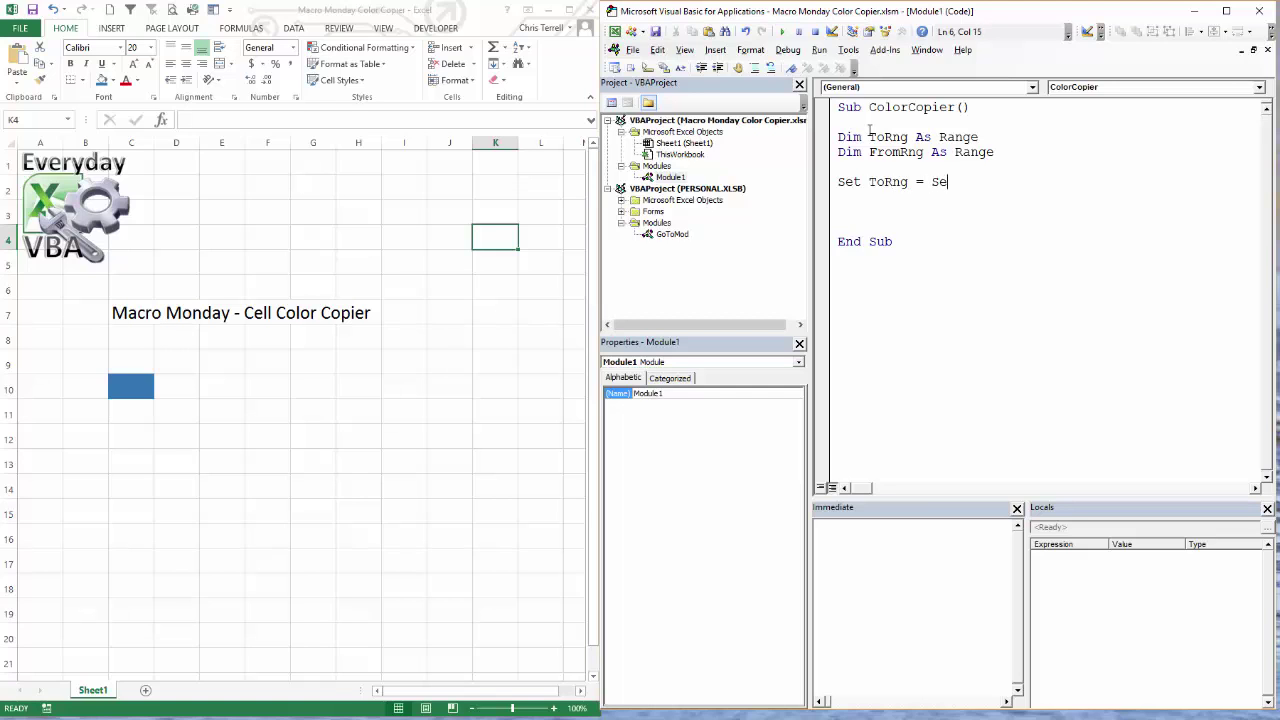
pyautogui.write('lection')
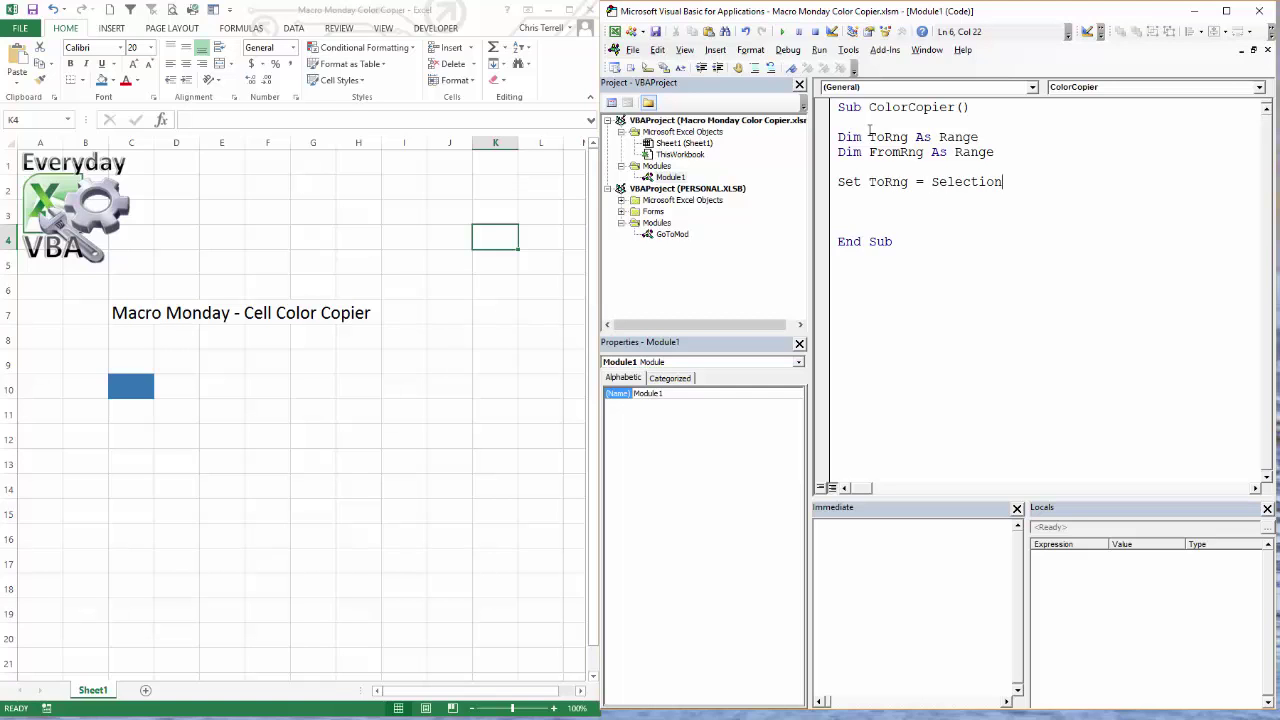
pyautogui.write('.')
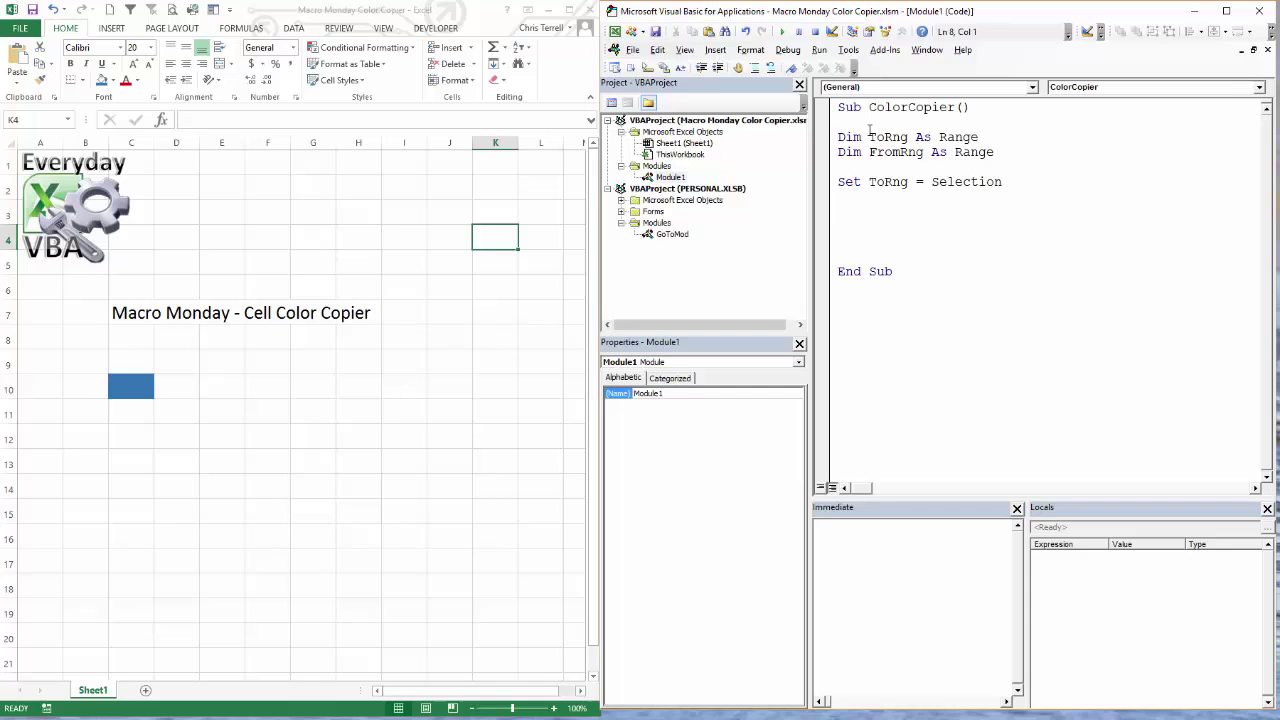
# - Set FromRng to Application.InputBox with the prompt to select the cell to copy the color from
pyautogui.write('s')
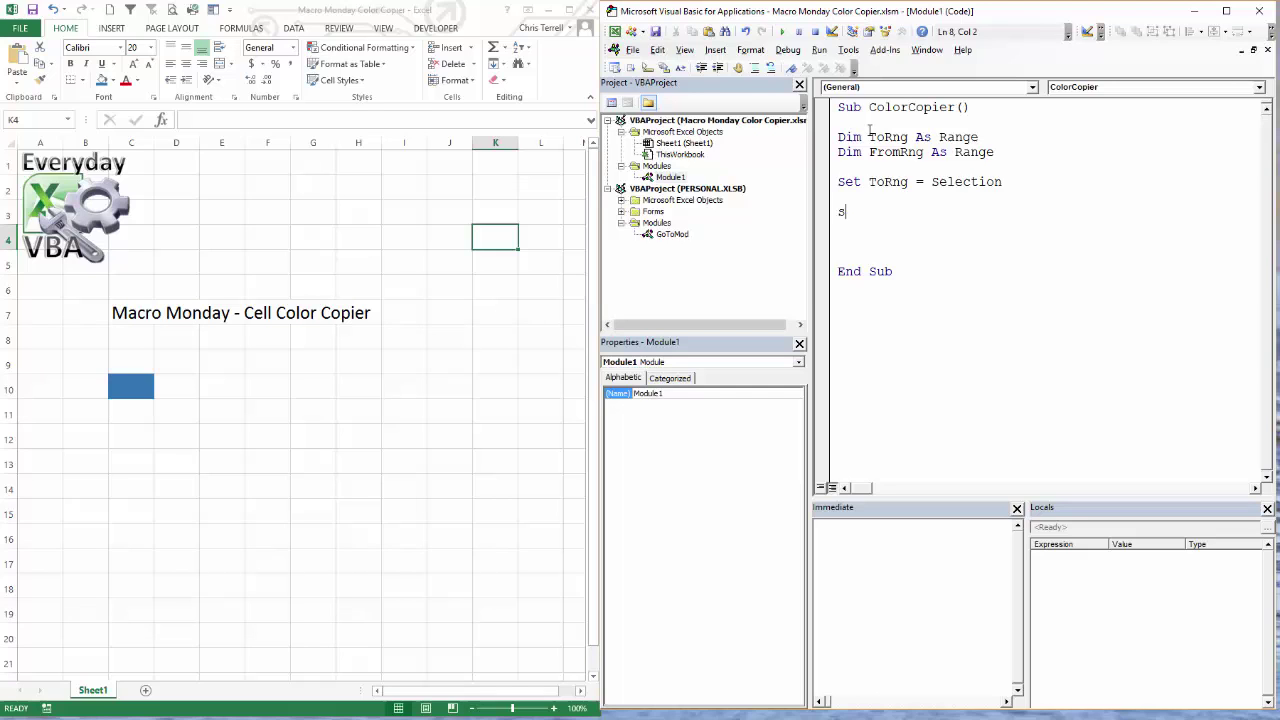
pyautogui.write('et')
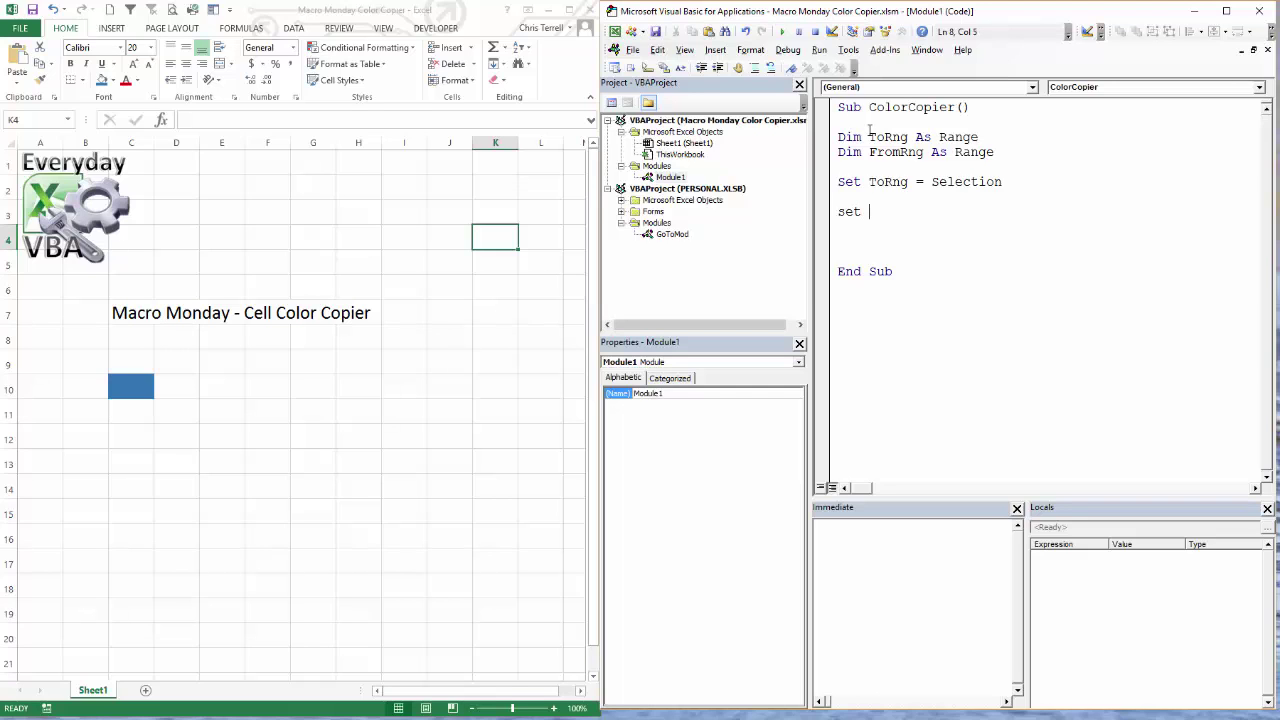
pyautogui.write('FromRng')
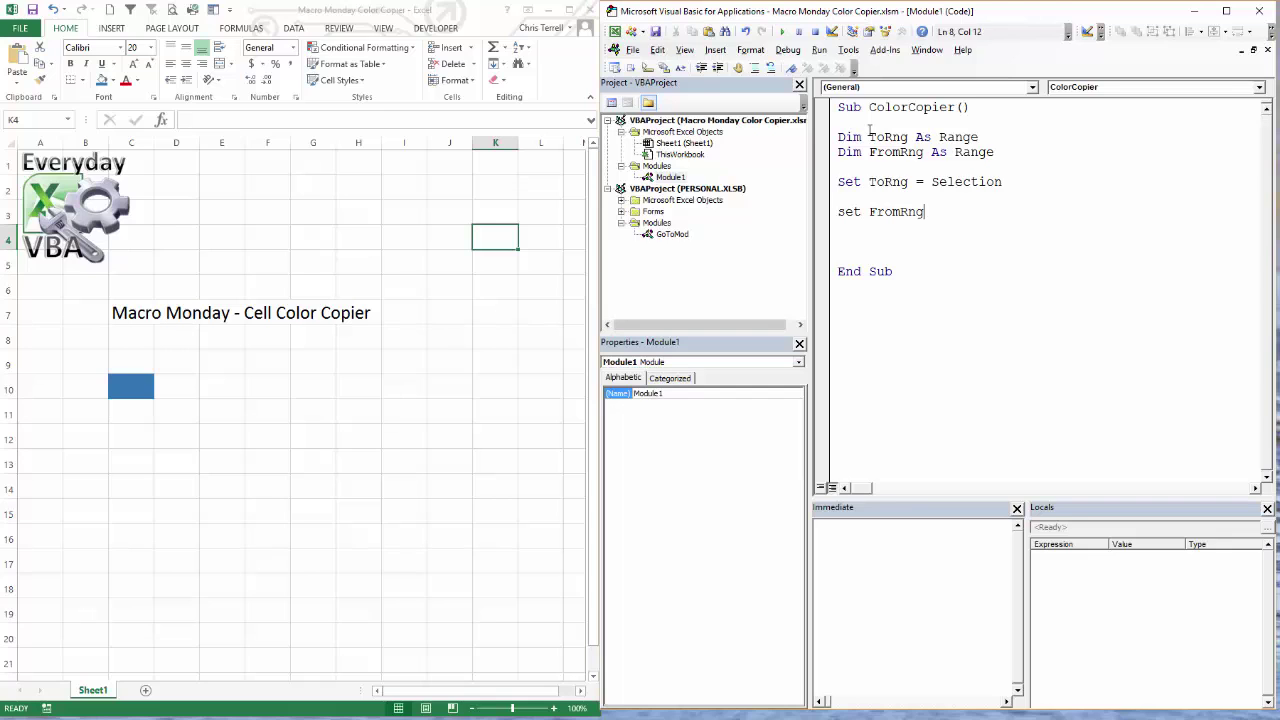
pyautogui.write('= Appli9c')
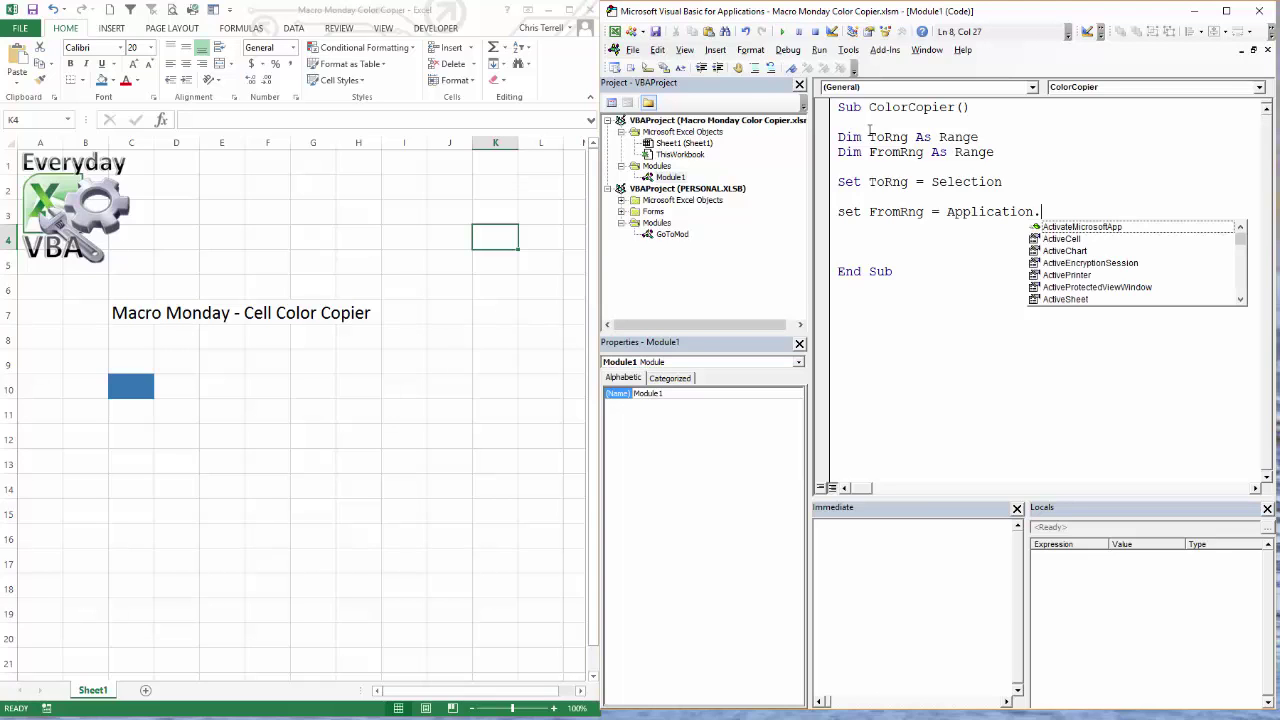
pyautogui.write('in')
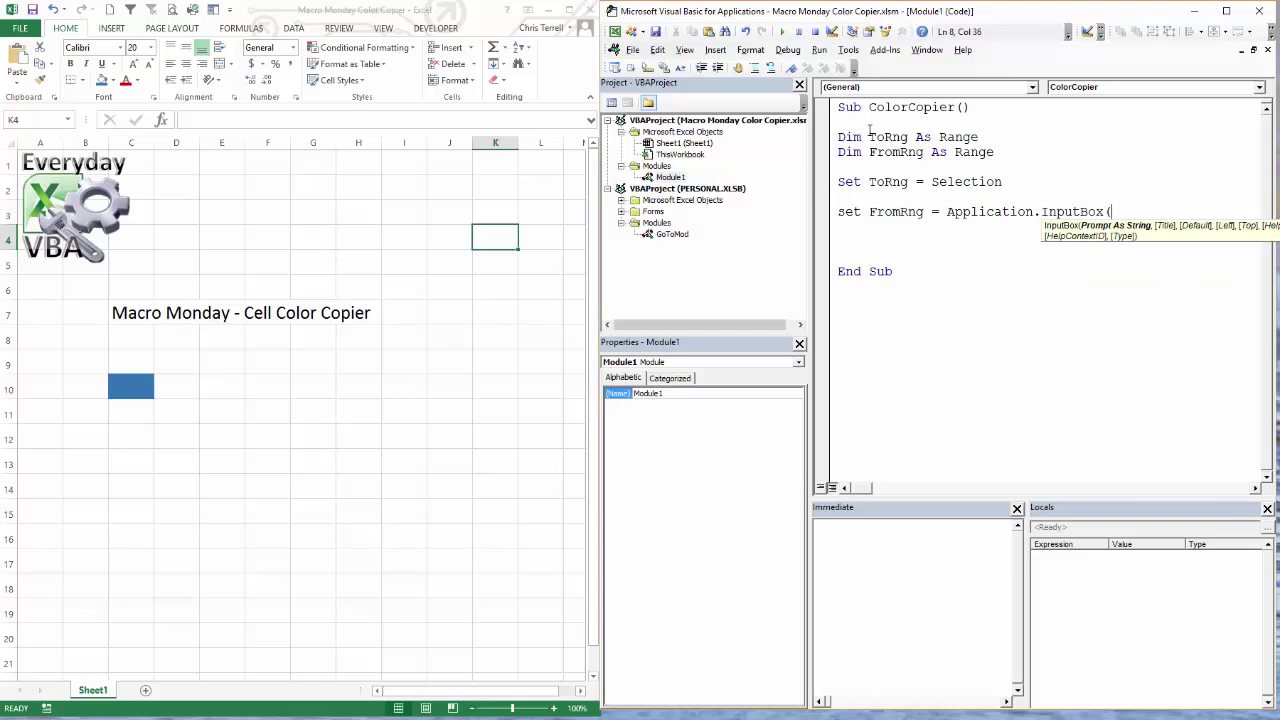
pyautogui.write('"')
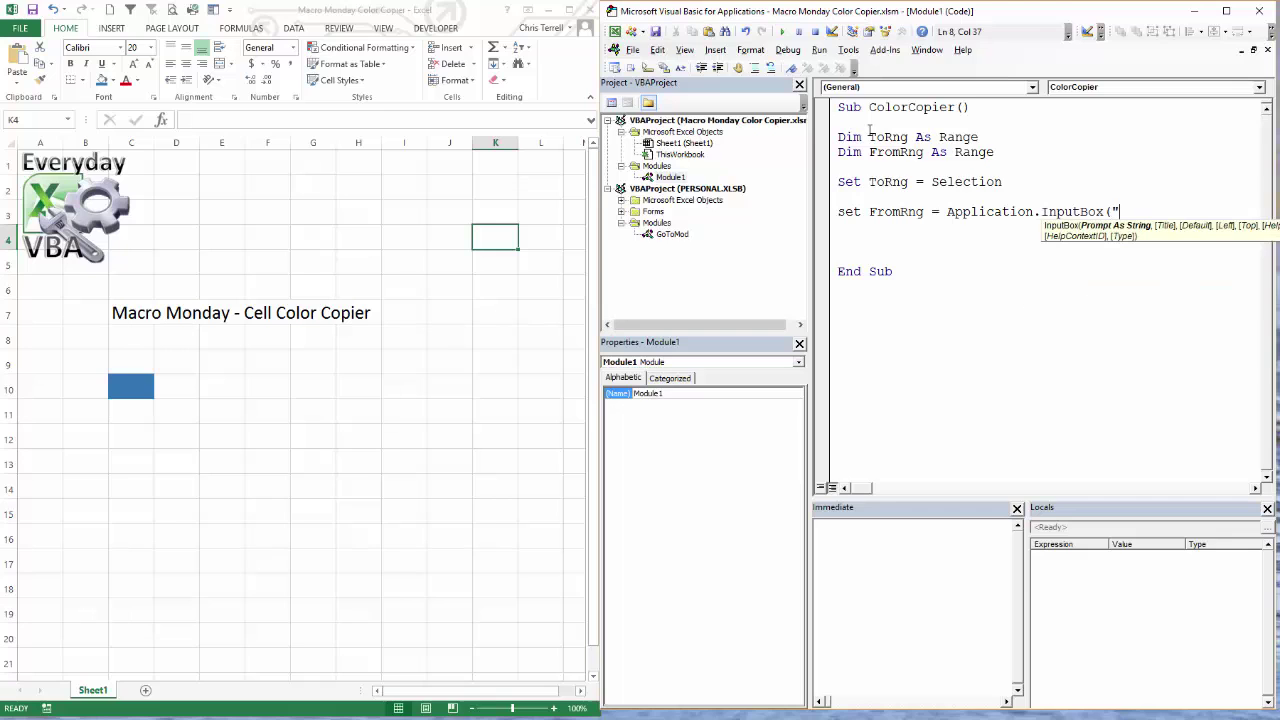
pyautogui.write('Sele')
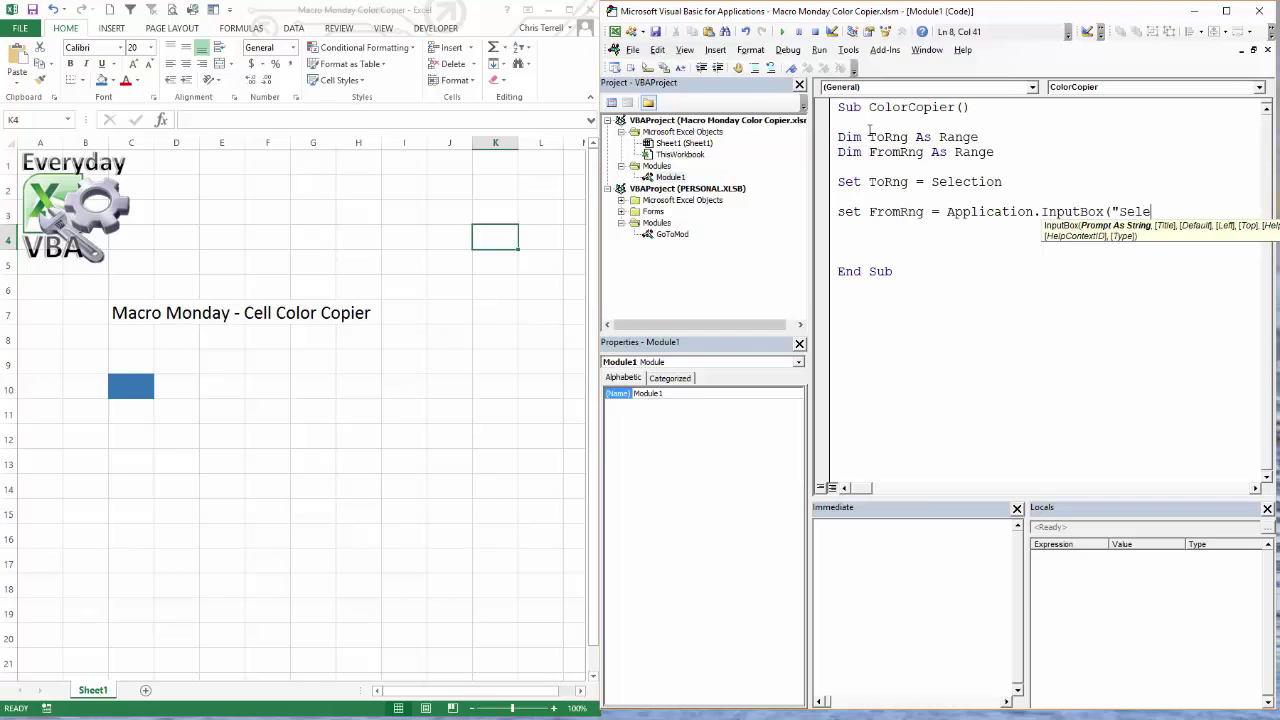
pyautogui.write('ct Ra')
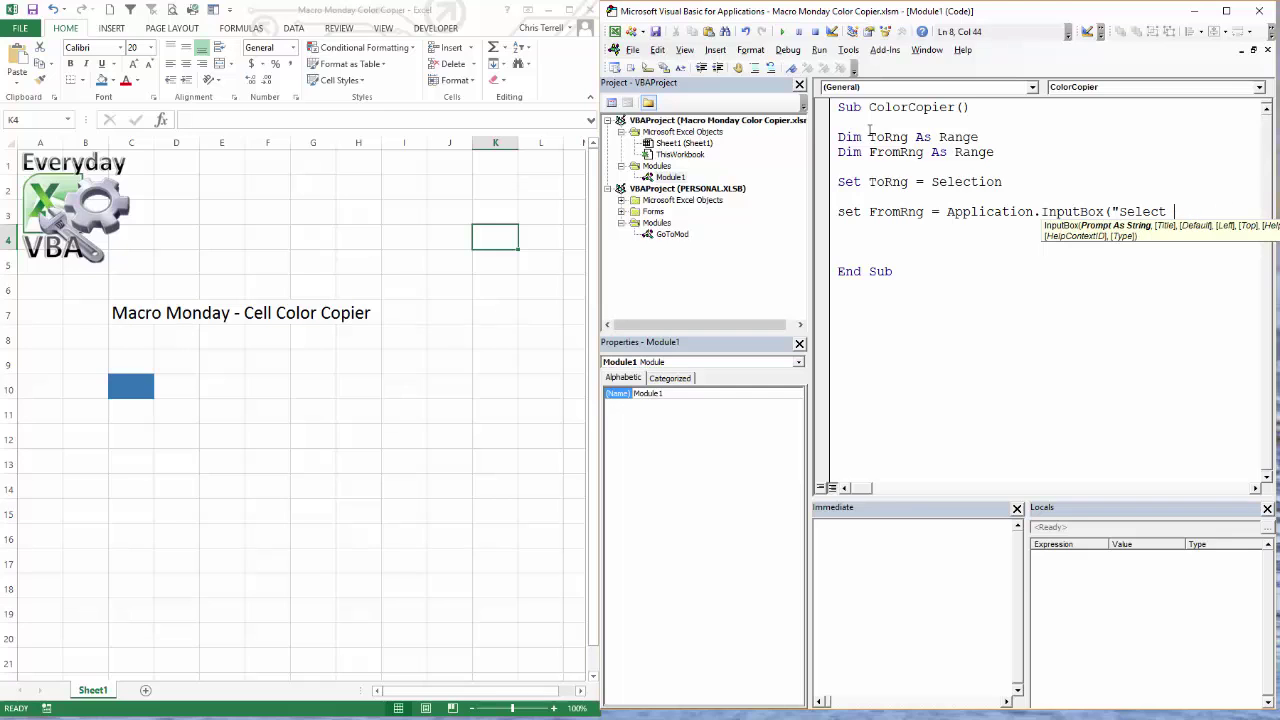
pyautogui.write('Range')
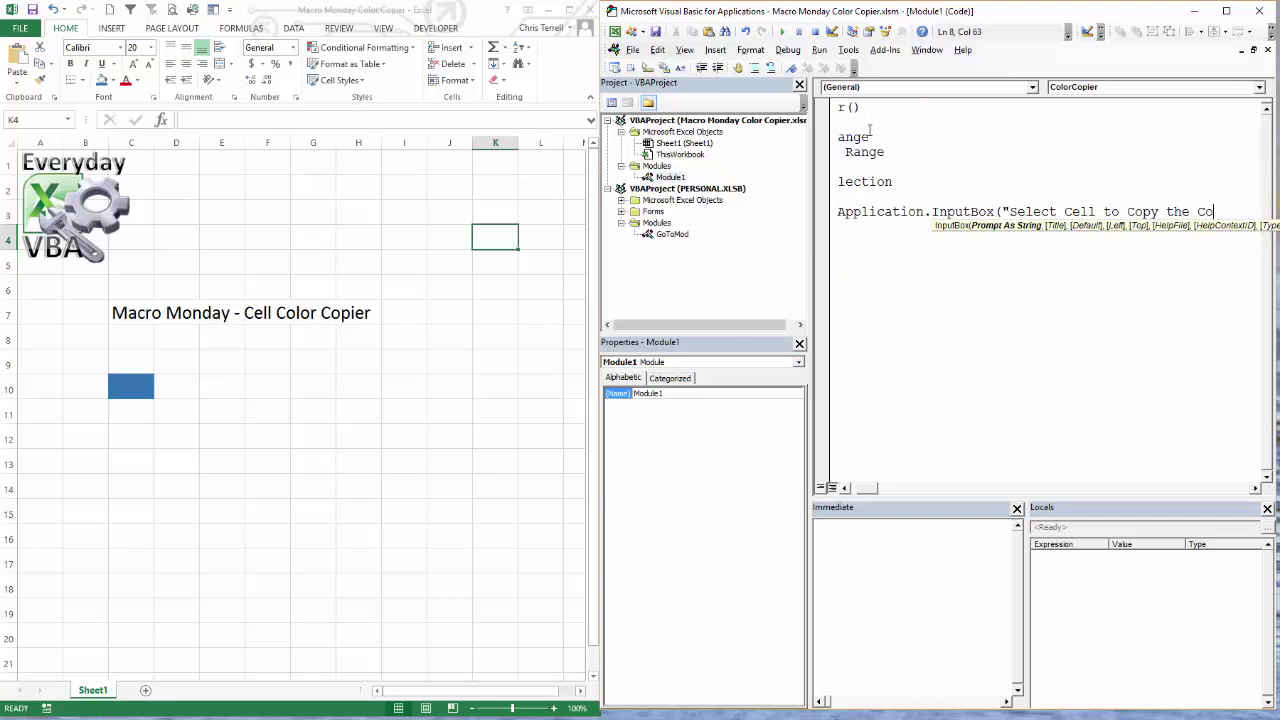
pyautogui.write('lor From')
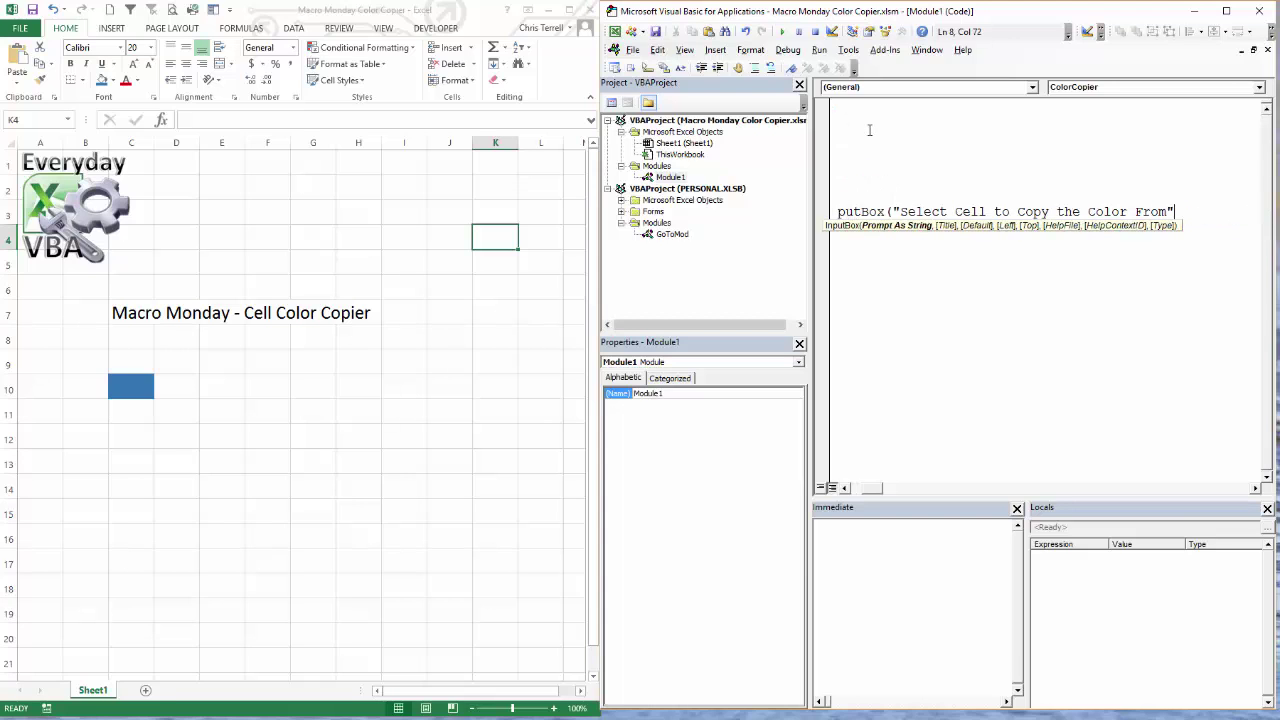
pyautogui.press('Right')
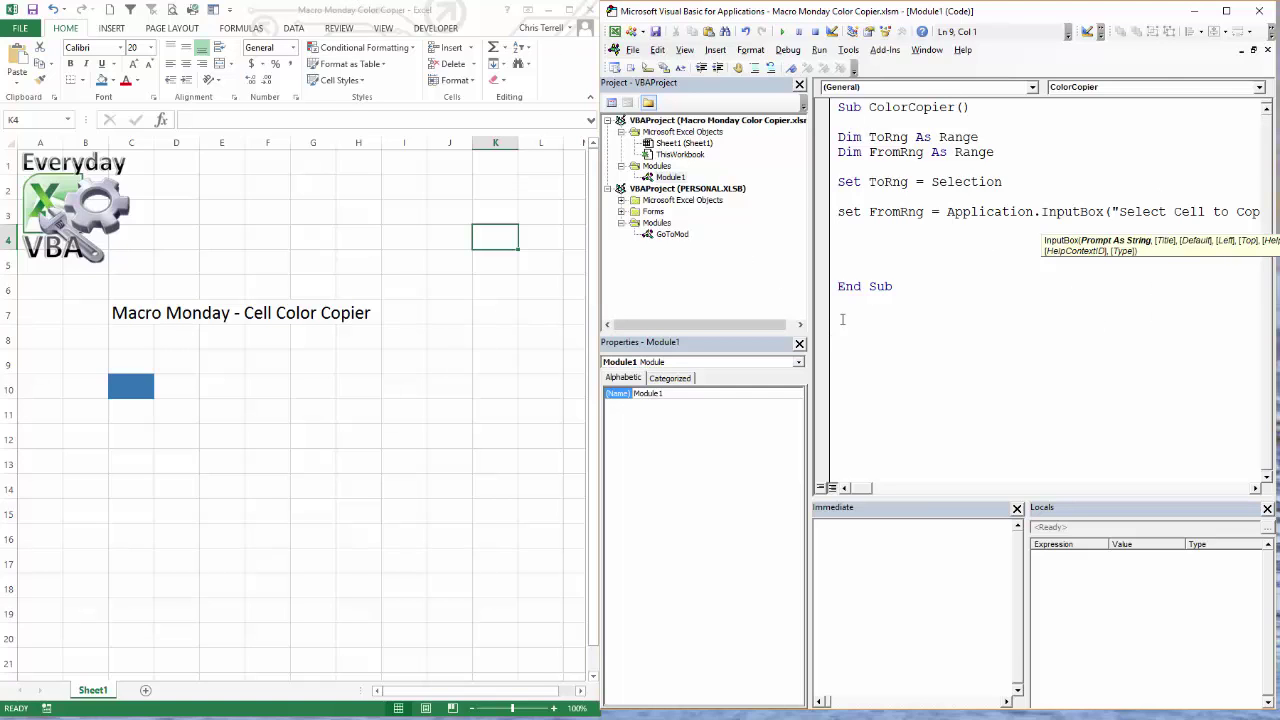
# - Continue the InputBox call onto a second line with the title "Color Copier"
pyautogui.click(668, 176)
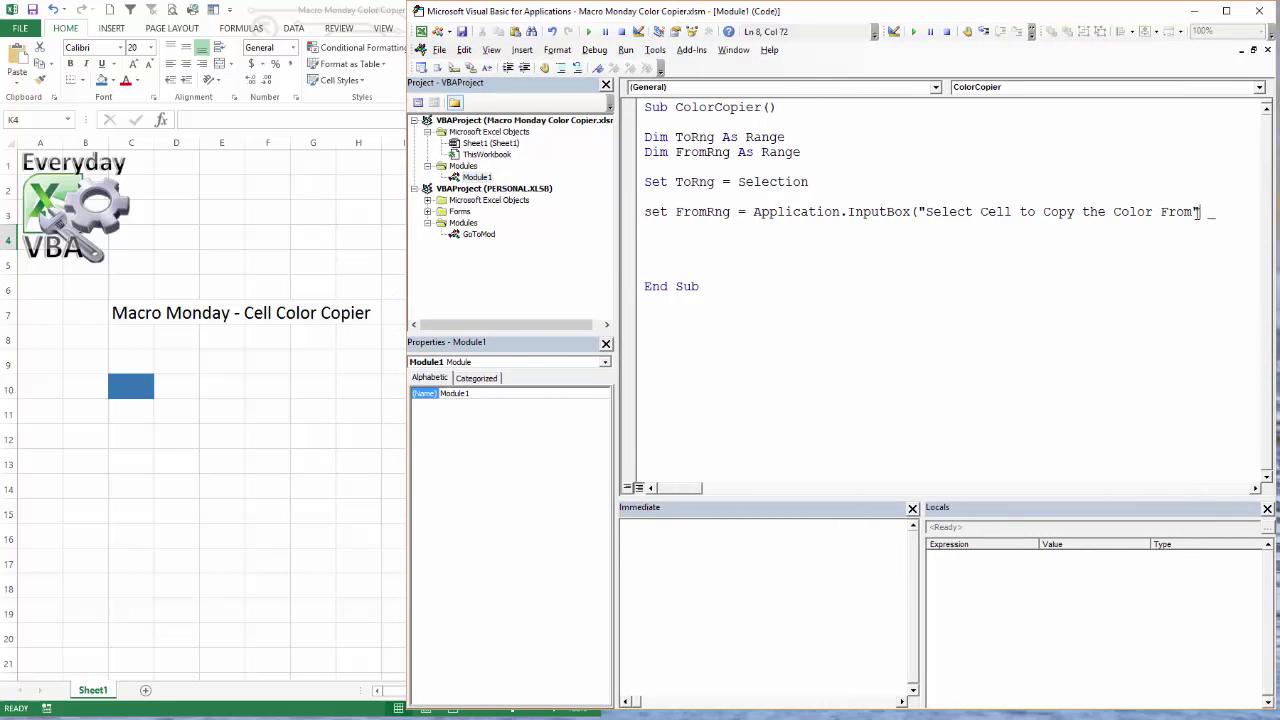
pyautogui.press('BackSpace')
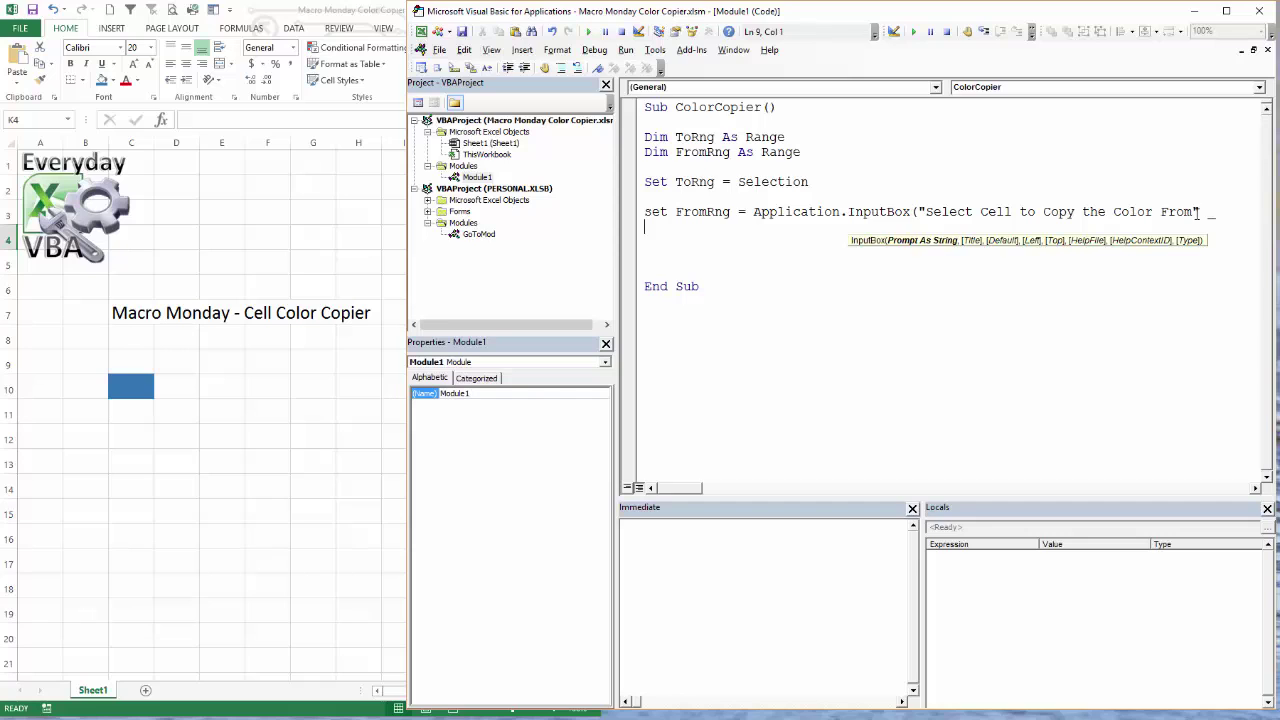
pyautogui.write(',')
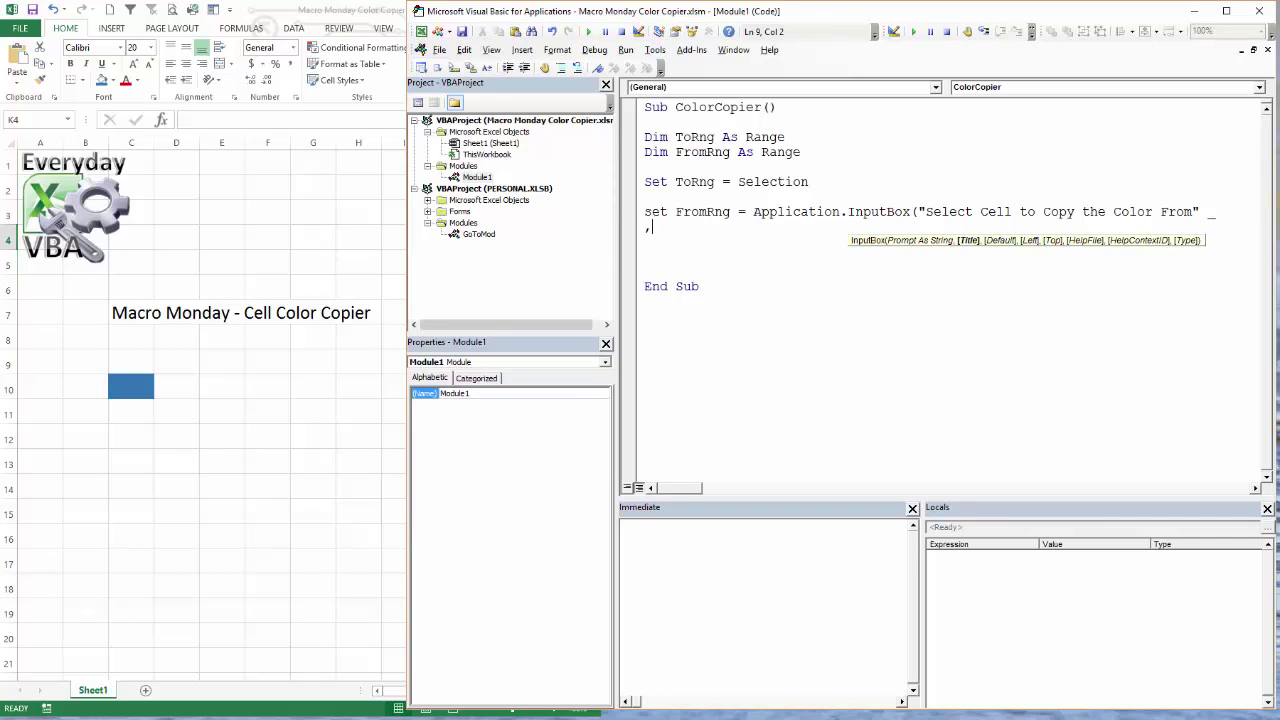
pyautogui.write('"Color')
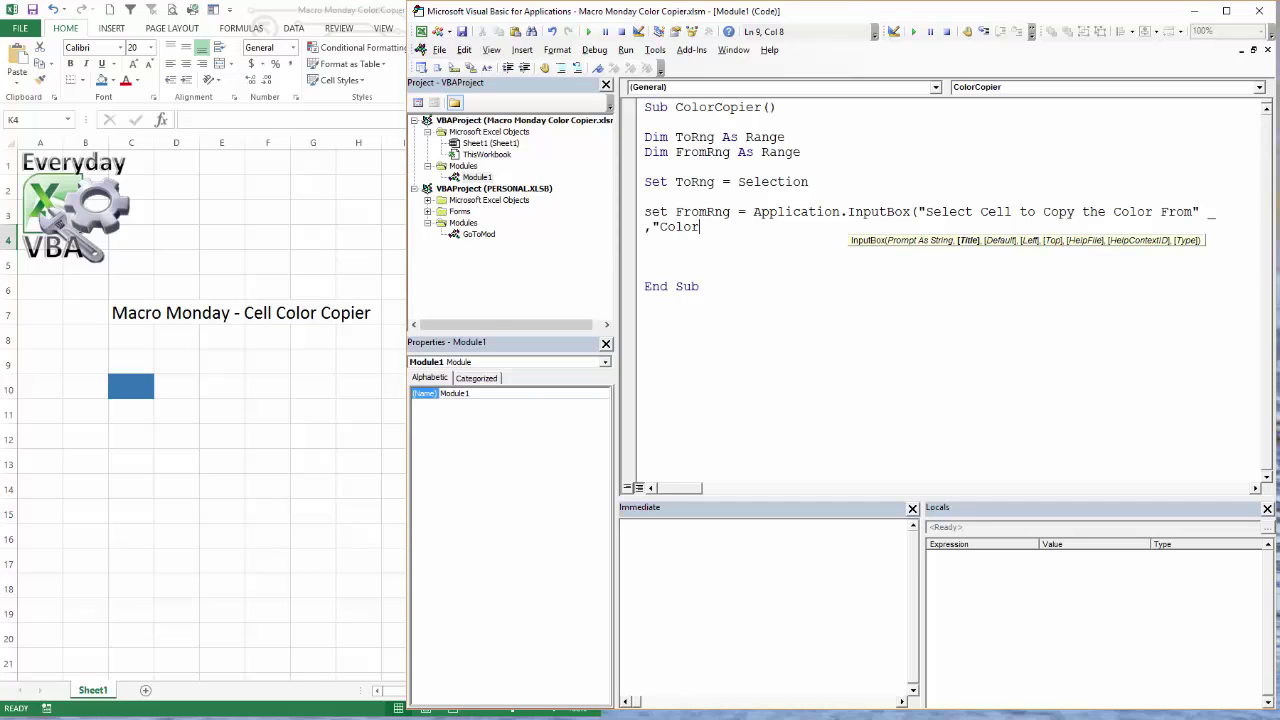
pyautogui.write('C')
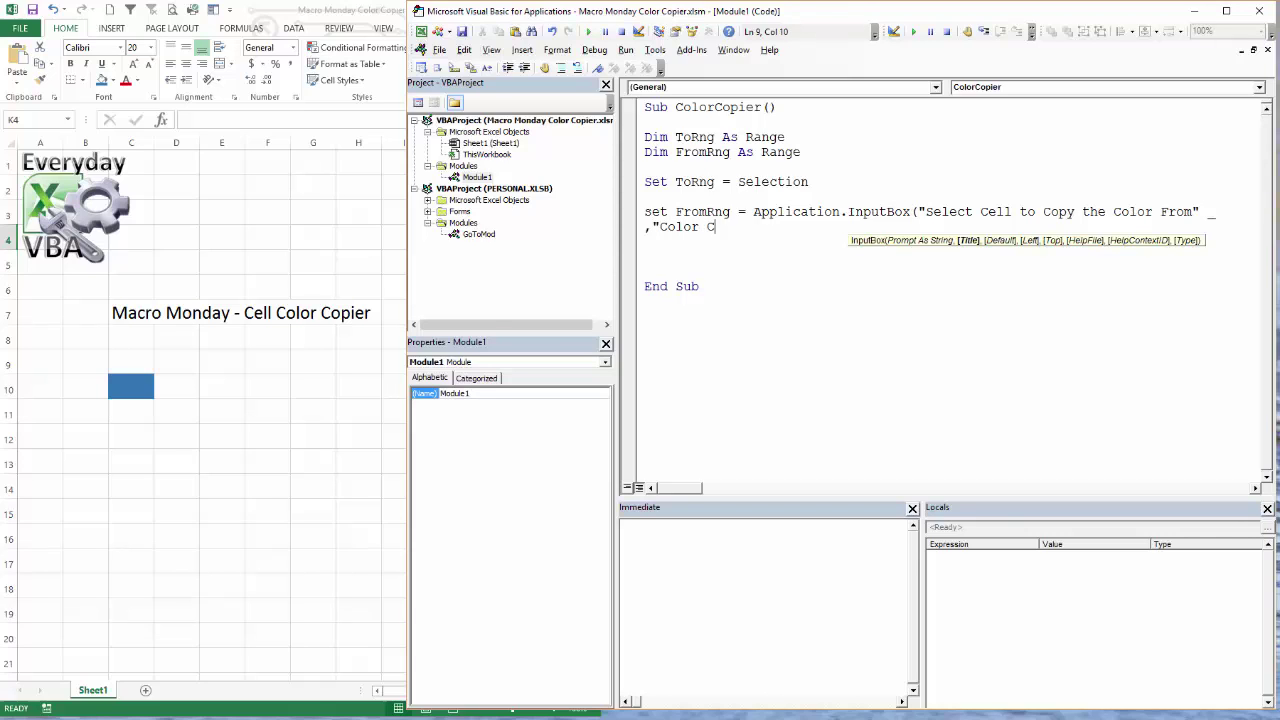
pyautogui.write('opier')
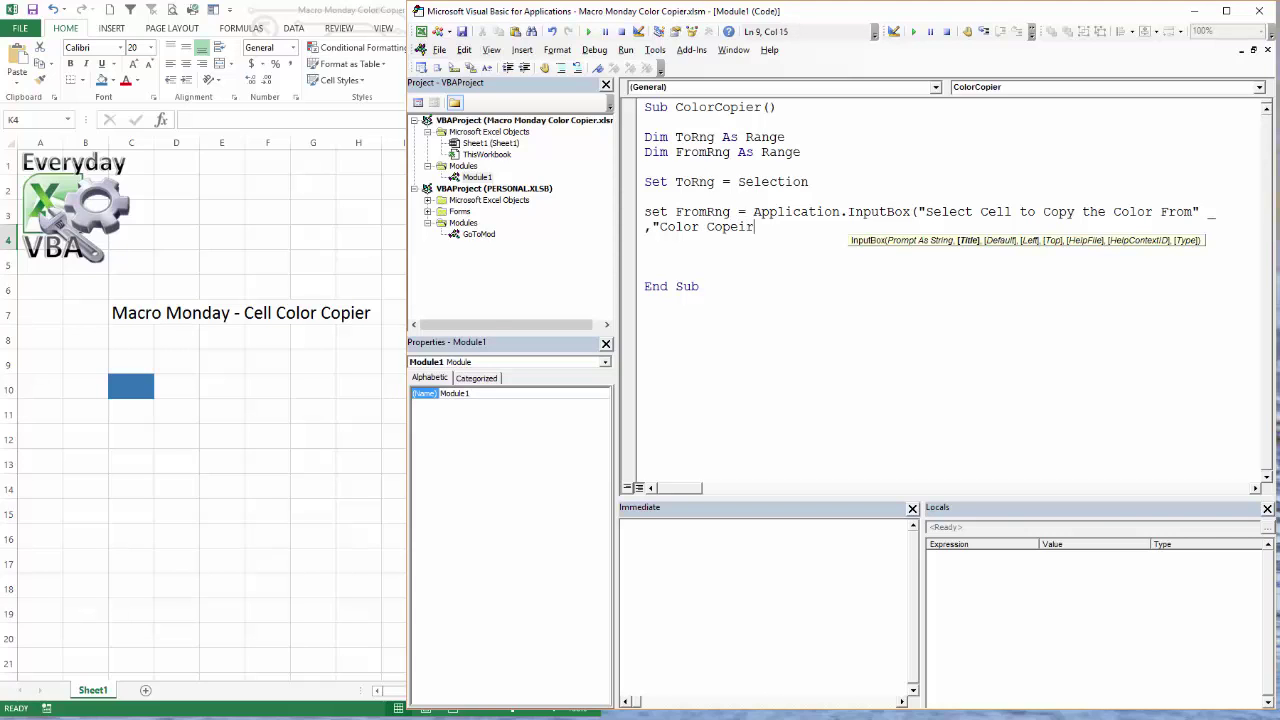
pyautogui.write('"')
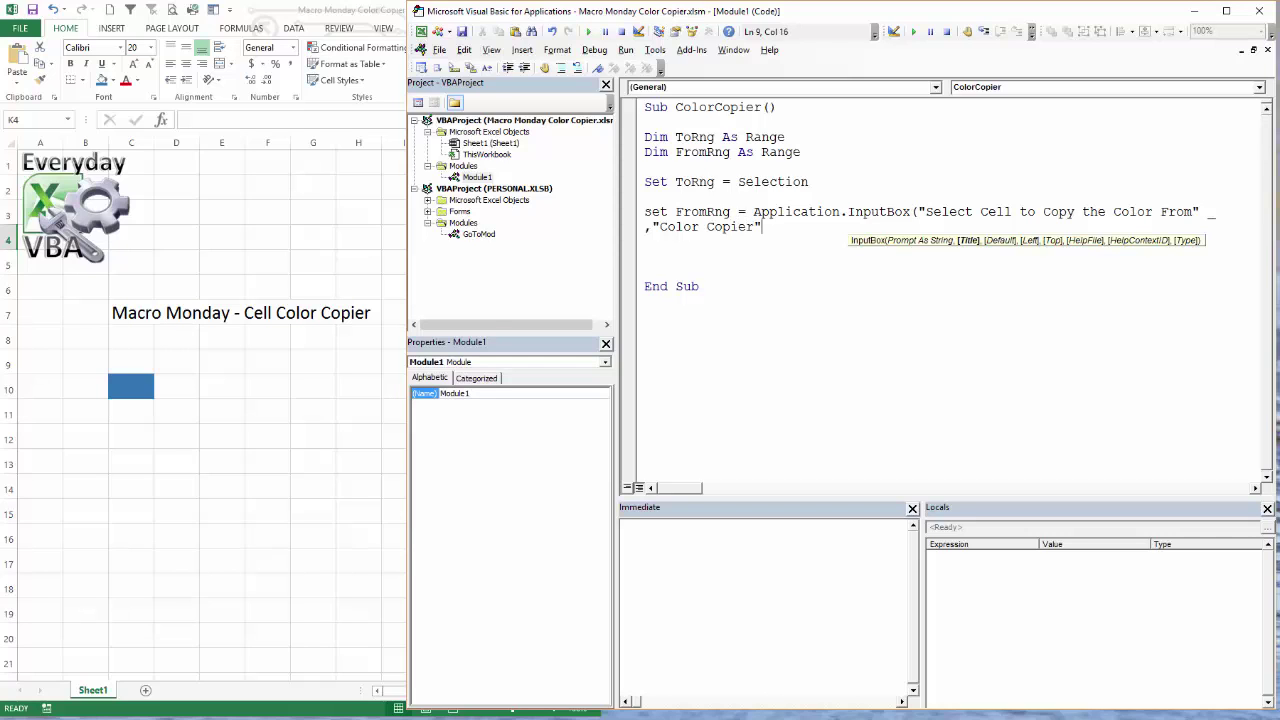
# - Skip the optional InputBox arguments with a run of empty commas after the title
pyautogui.write(',')
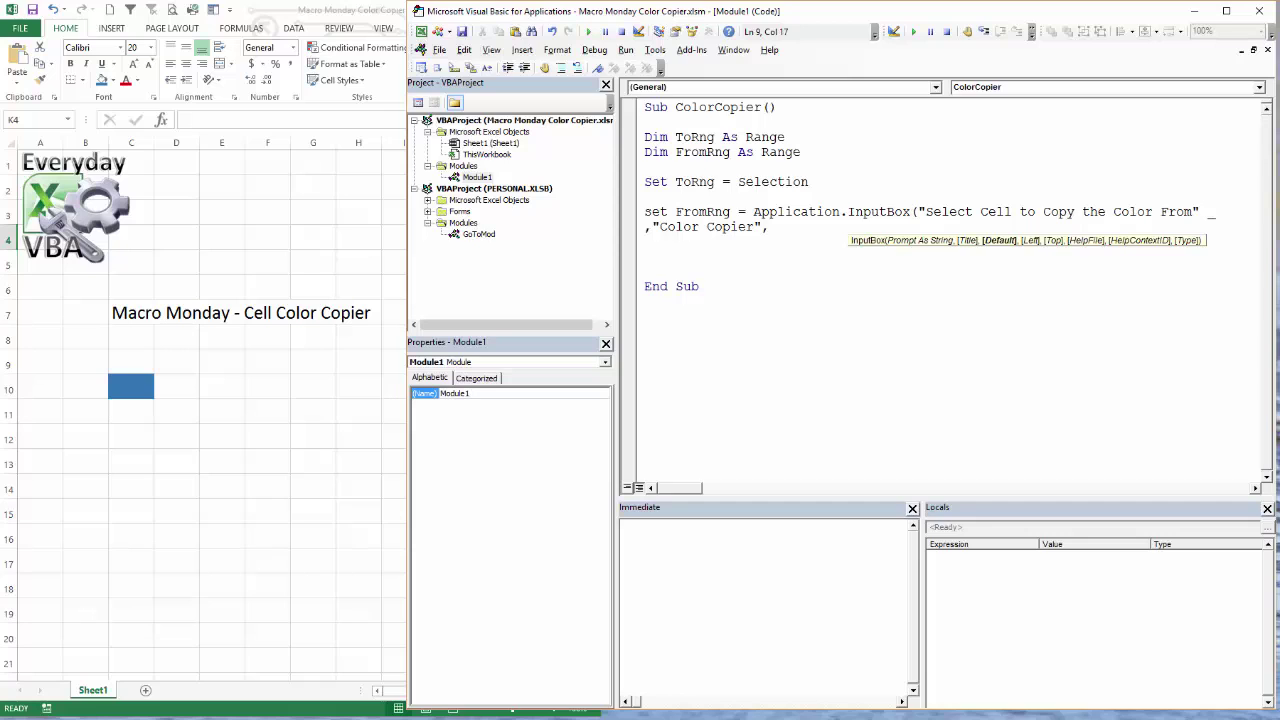
pyautogui.write(',,')
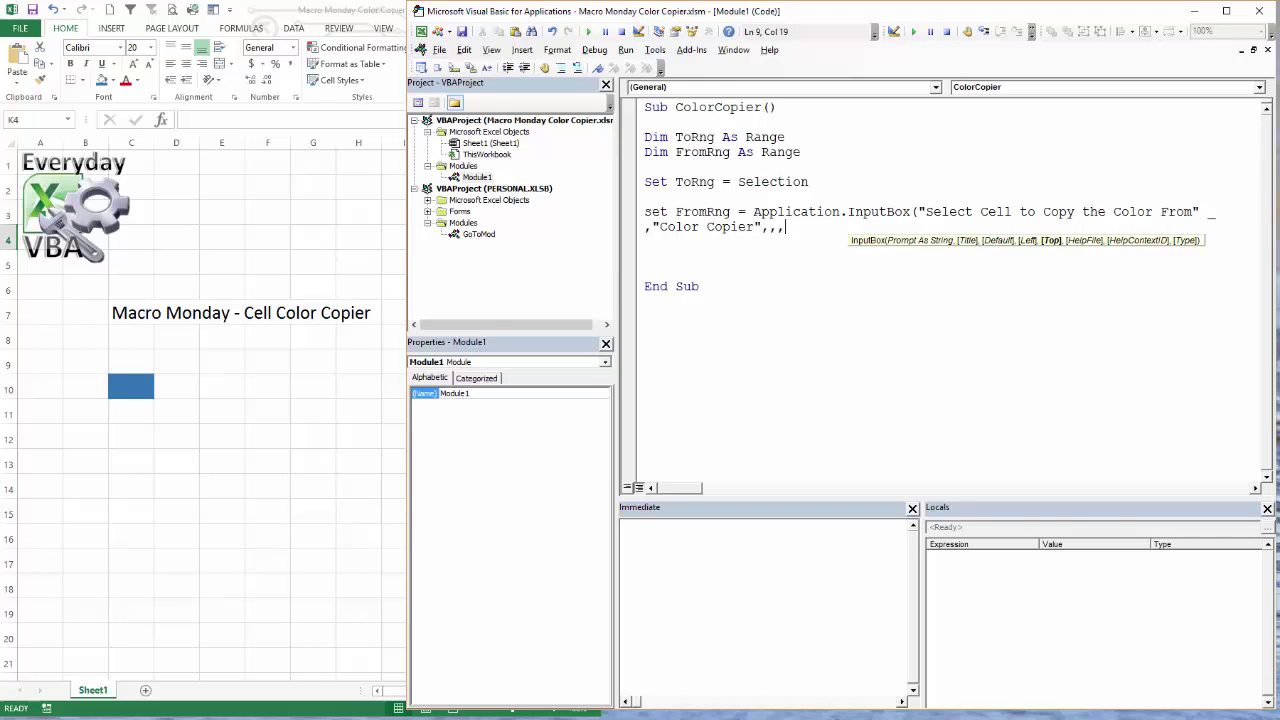
pyautogui.write(',,')
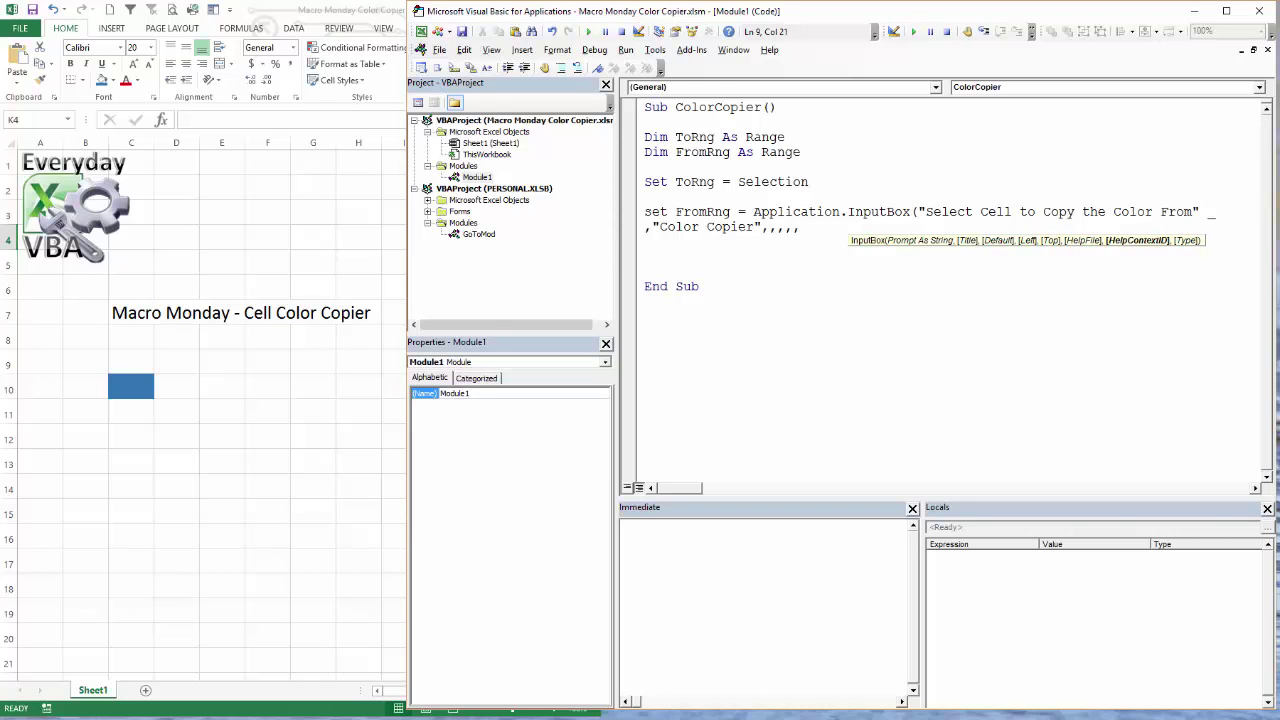
pyautogui.click(800, 228)
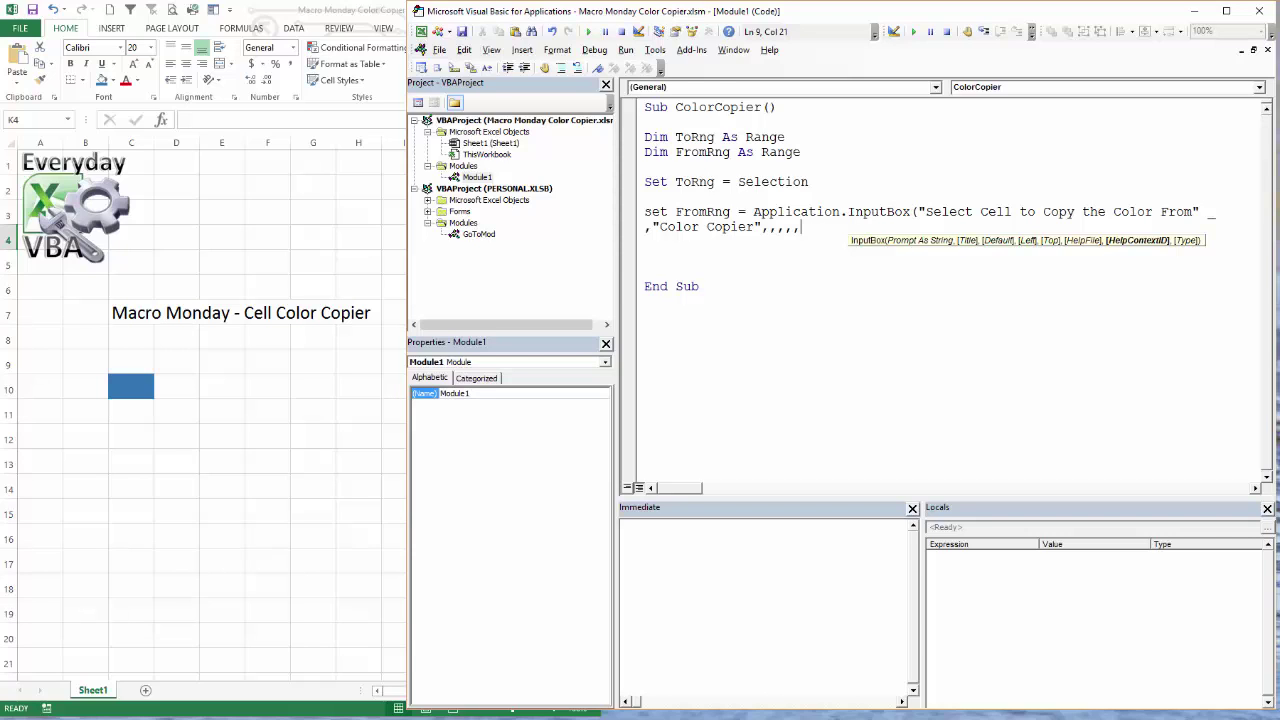
pyautogui.moveTo(204, 542)
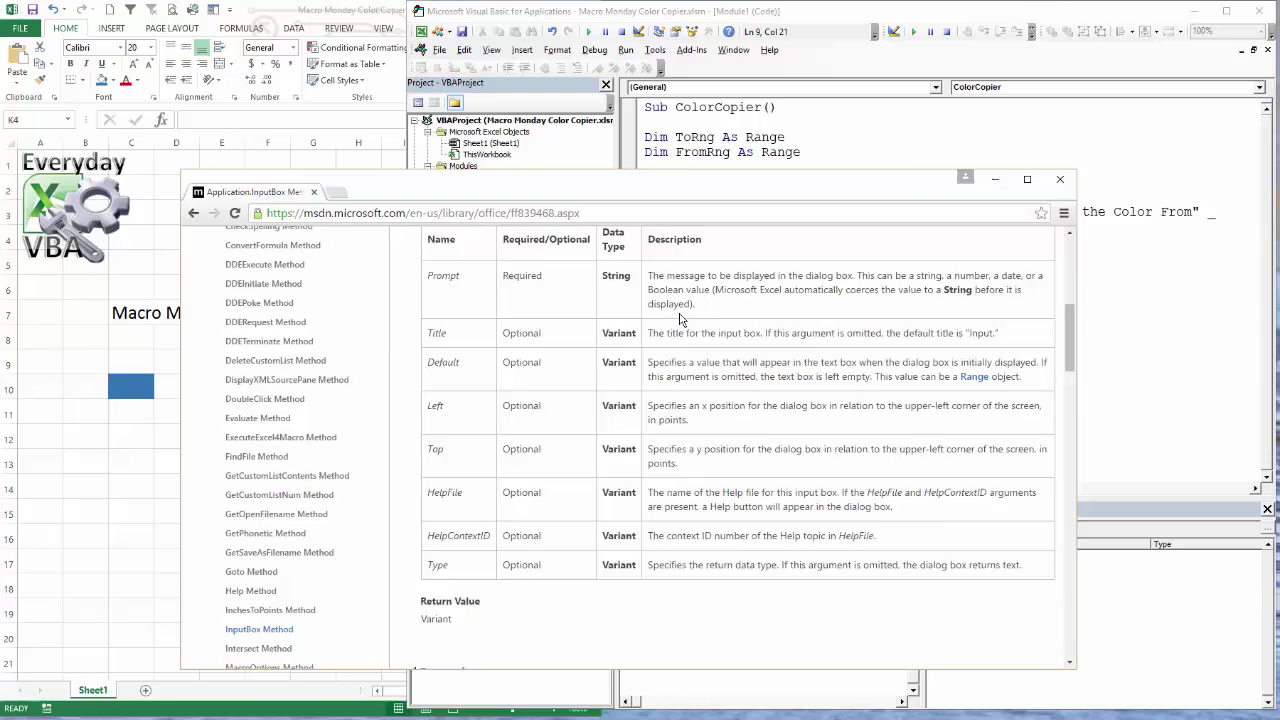
# - Check the InputBox Type values table in Microsoft Docs and end the call with Type 8 for a range
pyautogui.scroll(3)
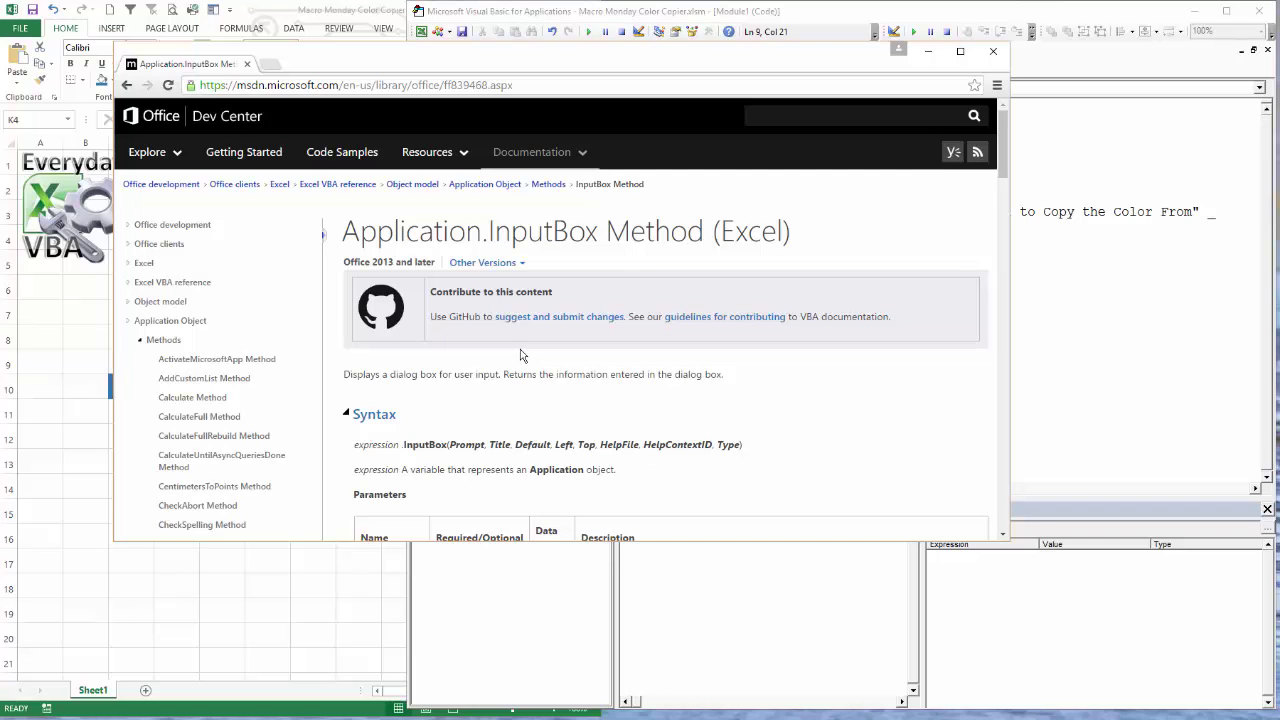
pyautogui.scroll(-3)
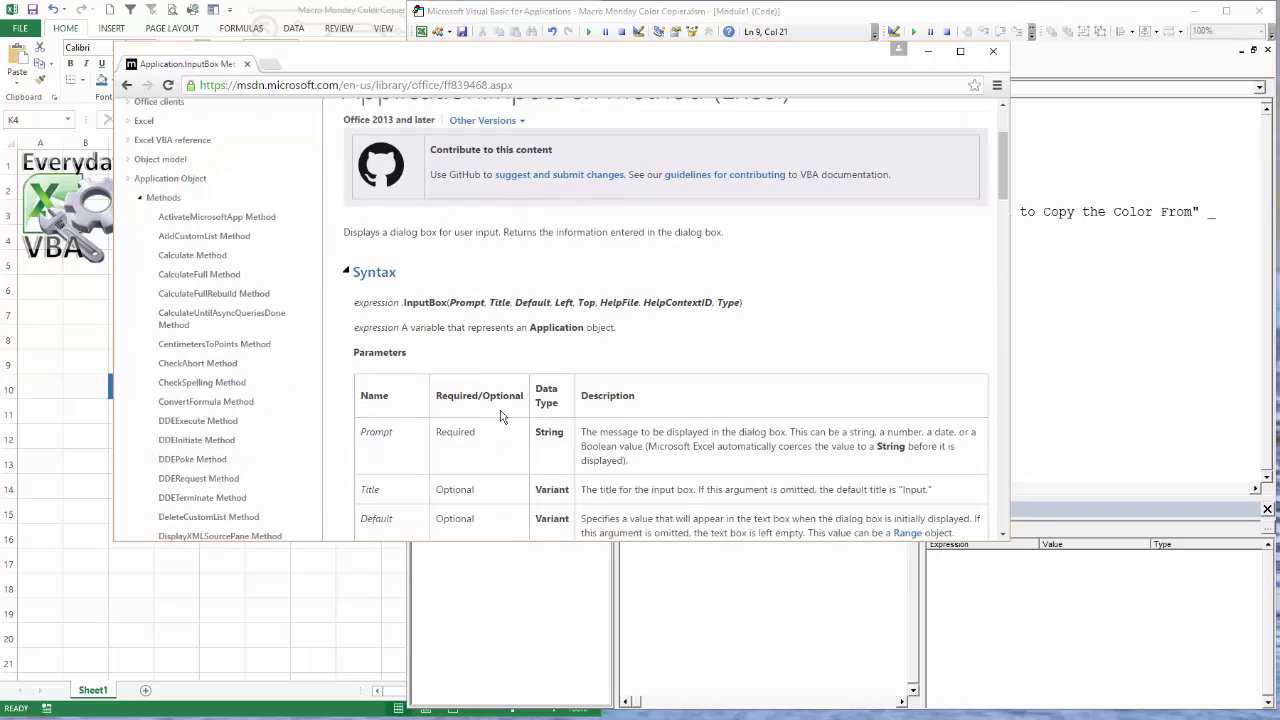
pyautogui.scroll(-3)
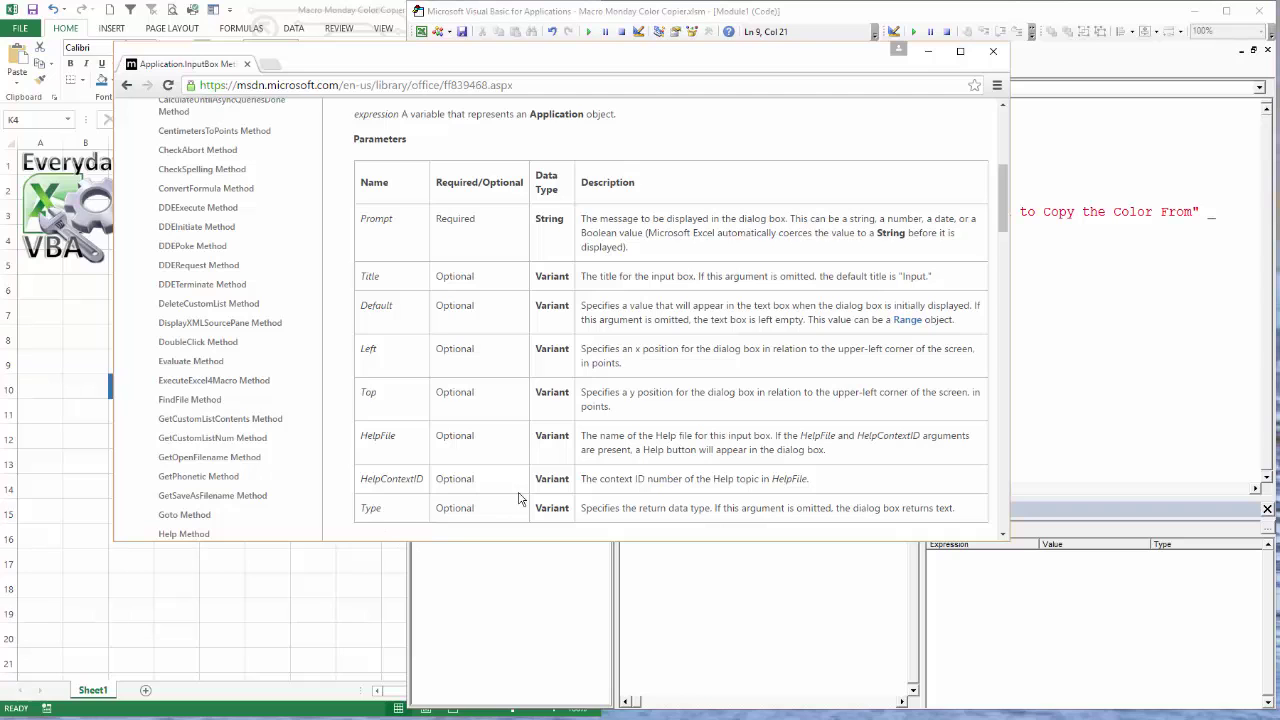
pyautogui.moveTo(438, 500)
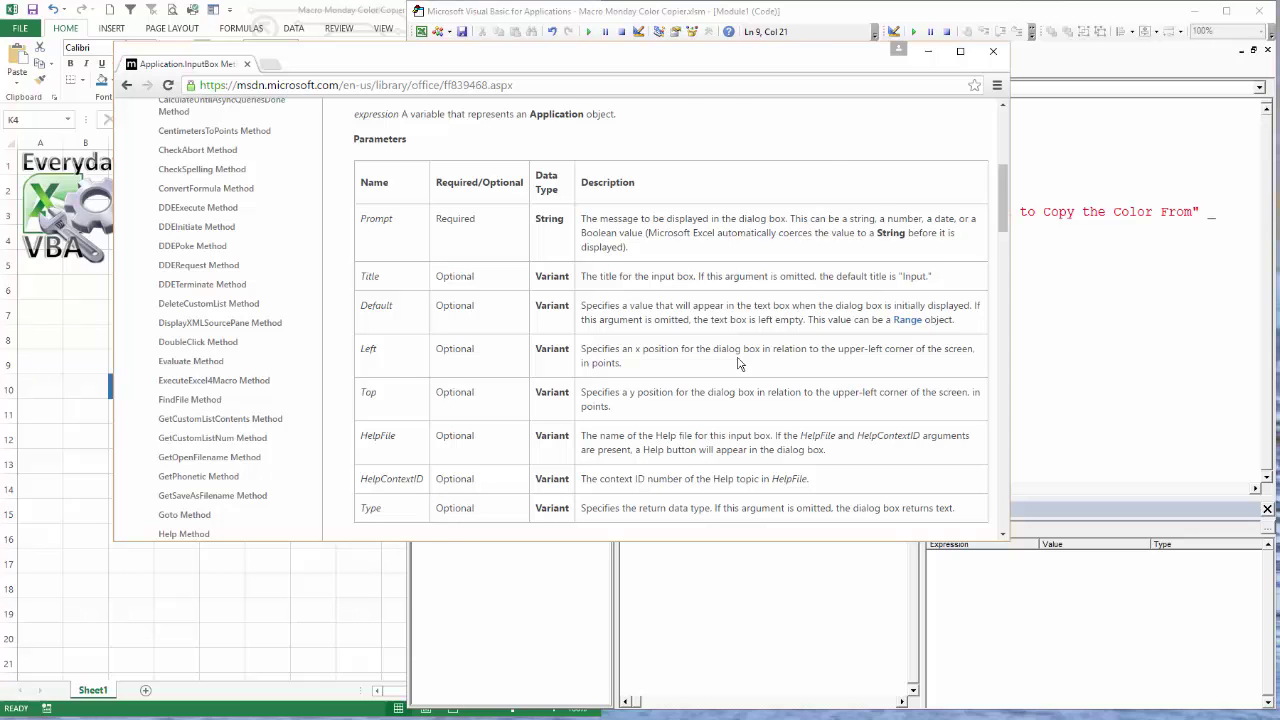
pyautogui.scroll(-3)
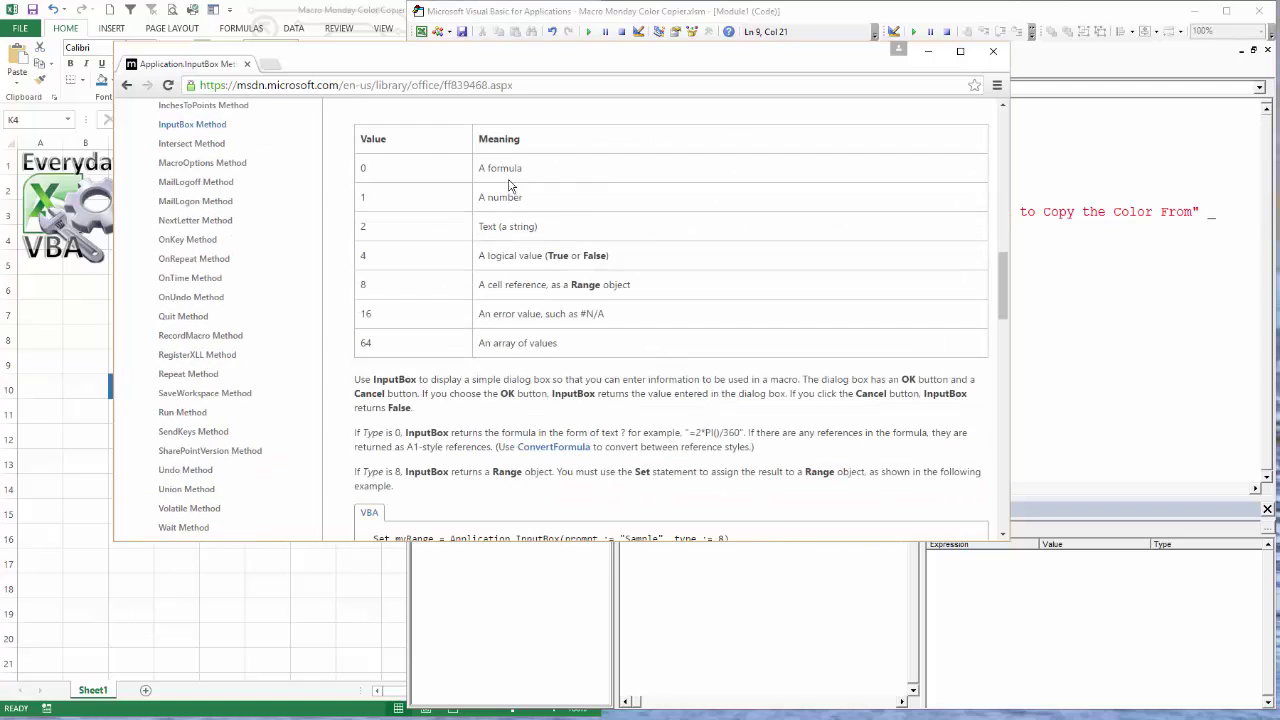
pyautogui.moveTo(388, 164)
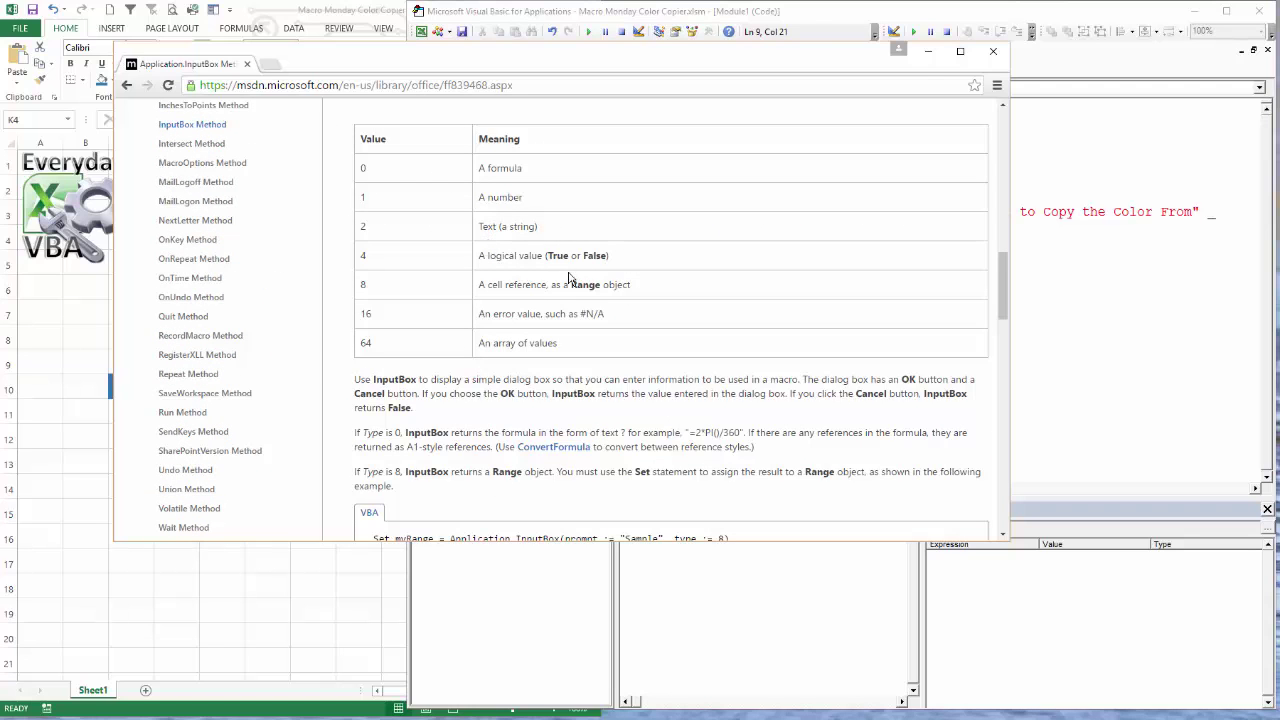
pyautogui.moveTo(520, 328)
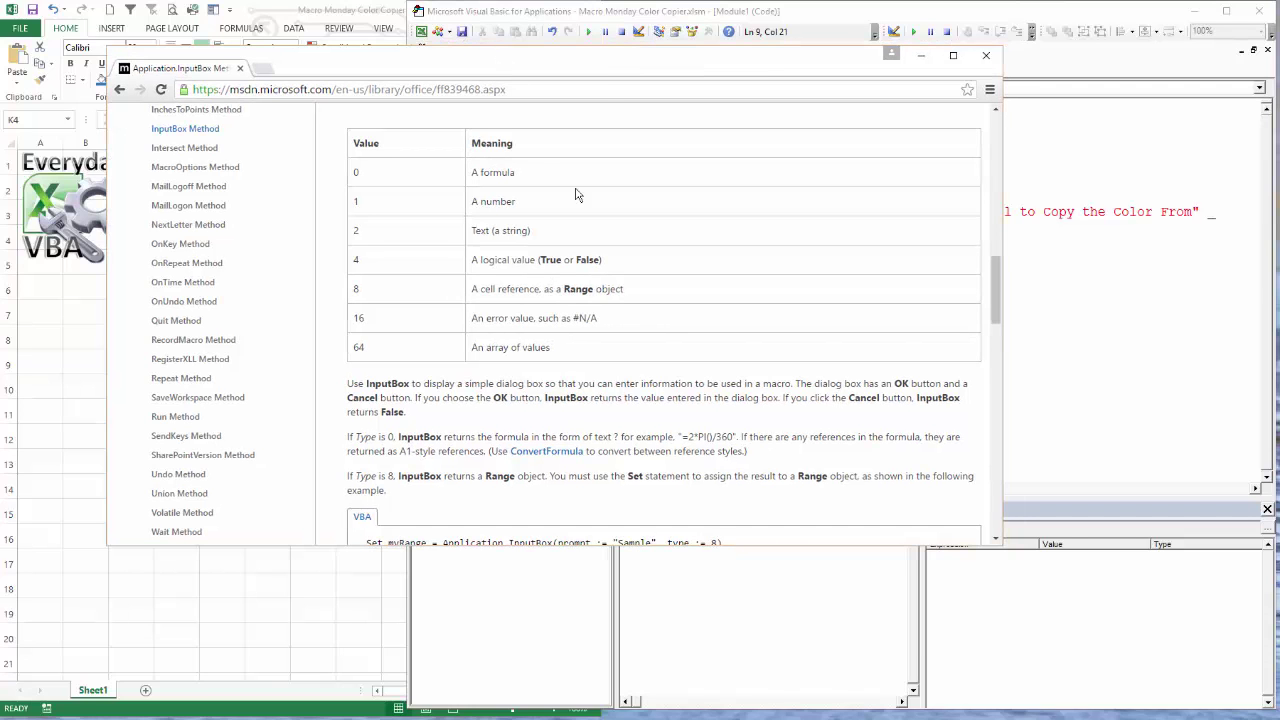
pyautogui.moveTo(810, 176)
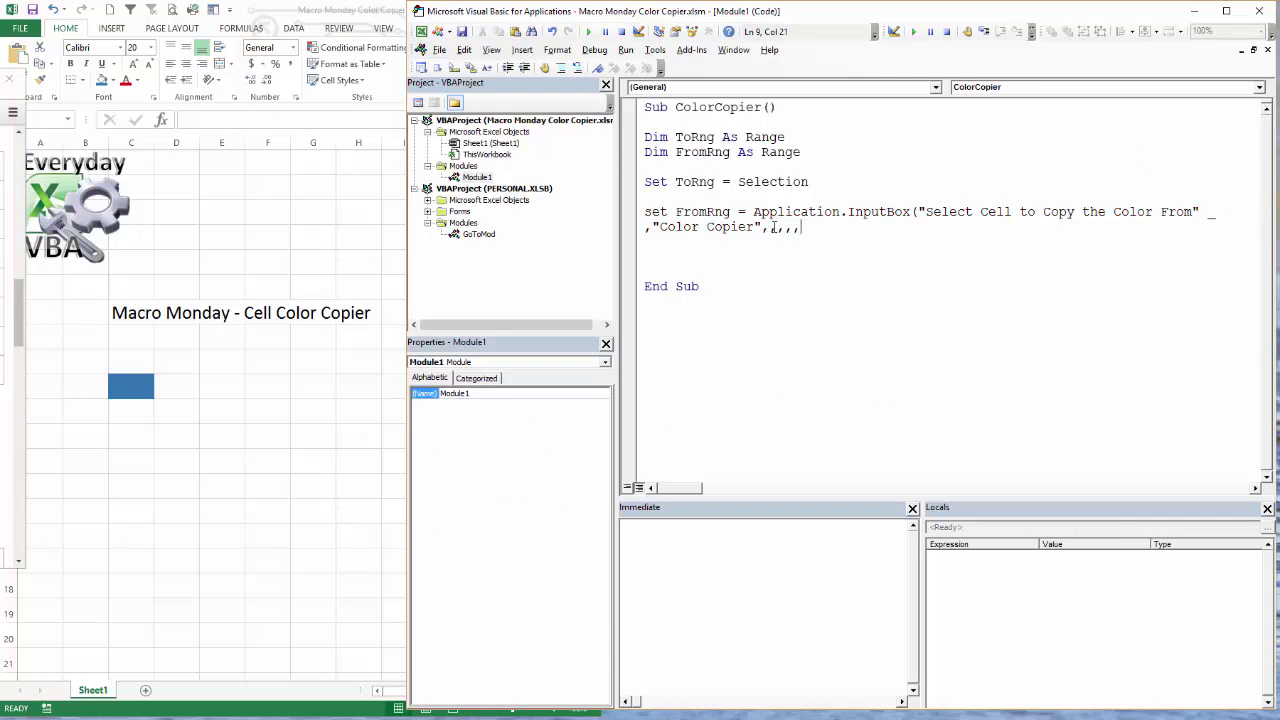
pyautogui.write('8)')
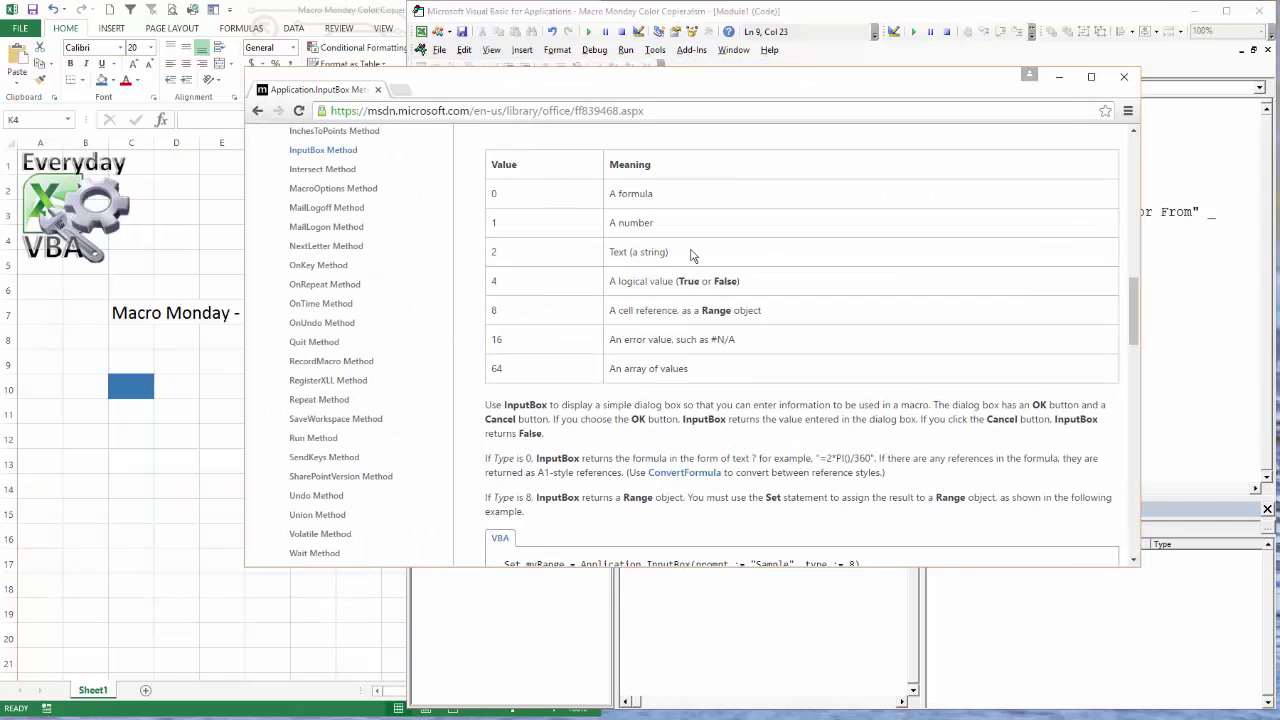
# - Scroll the InputBox documentation back to the Parameters table with Prompt, Title, Default and Type
pyautogui.scroll(3)
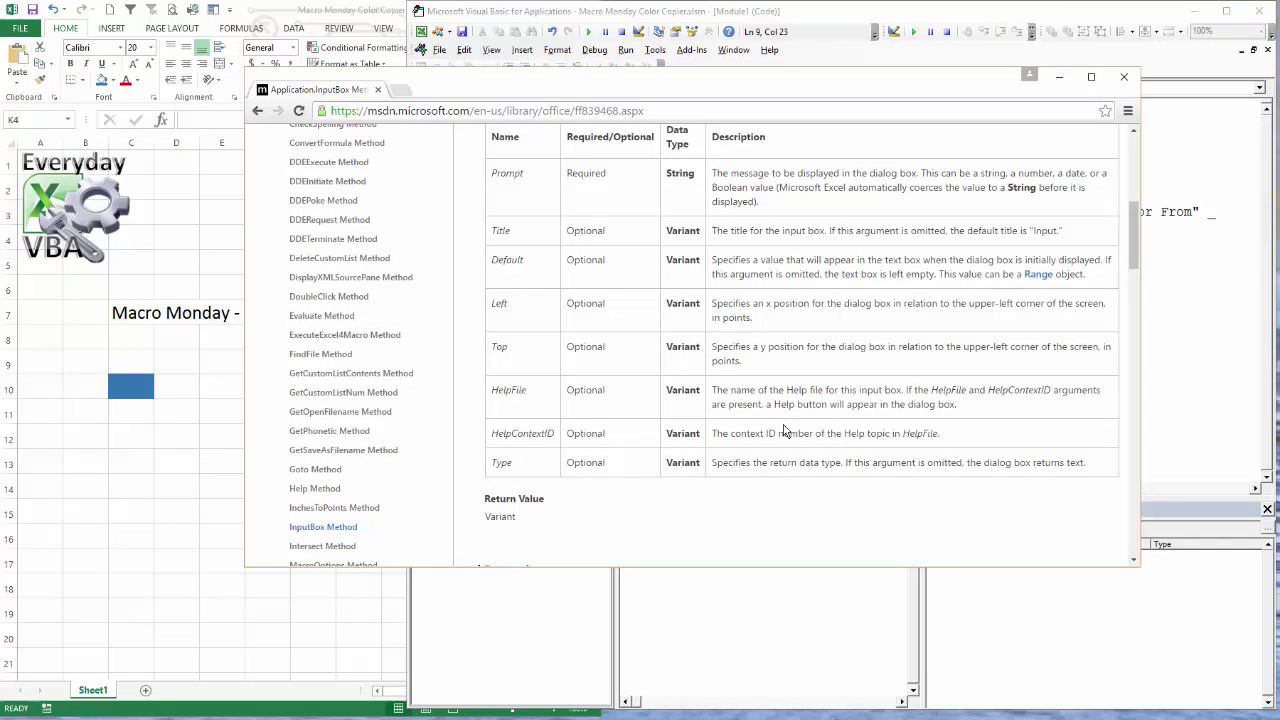
pyautogui.moveTo(592, 228)
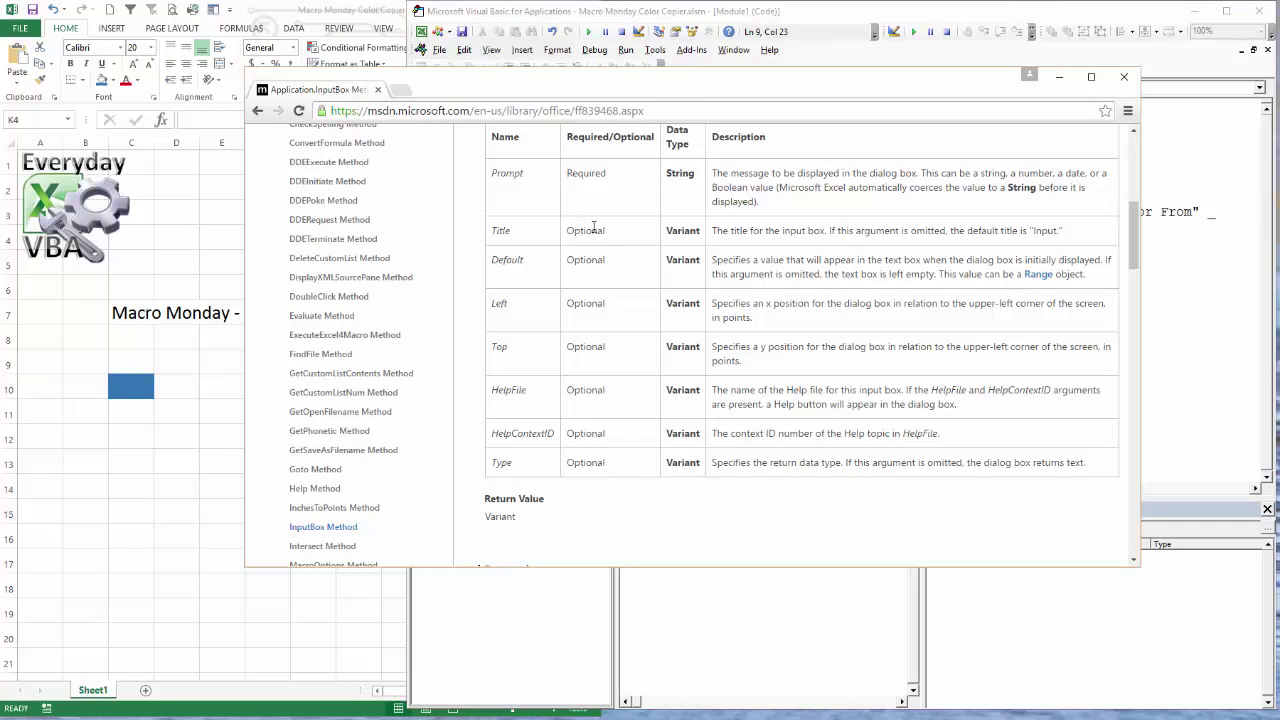
pyautogui.moveTo(580, 248)
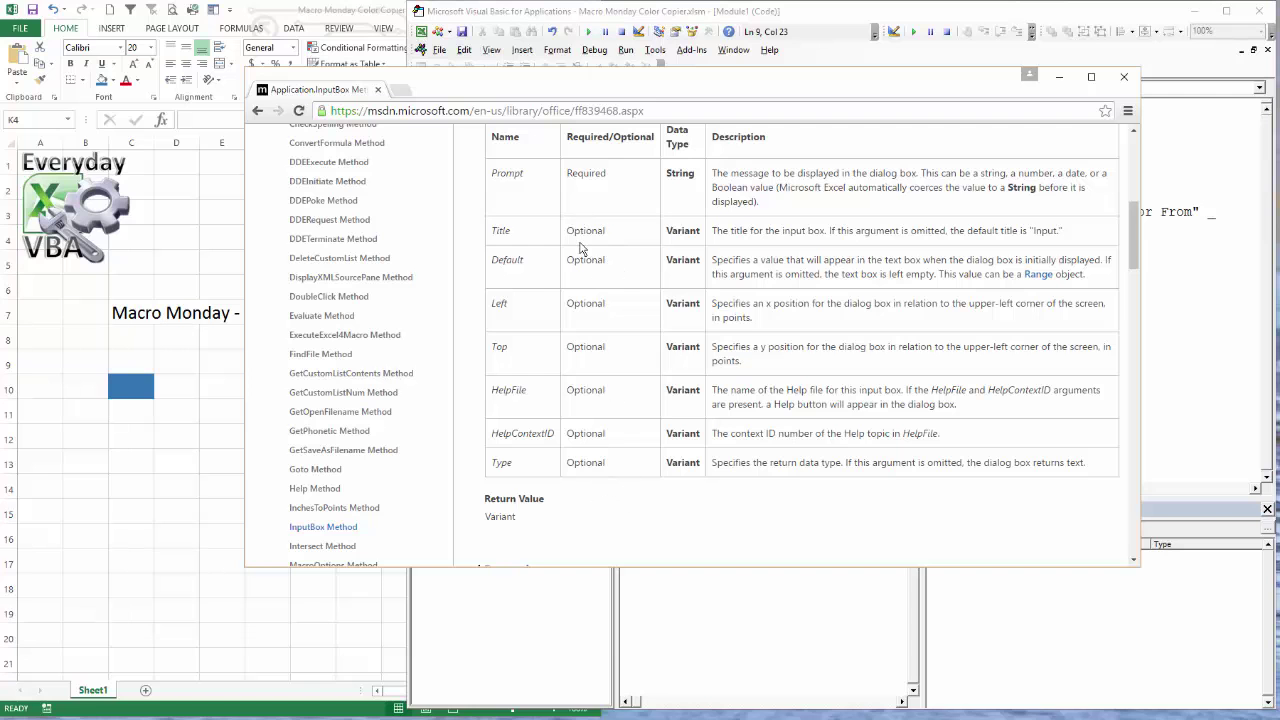
pyautogui.scroll(-3)
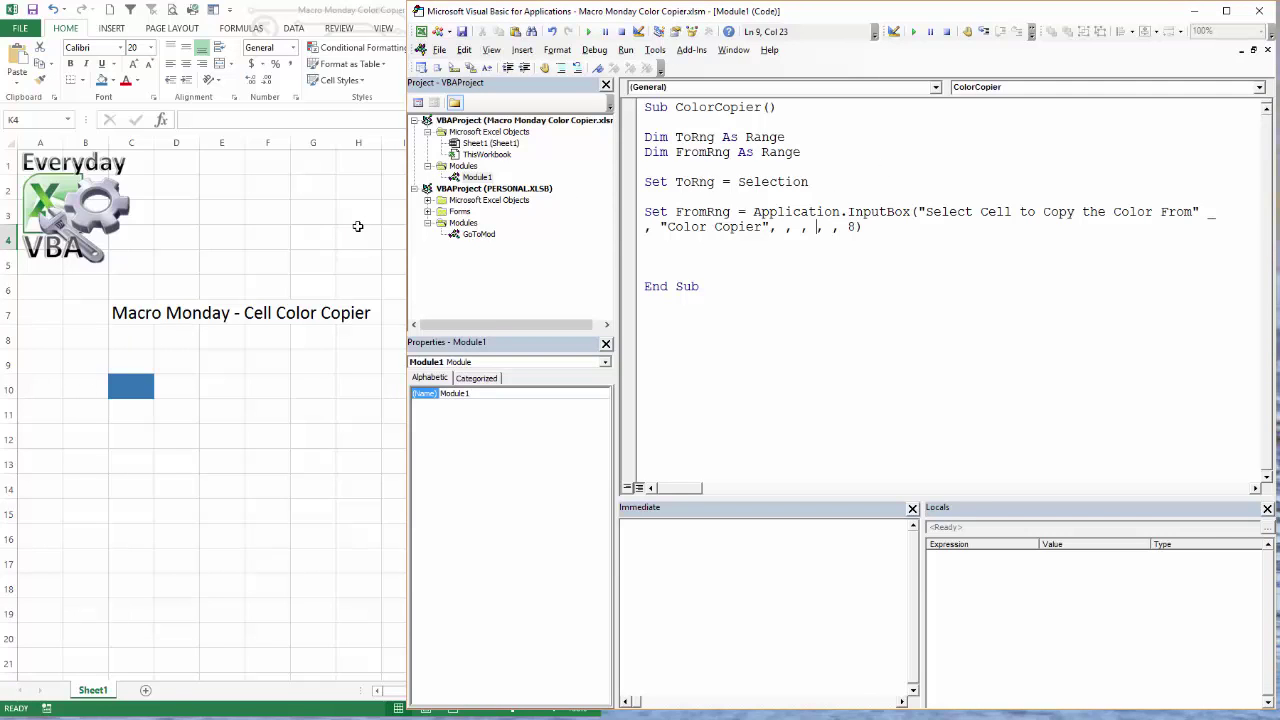
pyautogui.moveTo(196, 360)
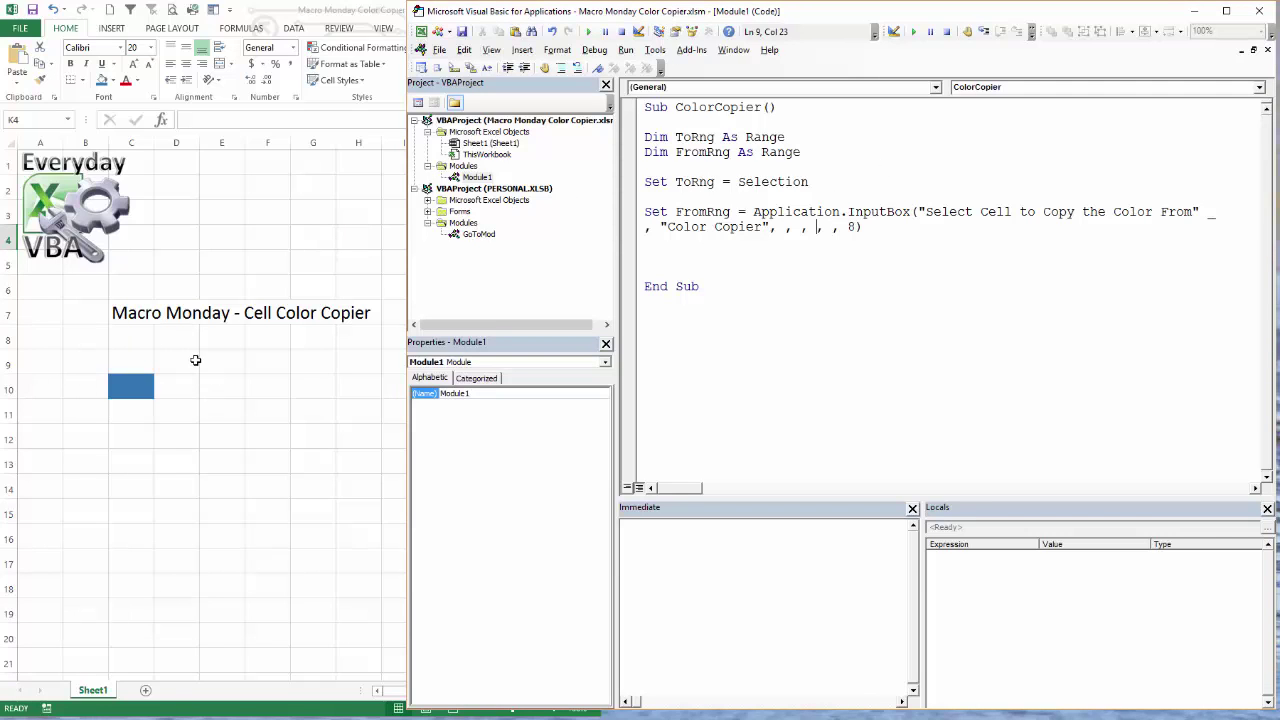
pyautogui.moveTo(230, 390)
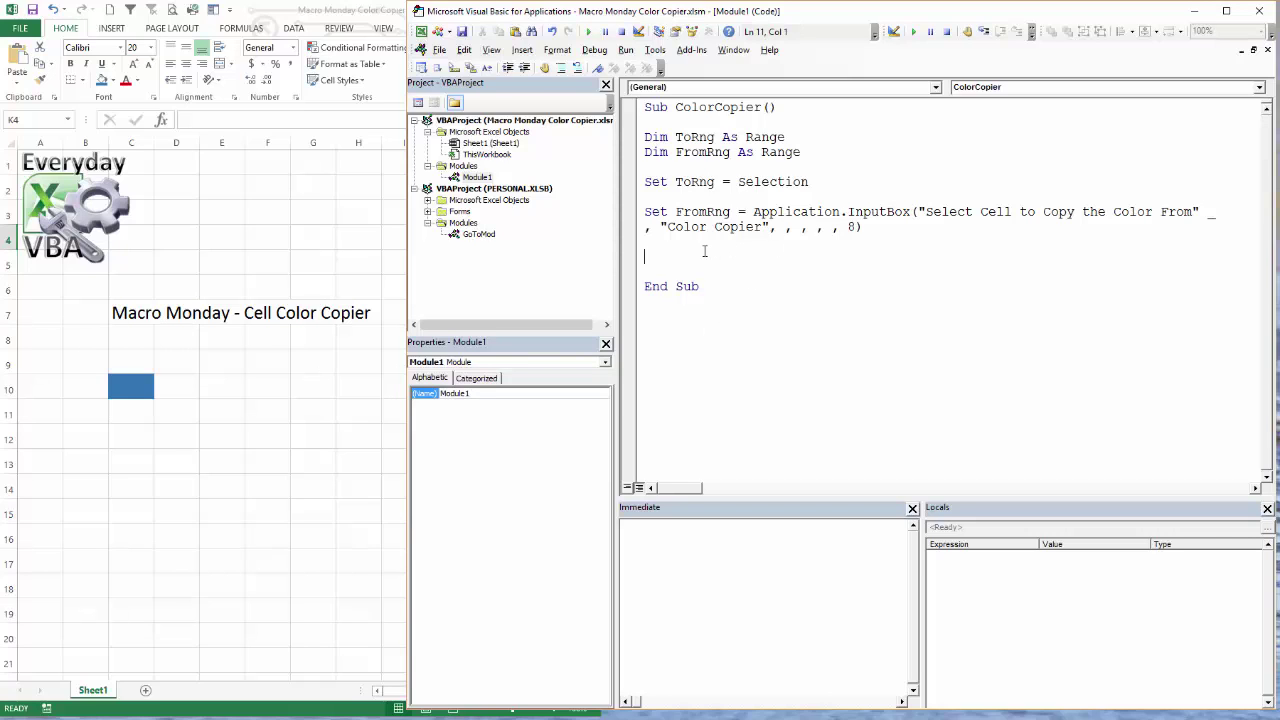
# - Add the line ToRng.Interior.Color = FromRng.Cells(1, 1).Interior.Color
pyautogui.write('To')
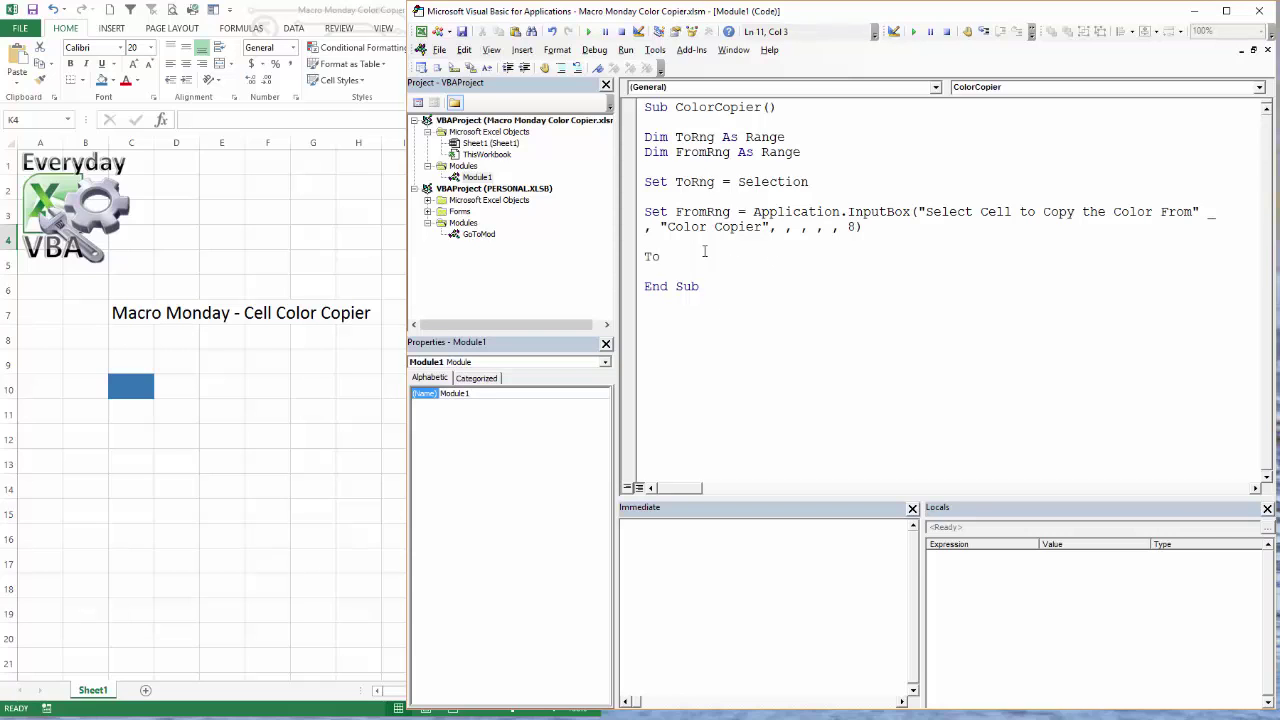
pyautogui.write('ToRng.c')
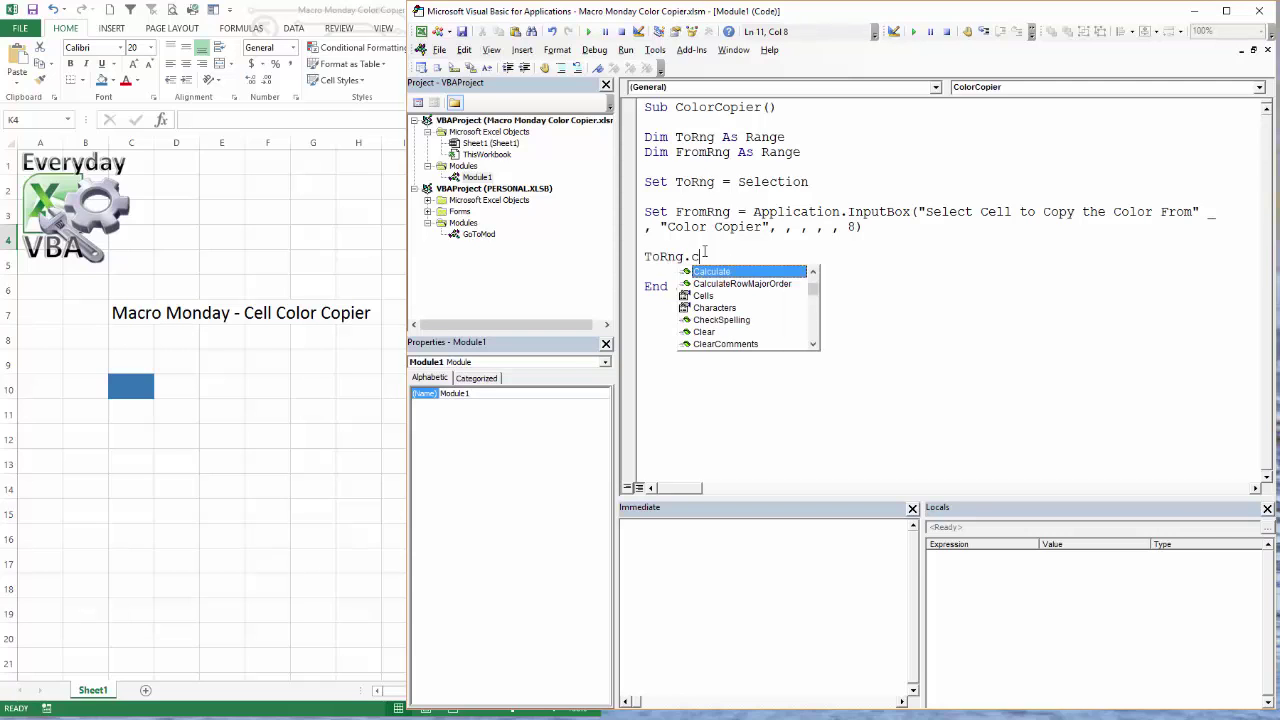
pyautogui.write('int')
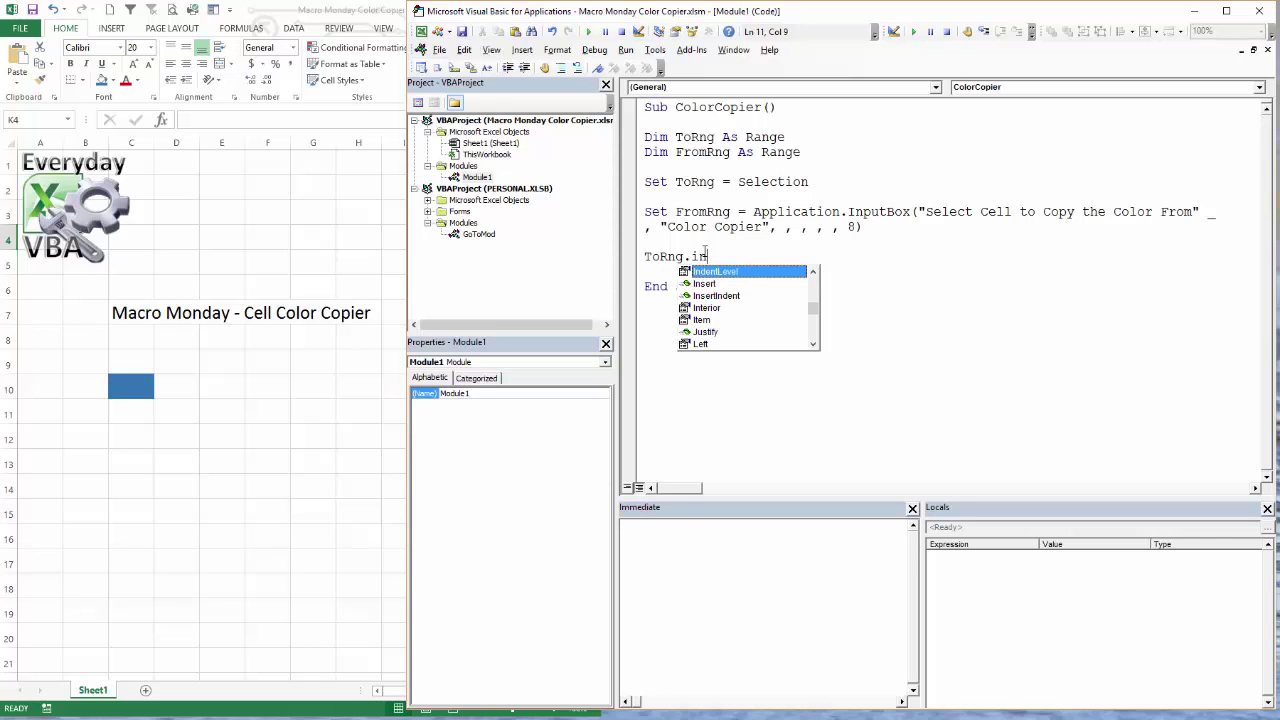
pyautogui.write('terior.Color =')
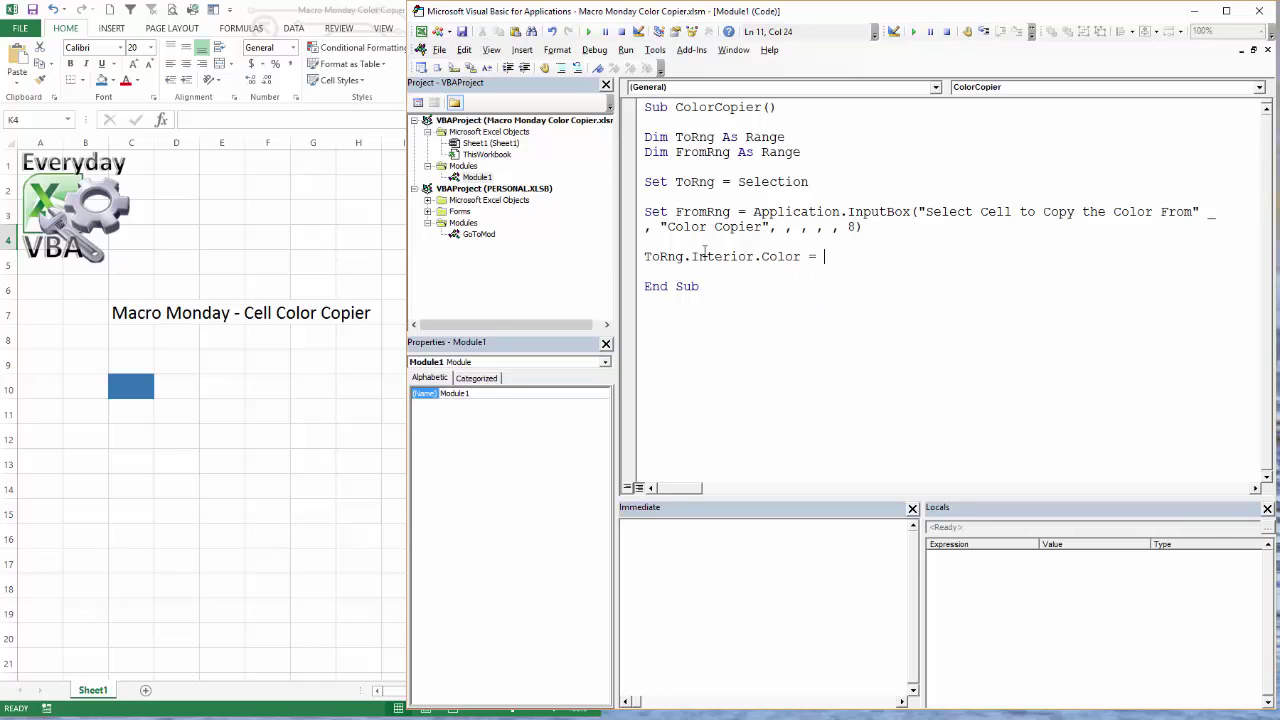
pyautogui.write('fro')
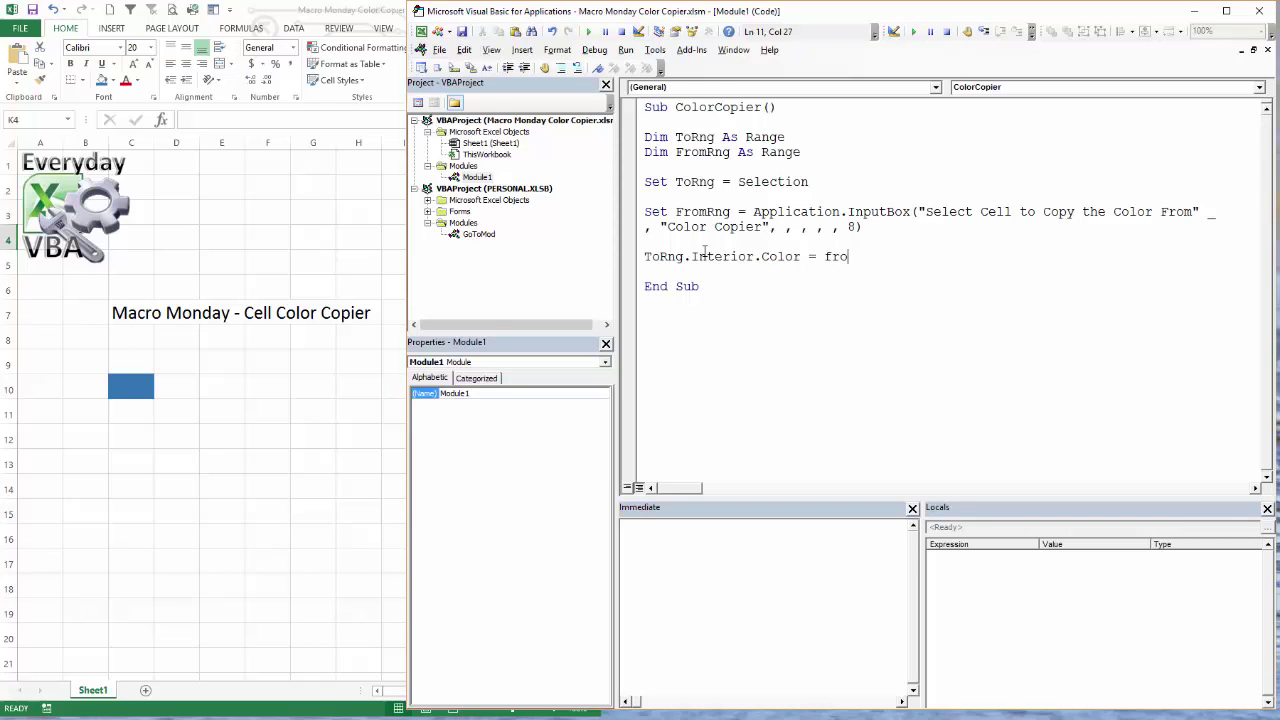
pyautogui.write('mrng')
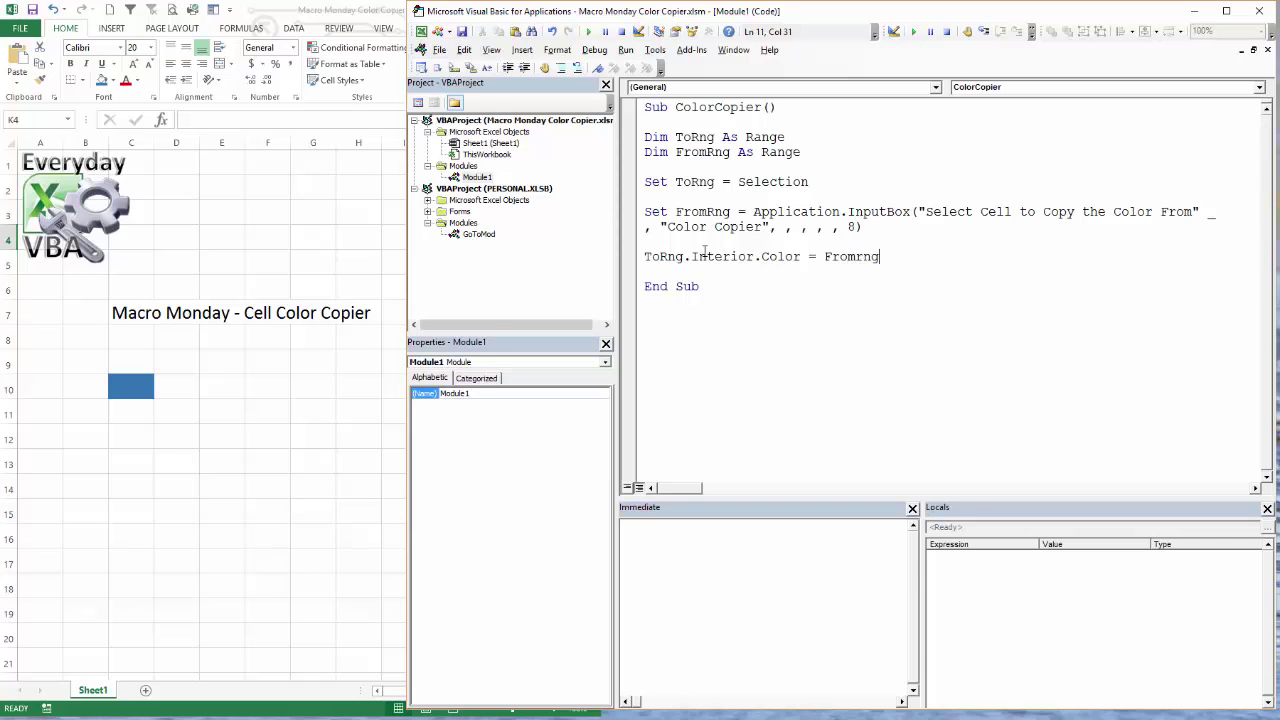
pyautogui.write('.cells(1,1')
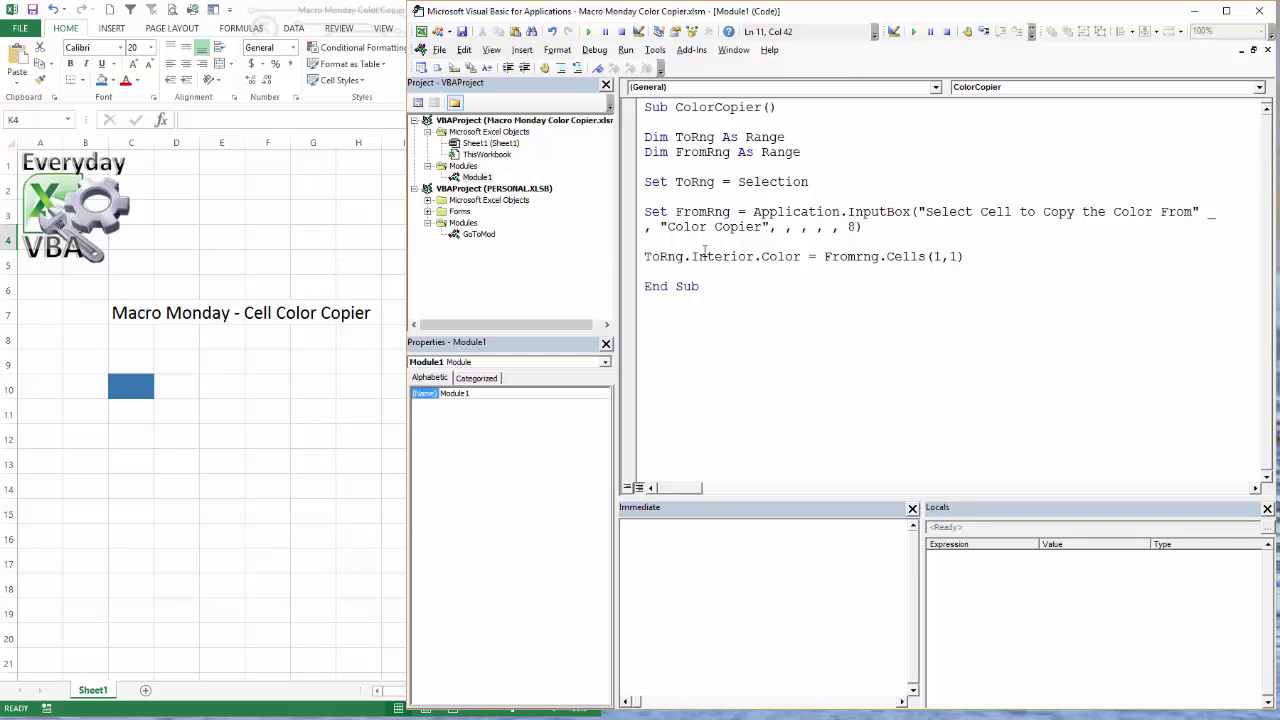
pyautogui.write('.interio')
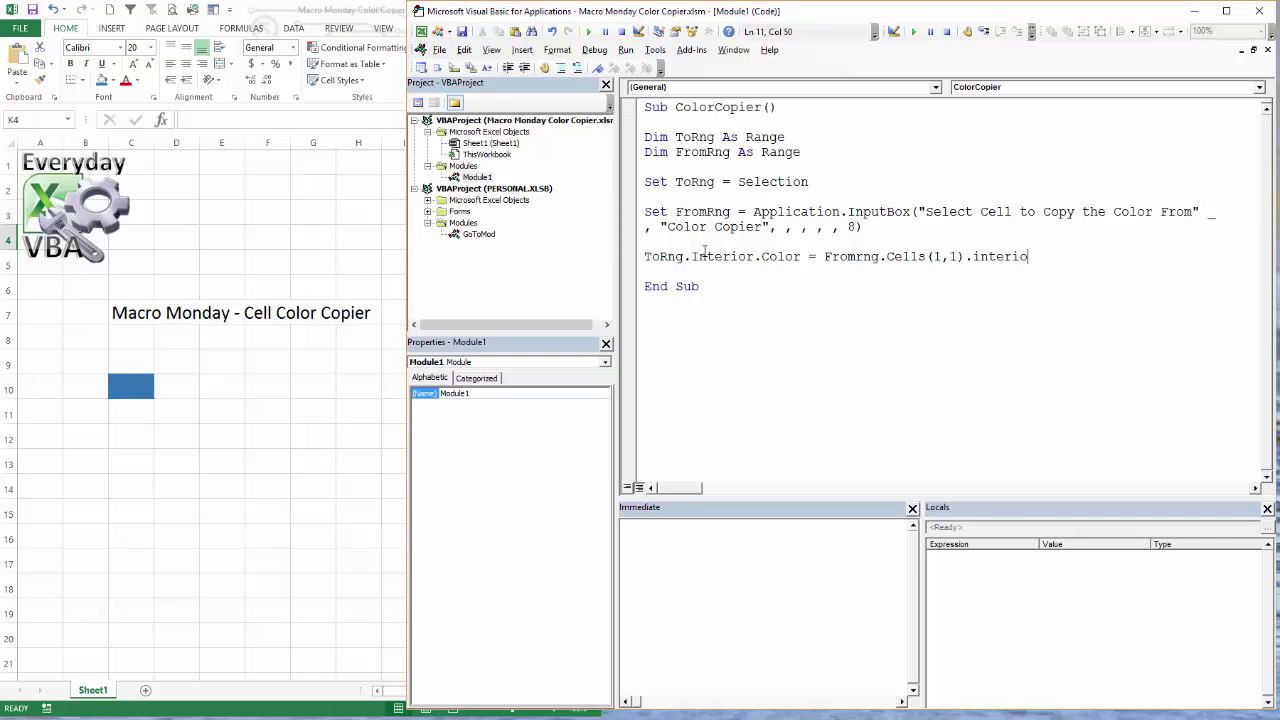
pyautogui.write('c')
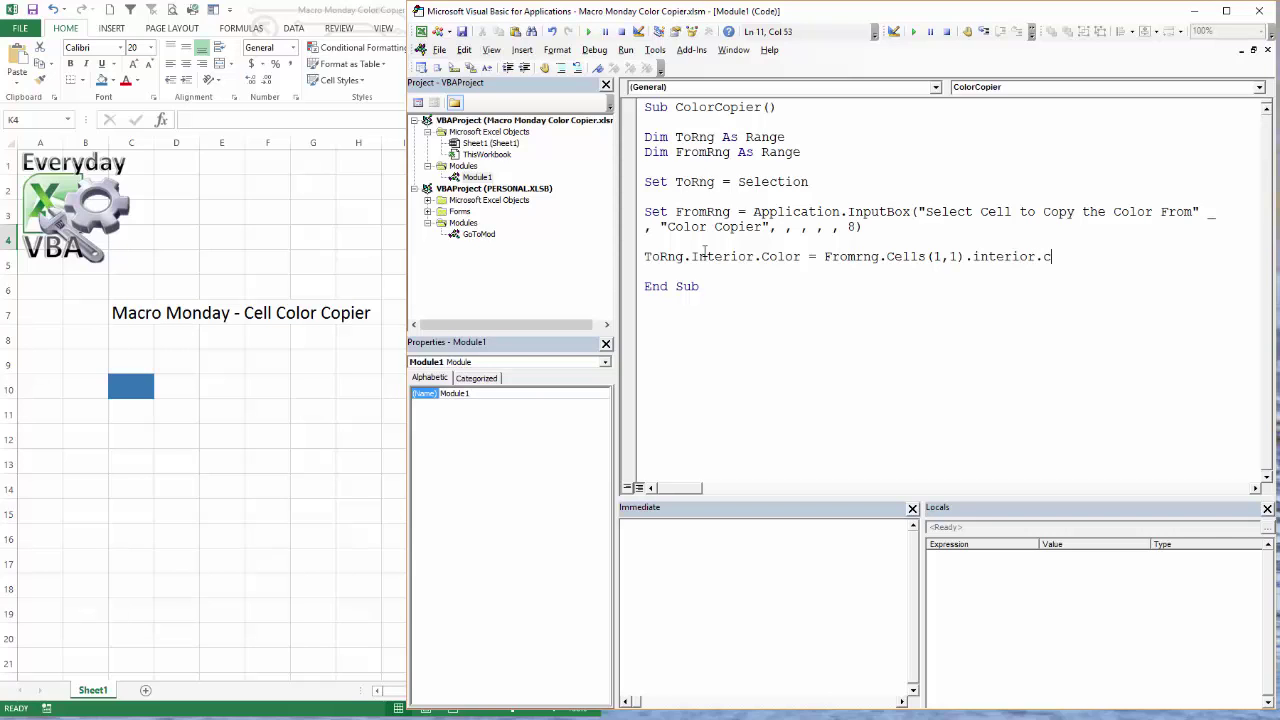
pyautogui.write('olor')
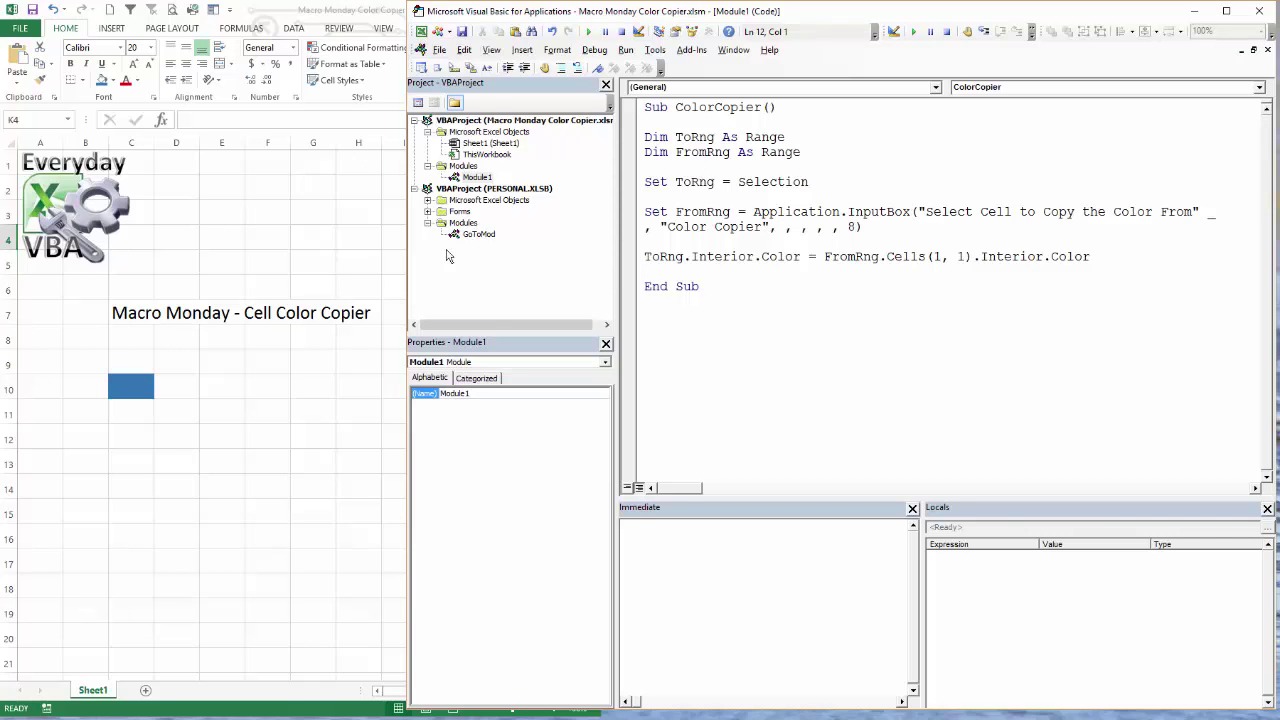
# - Add a breakpoint on the Set ToRng = Selection line and review the Debug menu
pyautogui.click(646, 168)
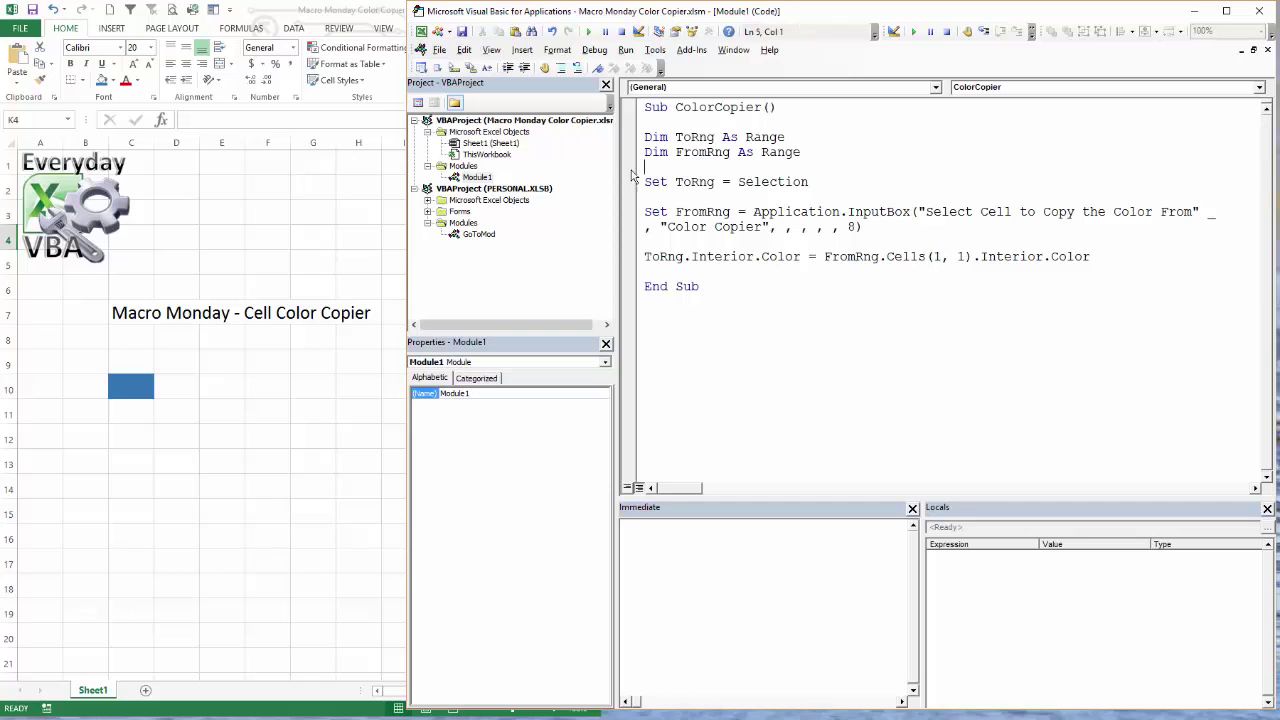
pyautogui.click(628, 182)
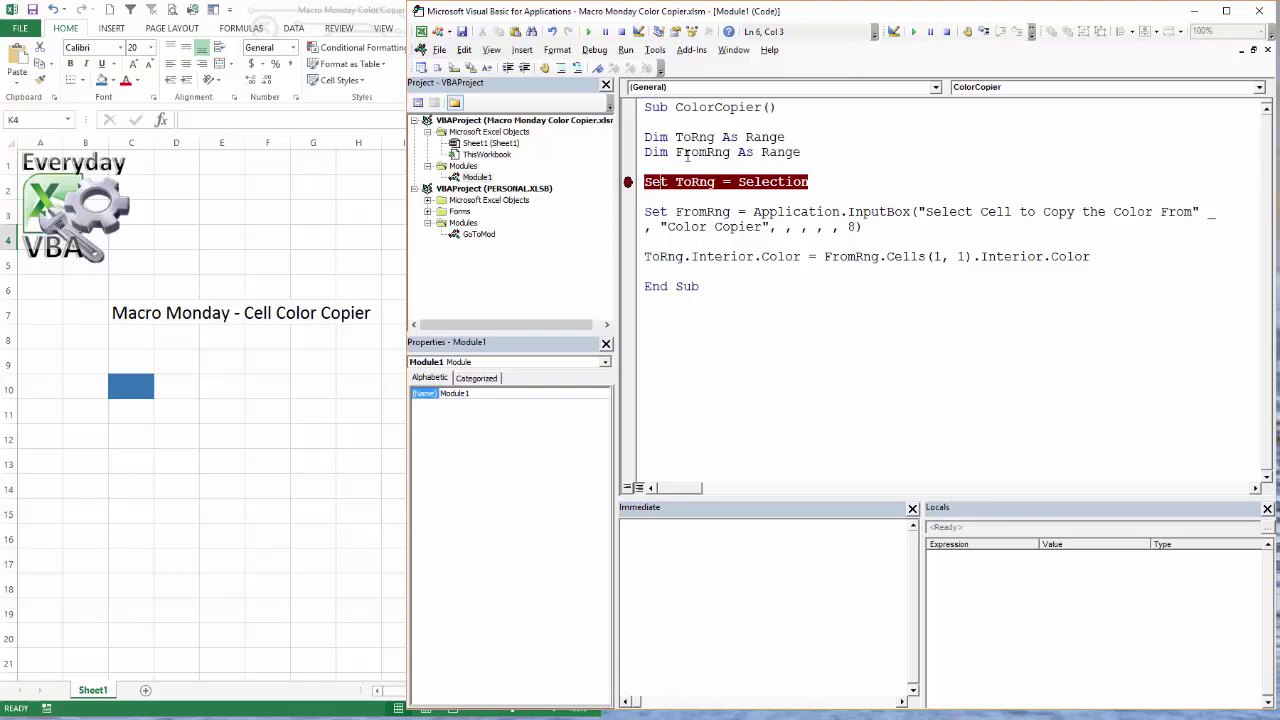
pyautogui.click(594, 50)
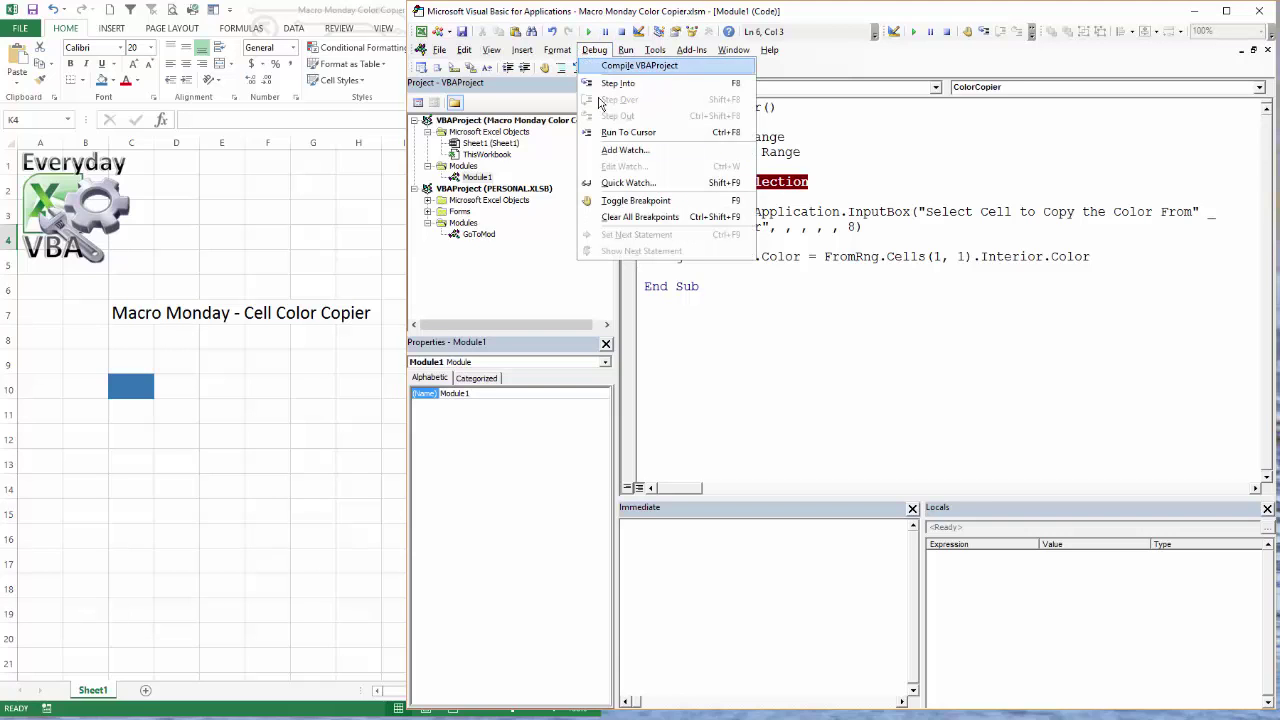
pyautogui.moveTo(624, 84)
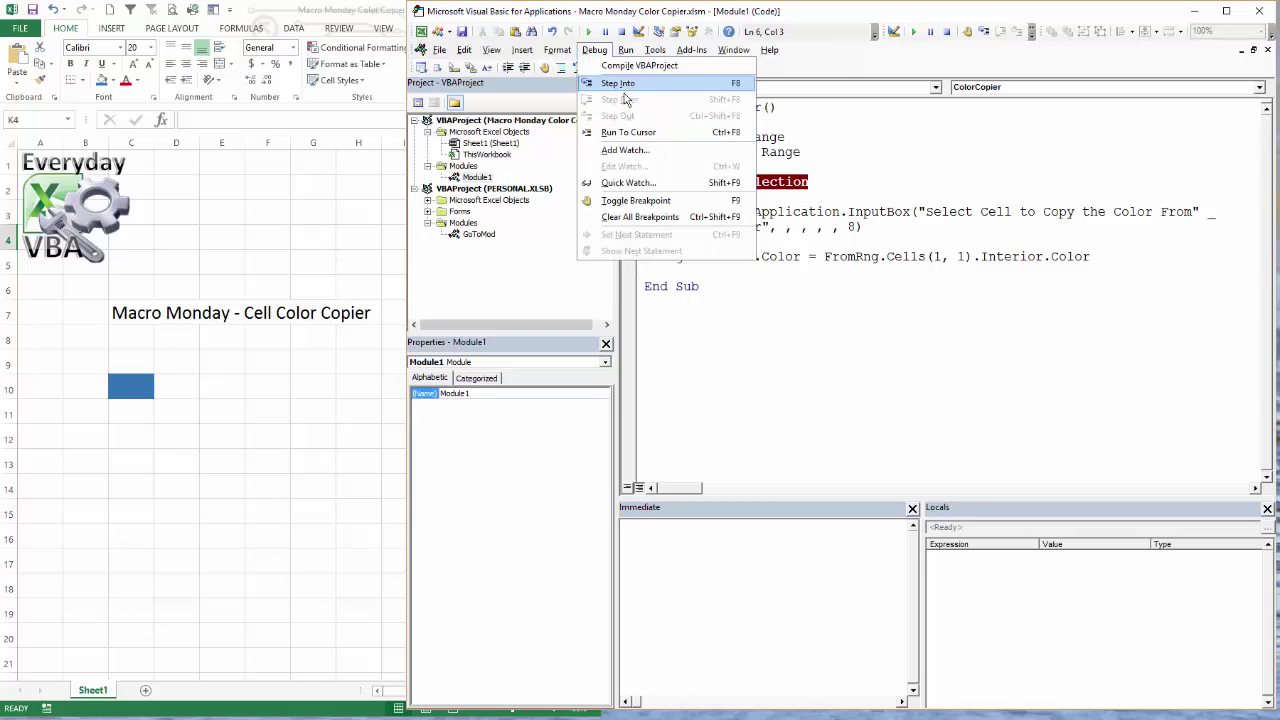
pyautogui.moveTo(660, 200)
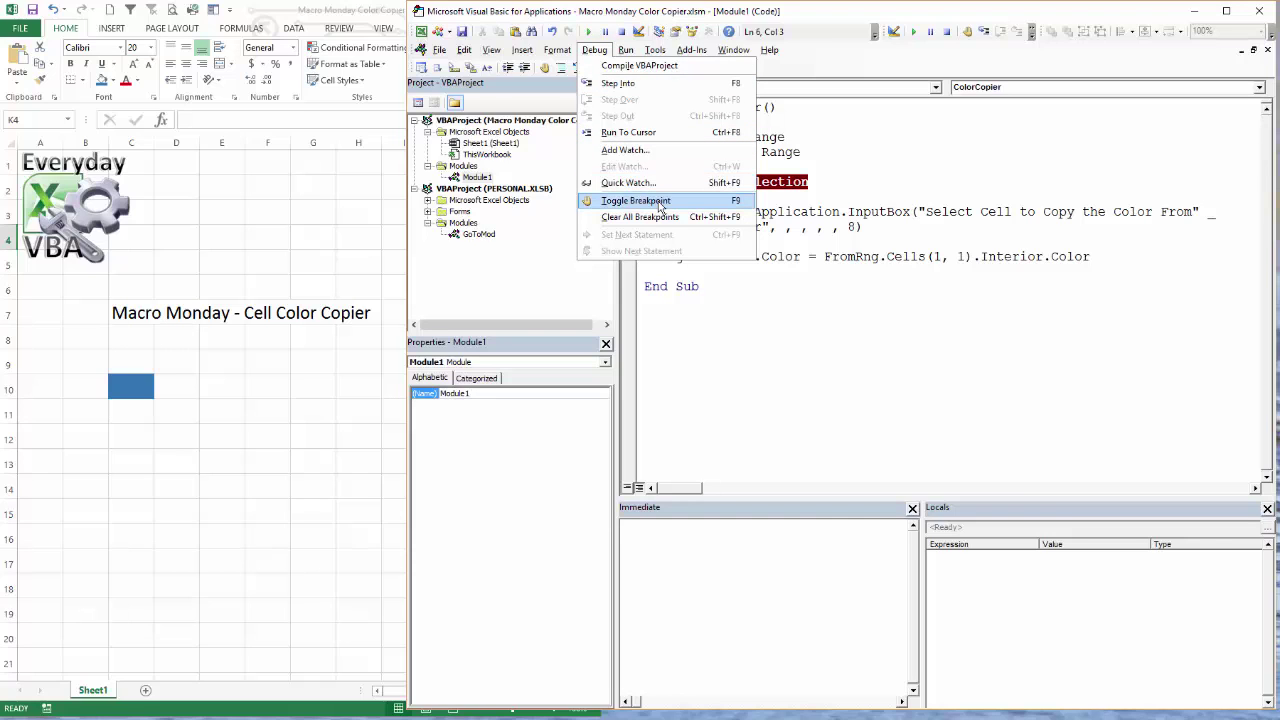
pyautogui.click(636, 200)
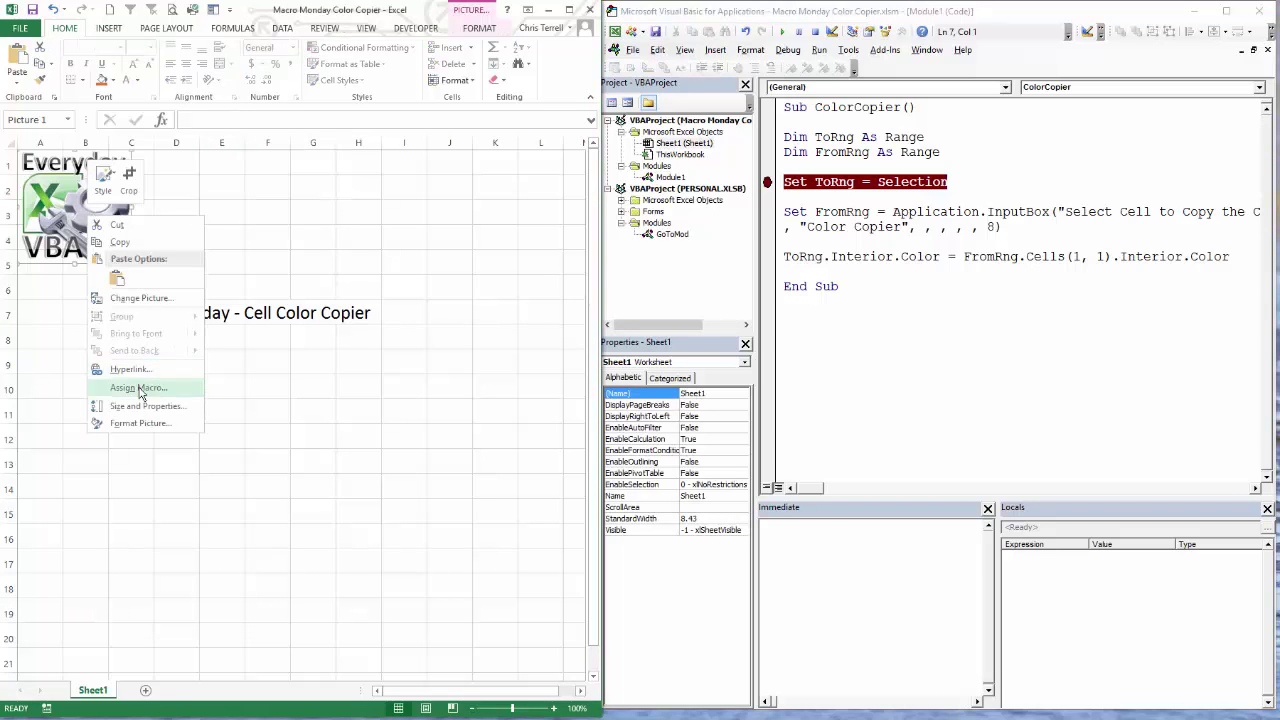
# - Select cell G6 as the target and run ColorCopier from the logo until the breakpoint
pyautogui.click(140, 388)
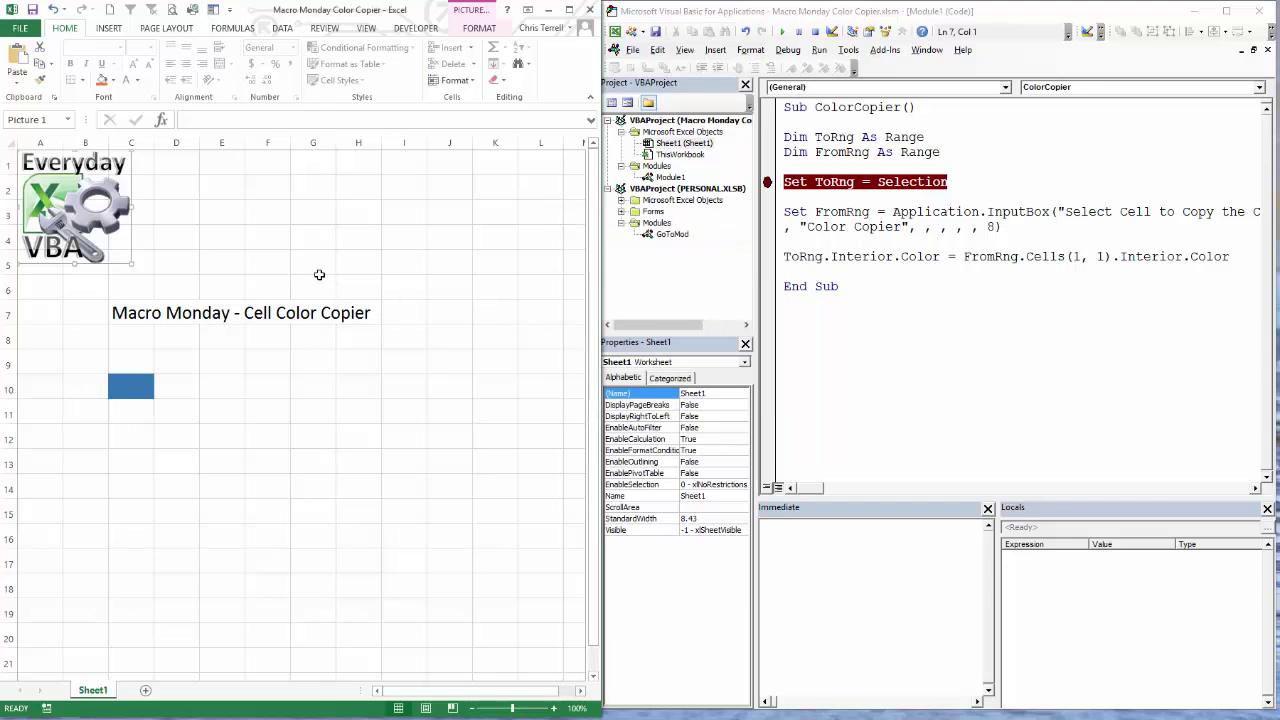
pyautogui.click(312, 288)
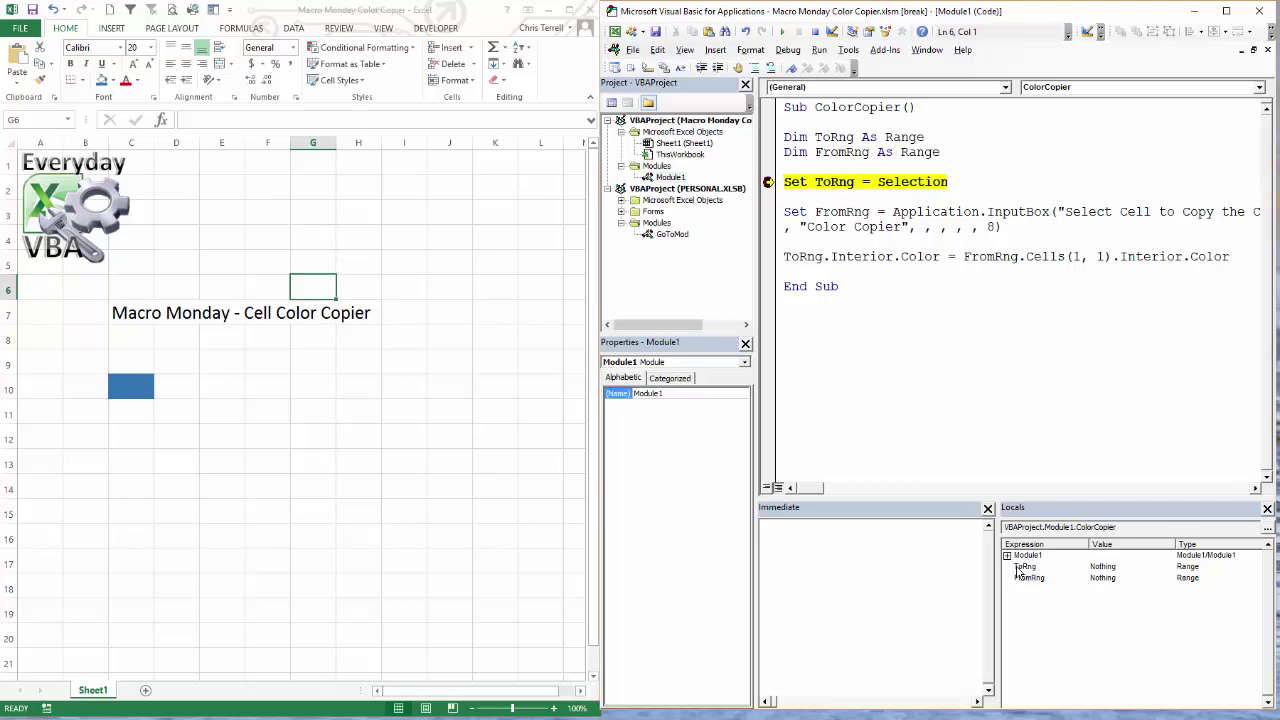
# - Step with F8, pick C10 in the InputBox, and debug run-time error 424 to the FromRng line
pyautogui.press('F8')
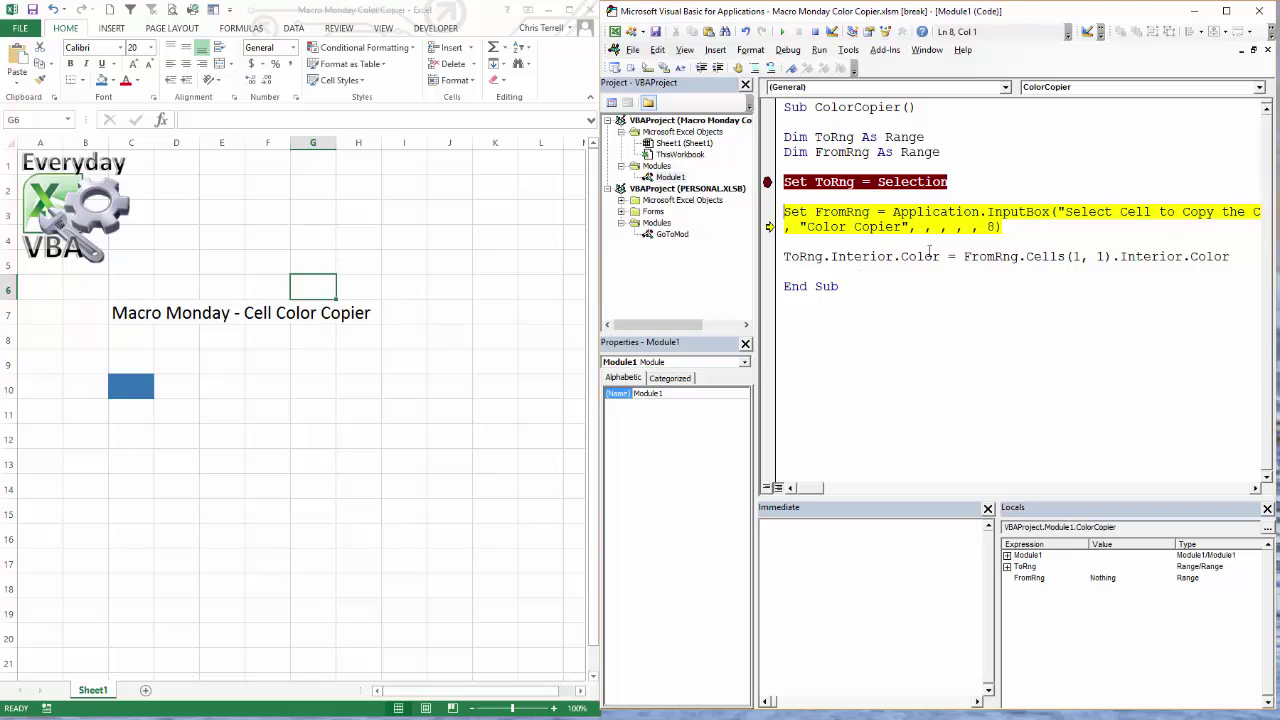
pyautogui.moveTo(554, 232)
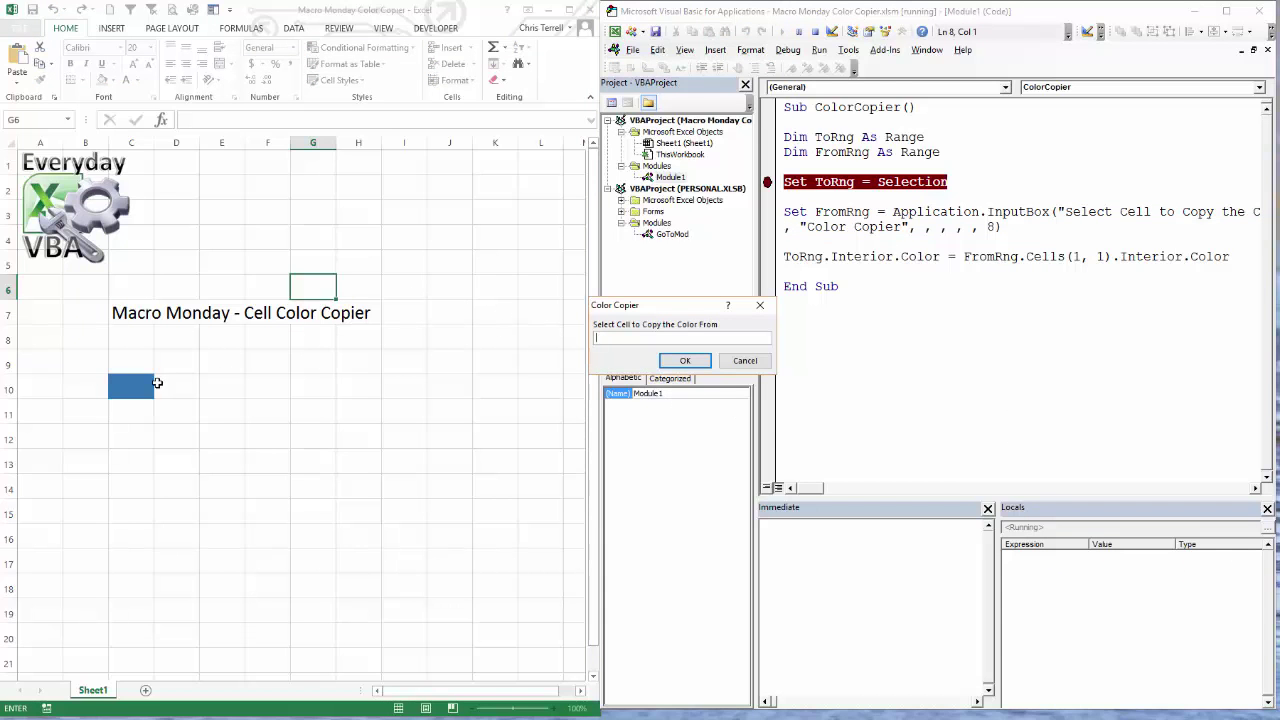
pyautogui.click(132, 388)
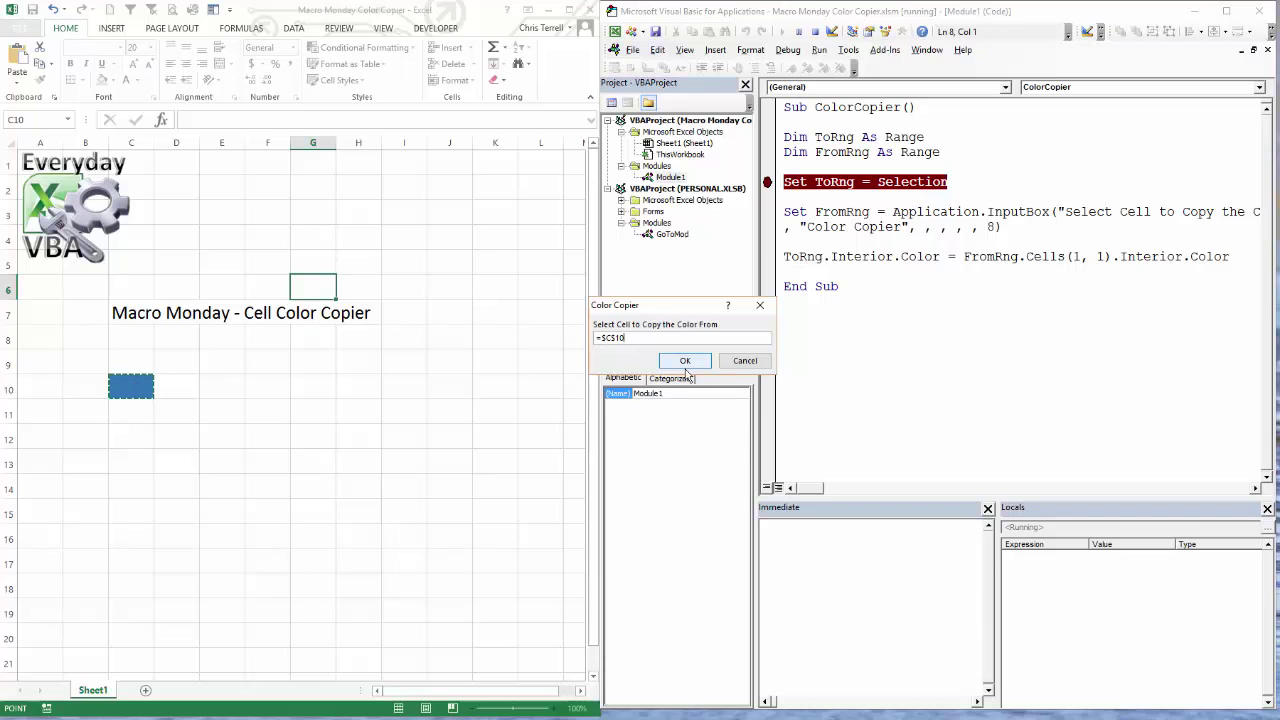
pyautogui.click(684, 360)
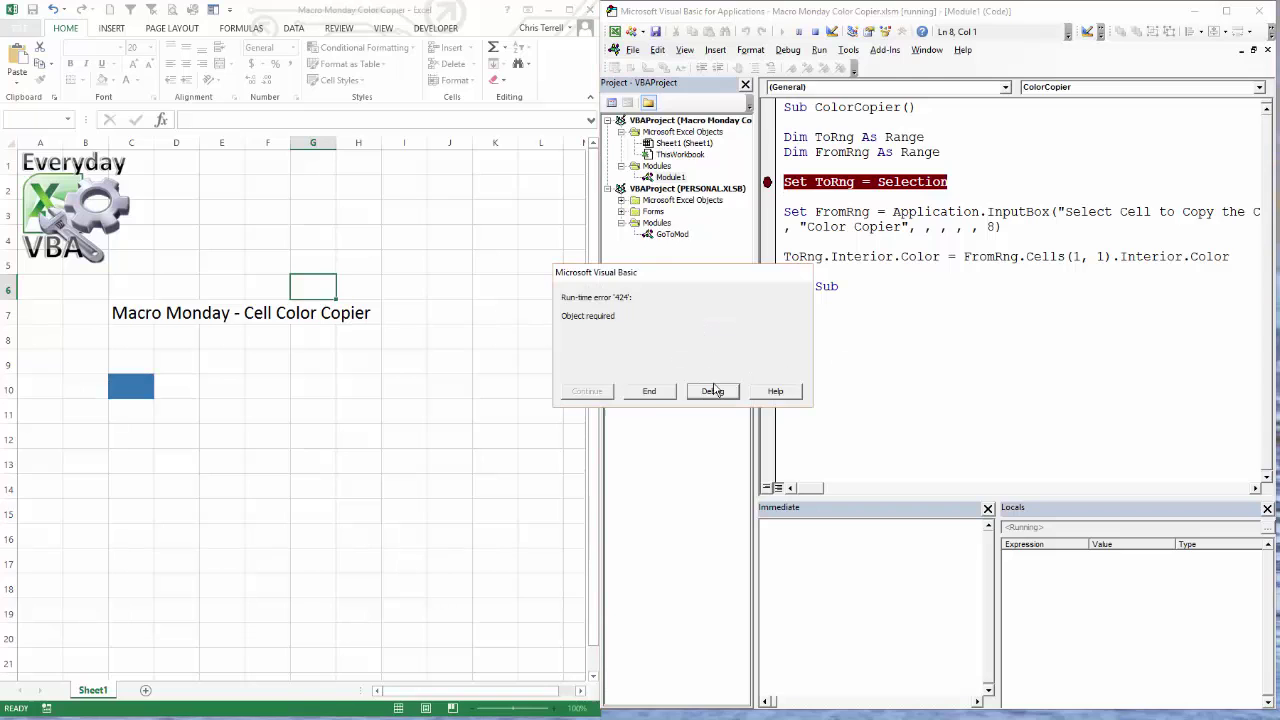
pyautogui.click(712, 390)
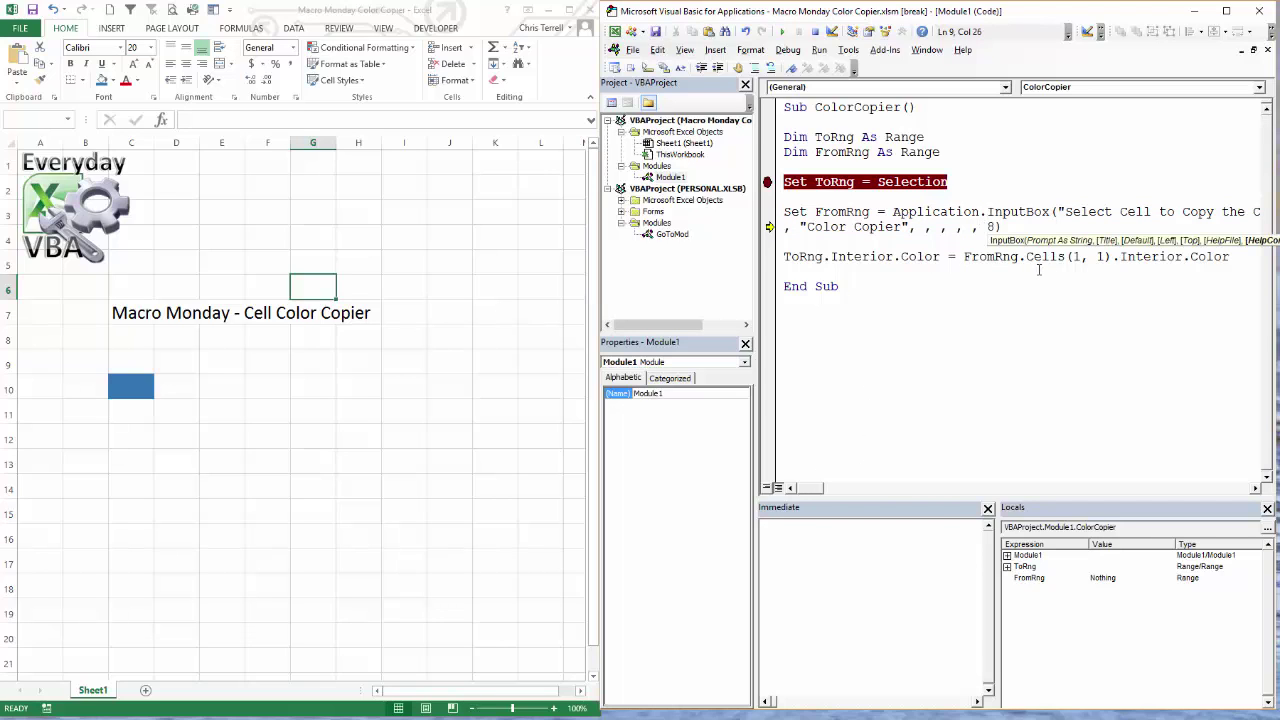
# - Look up the Application.InputBox Remarks table, where Type 8 returns a cell reference as a Range
pyautogui.click(992, 226)
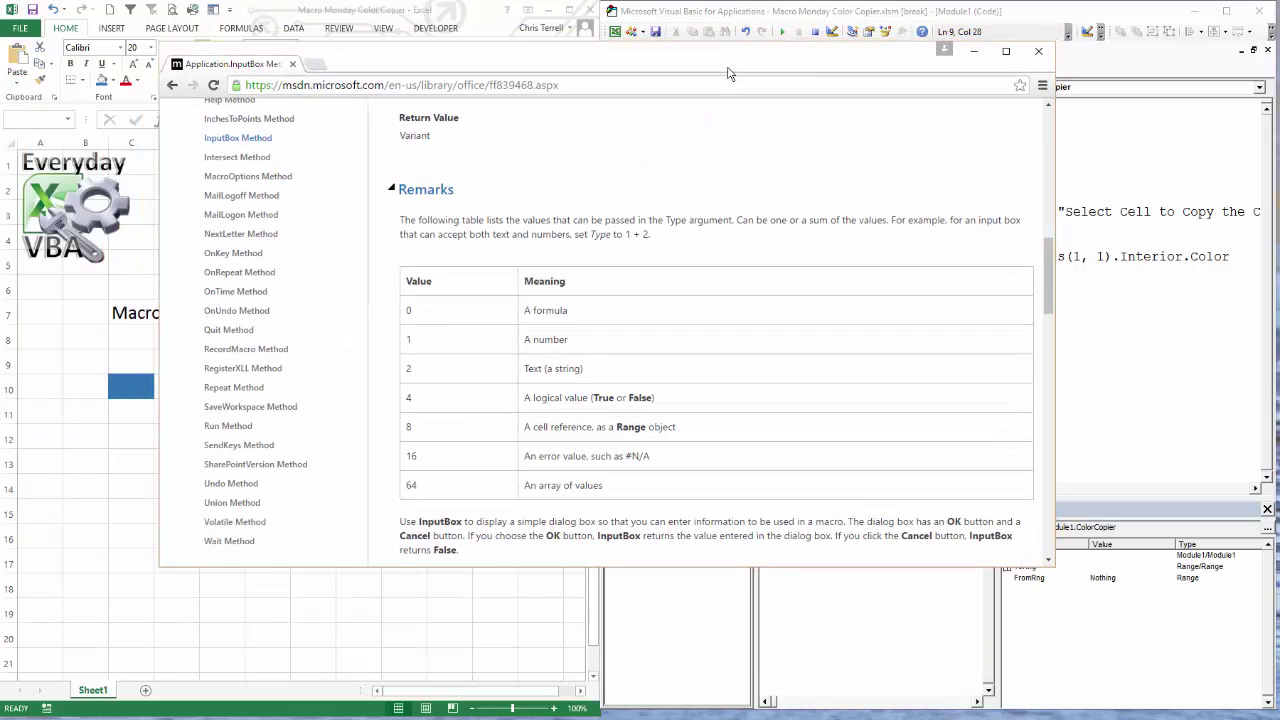
pyautogui.moveTo(632, 280)
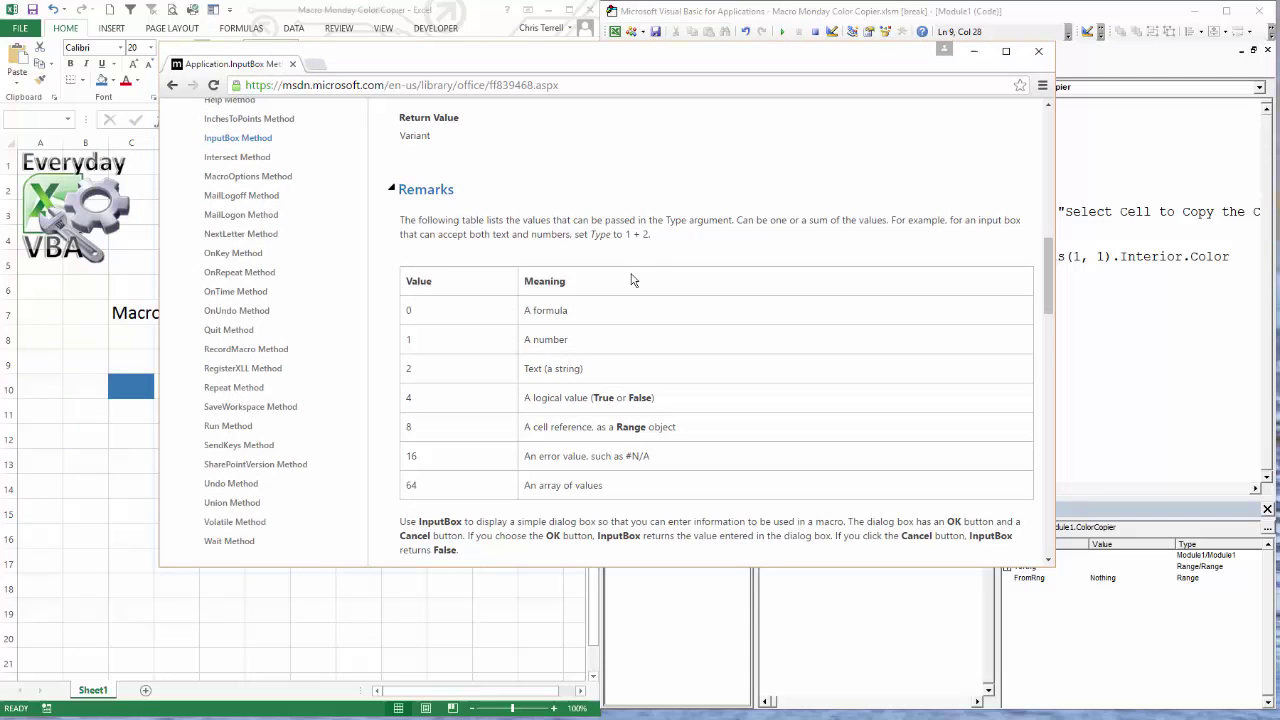
pyautogui.moveTo(548, 450)
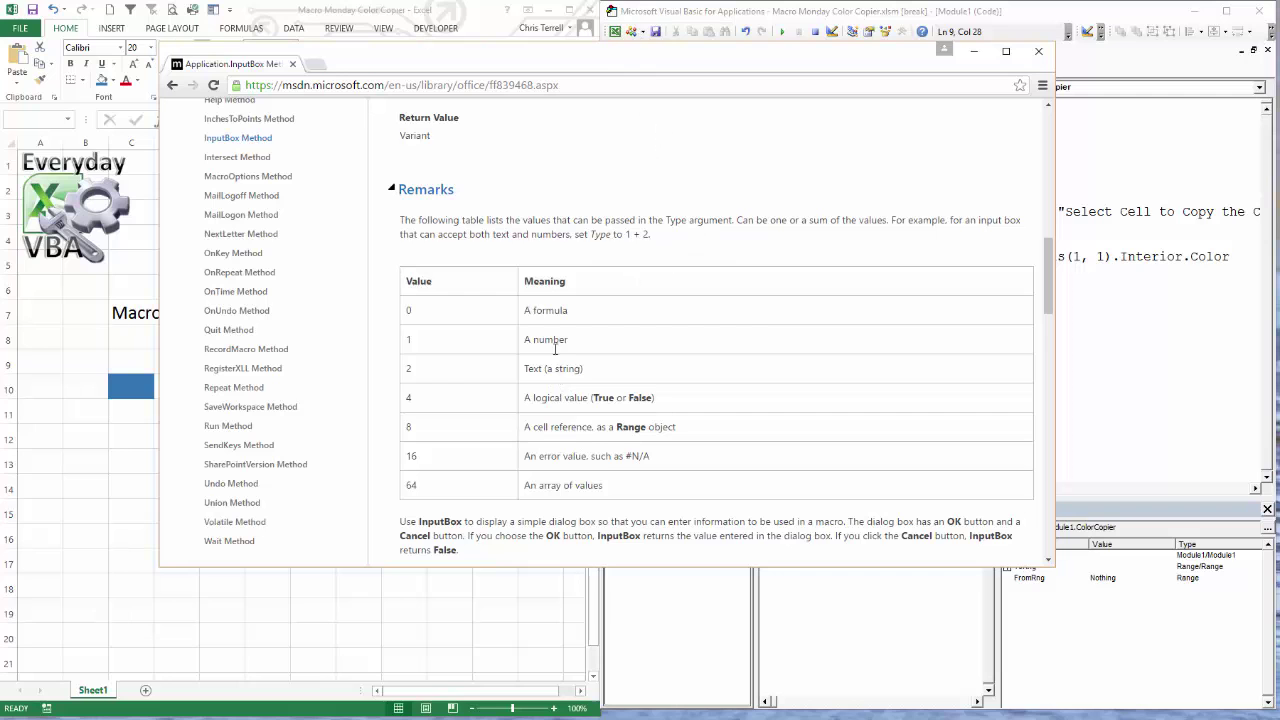
pyautogui.moveTo(584, 442)
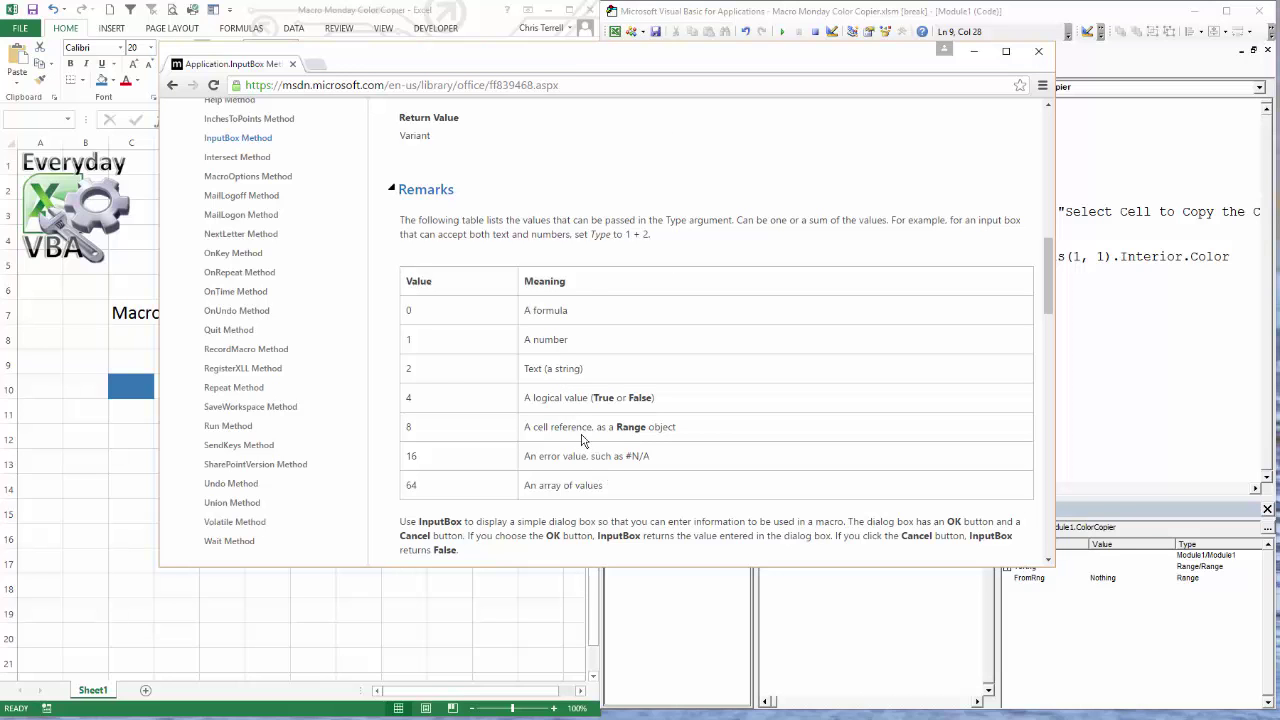
pyautogui.moveTo(572, 72)
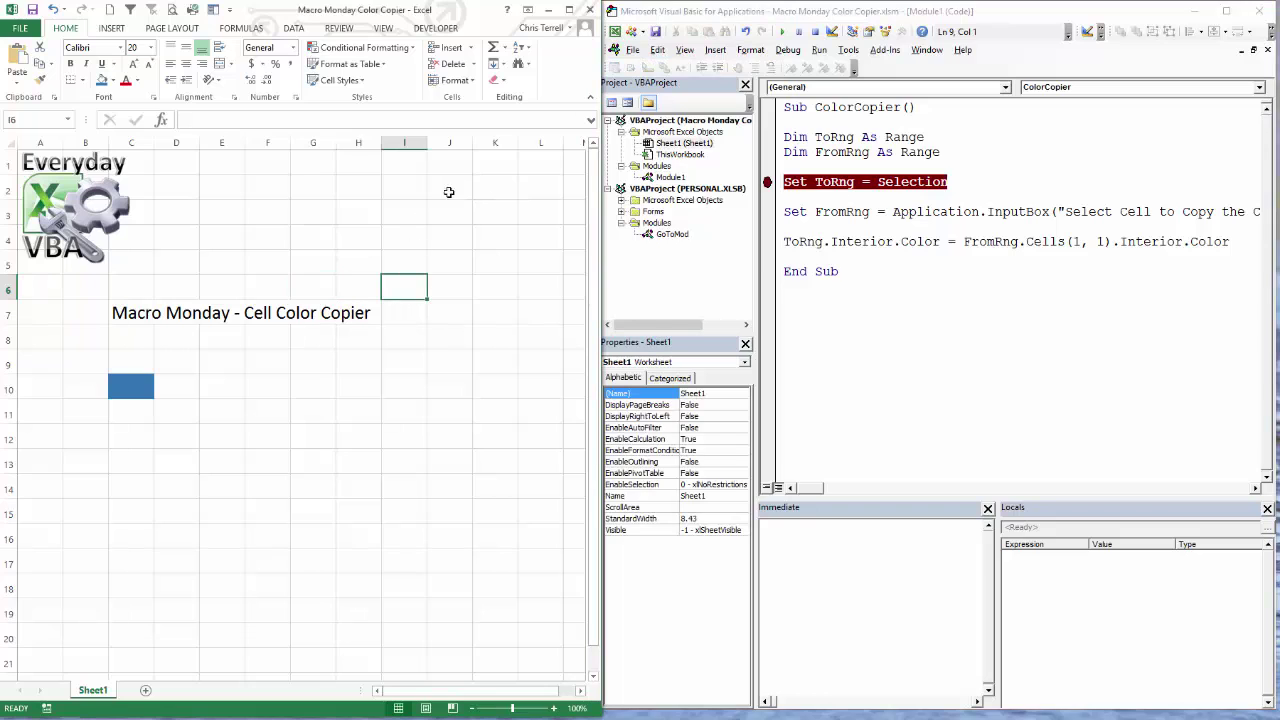
# - Step through ColorCopier with F8, choose $C$10 at the prompt, and stop on the Set FromRng line
pyautogui.click(312, 212)
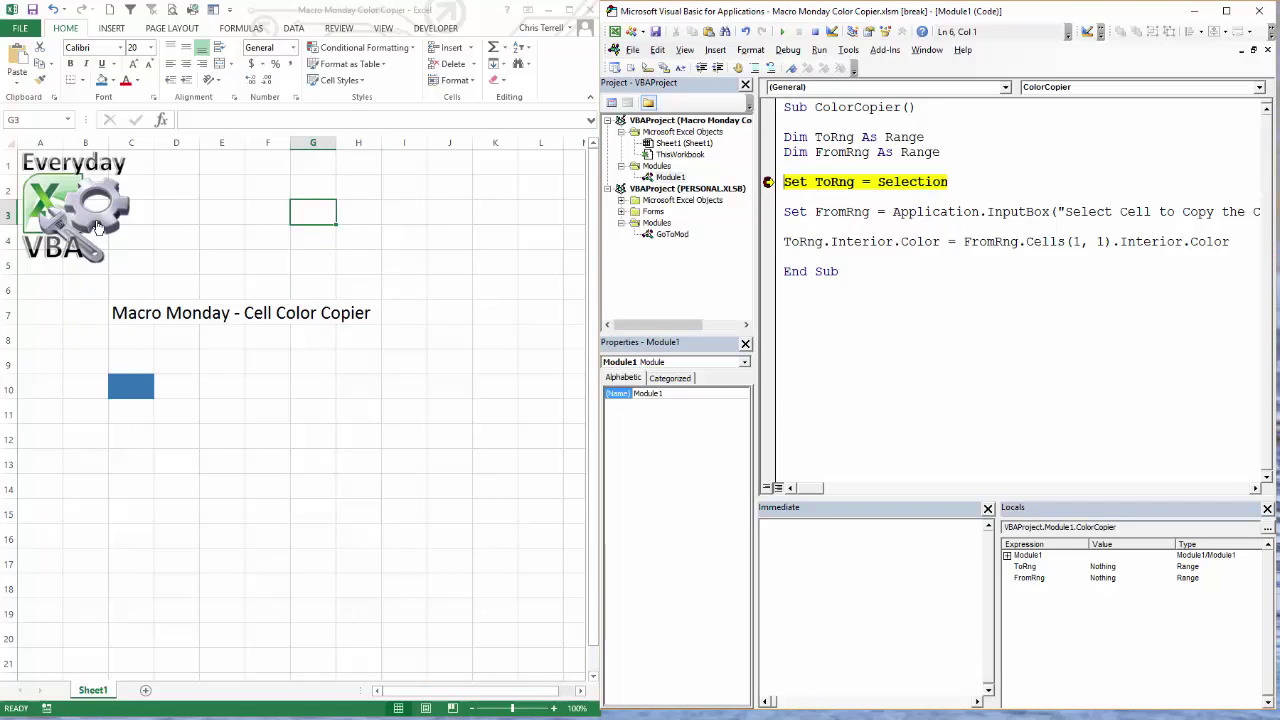
pyautogui.press('F8')
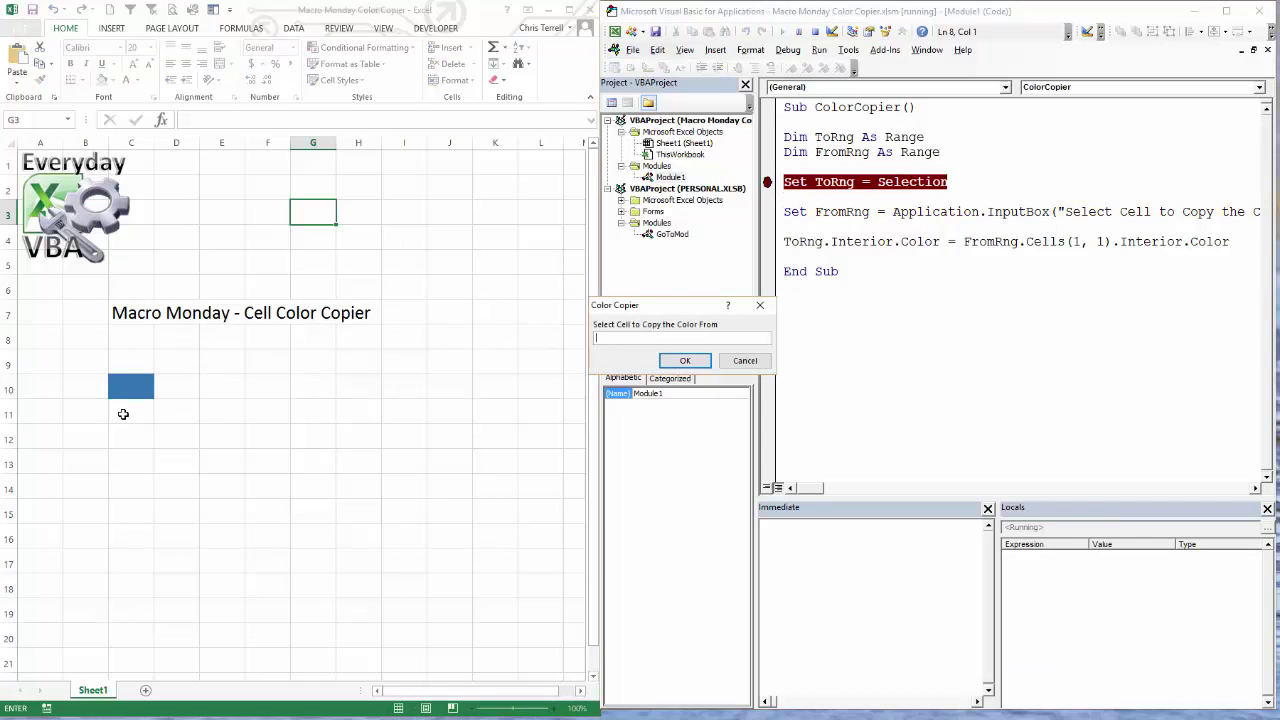
pyautogui.click(132, 388)
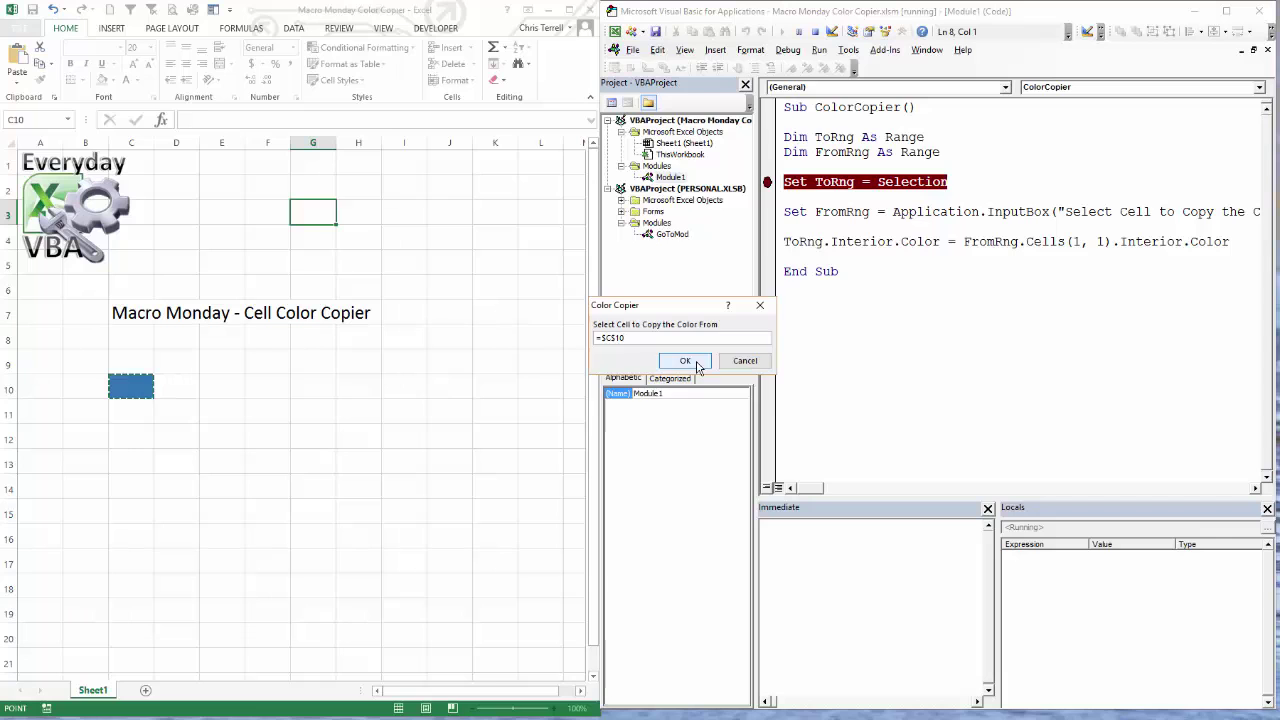
pyautogui.click(684, 360)
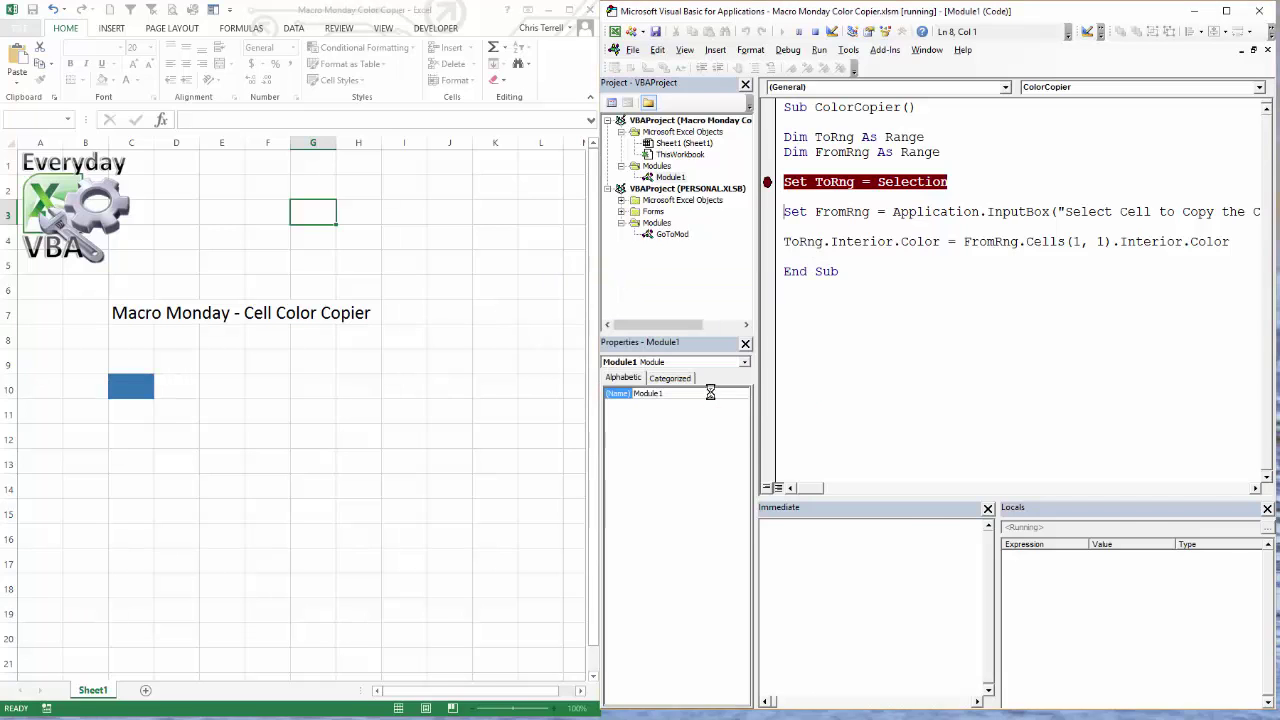
pyautogui.press('F8')
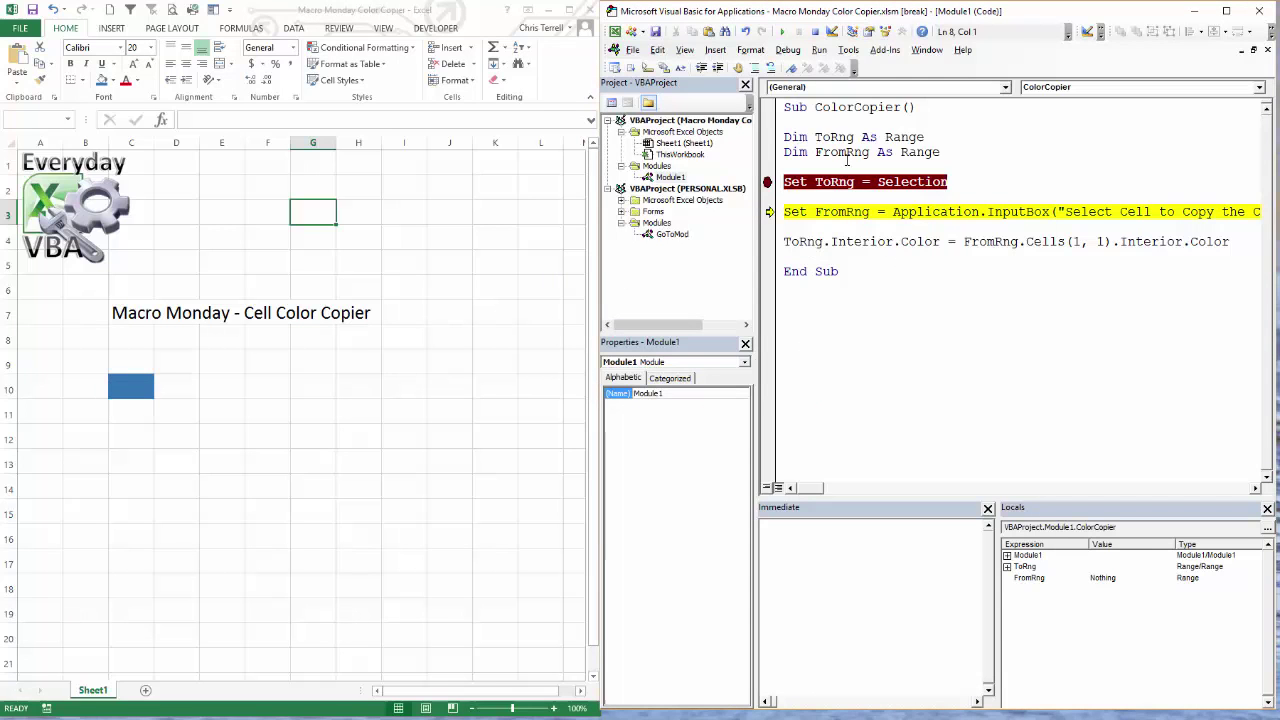
pyautogui.doubleClick(840, 152)
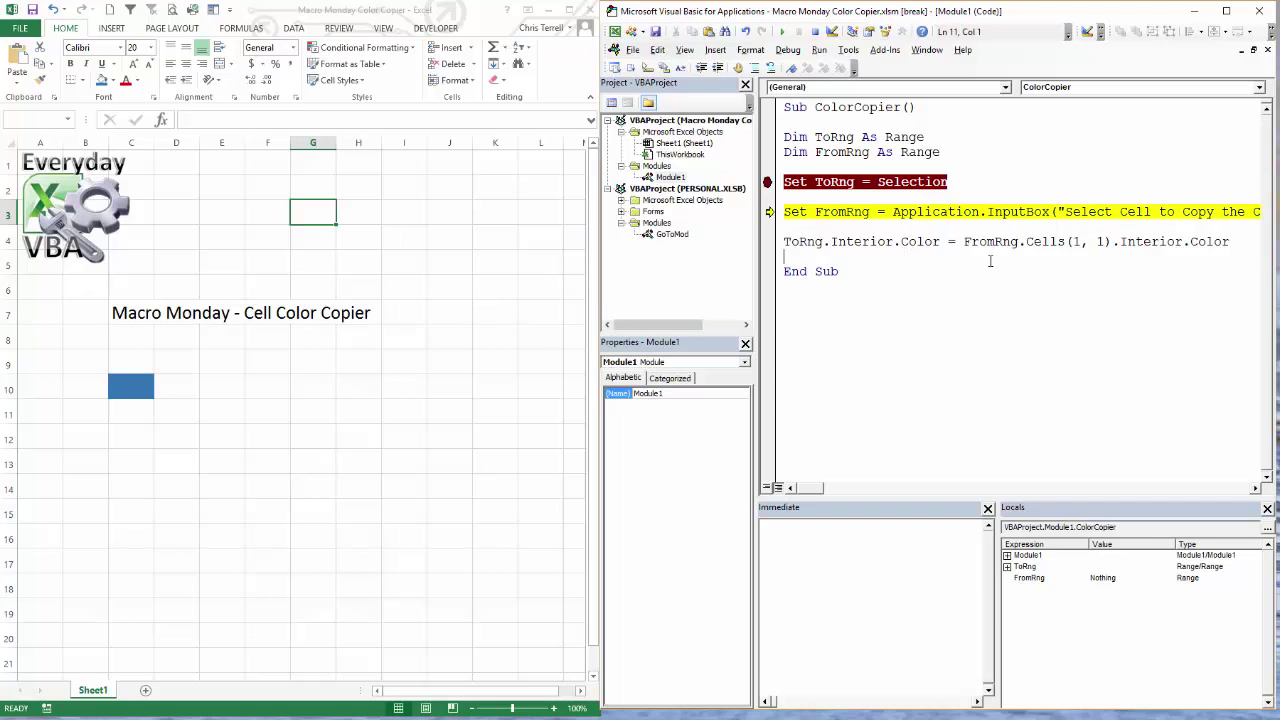
pyautogui.moveTo(990, 240)
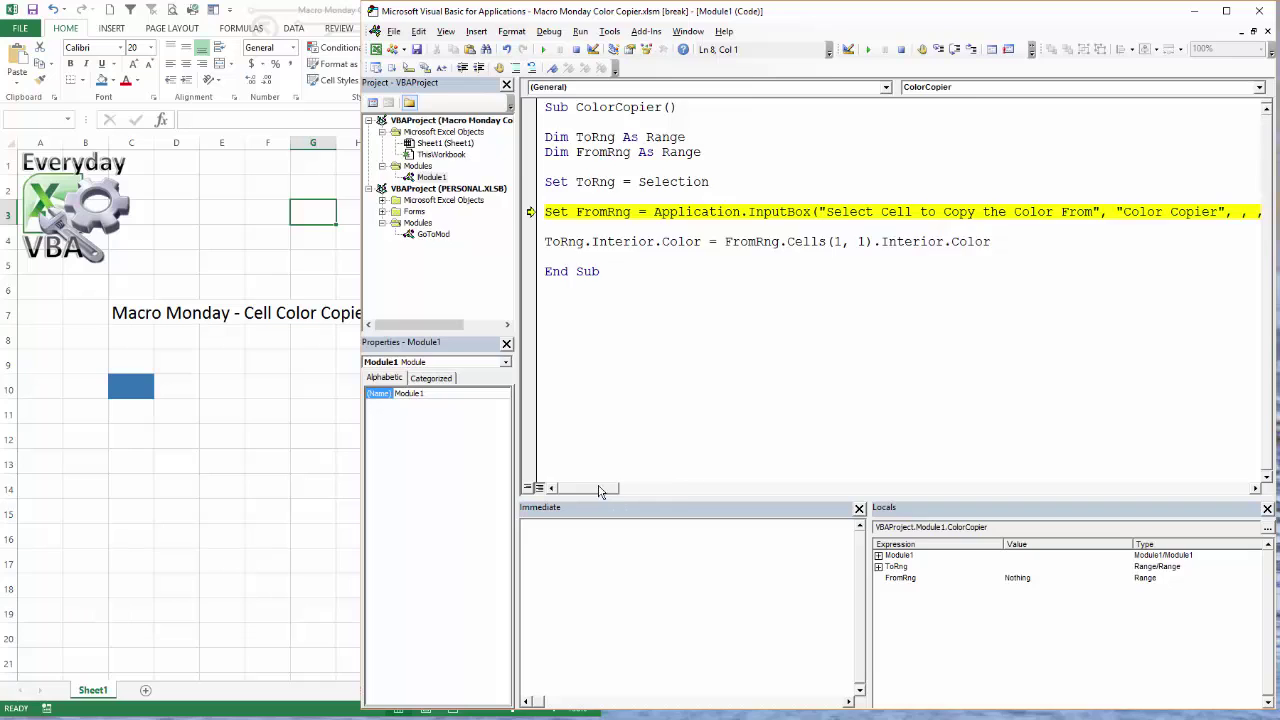
# - Move the 8 into the InputBox Type slot and rerun so the target cell gets C10's blue fill
pyautogui.hscroll(3)
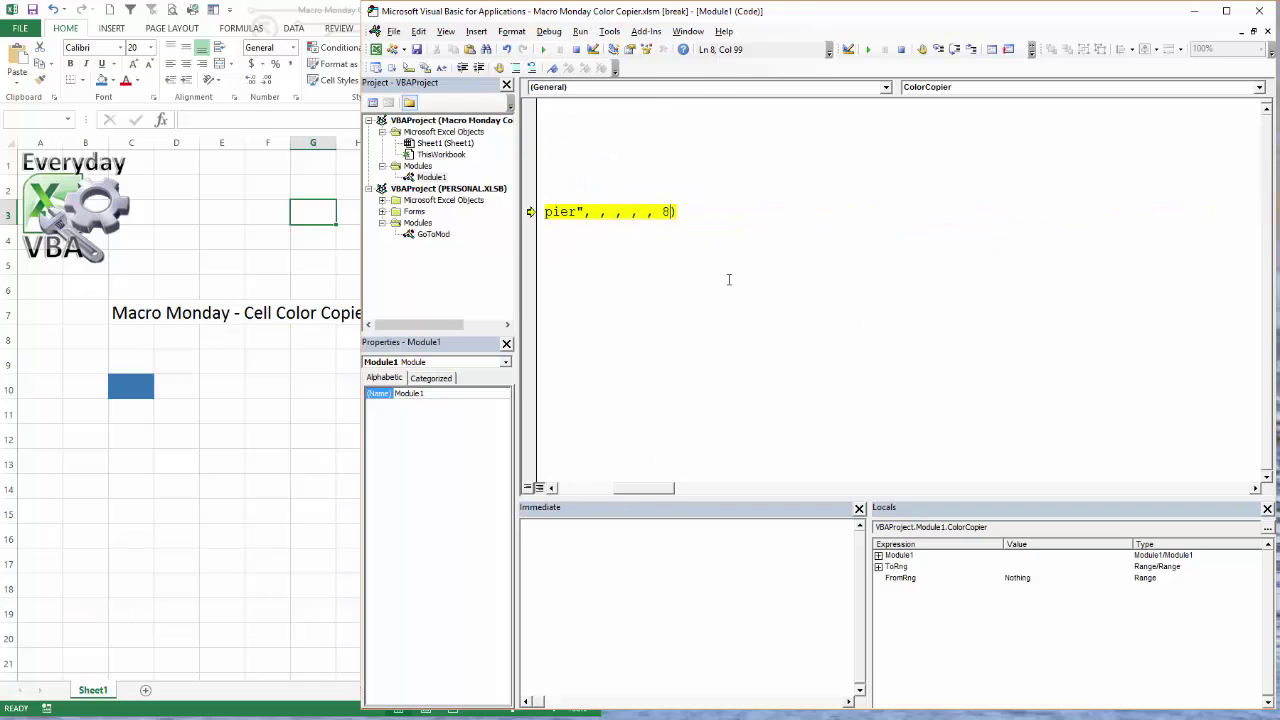
pyautogui.press('backspace')
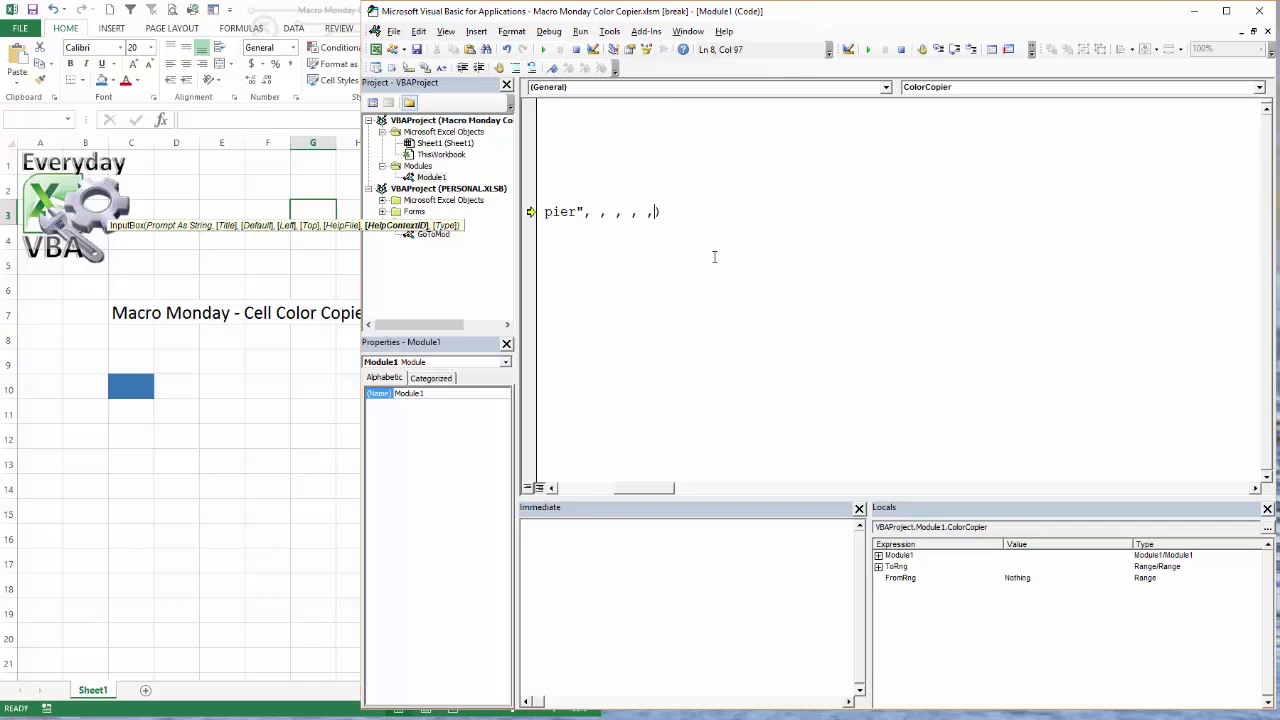
pyautogui.write(',')
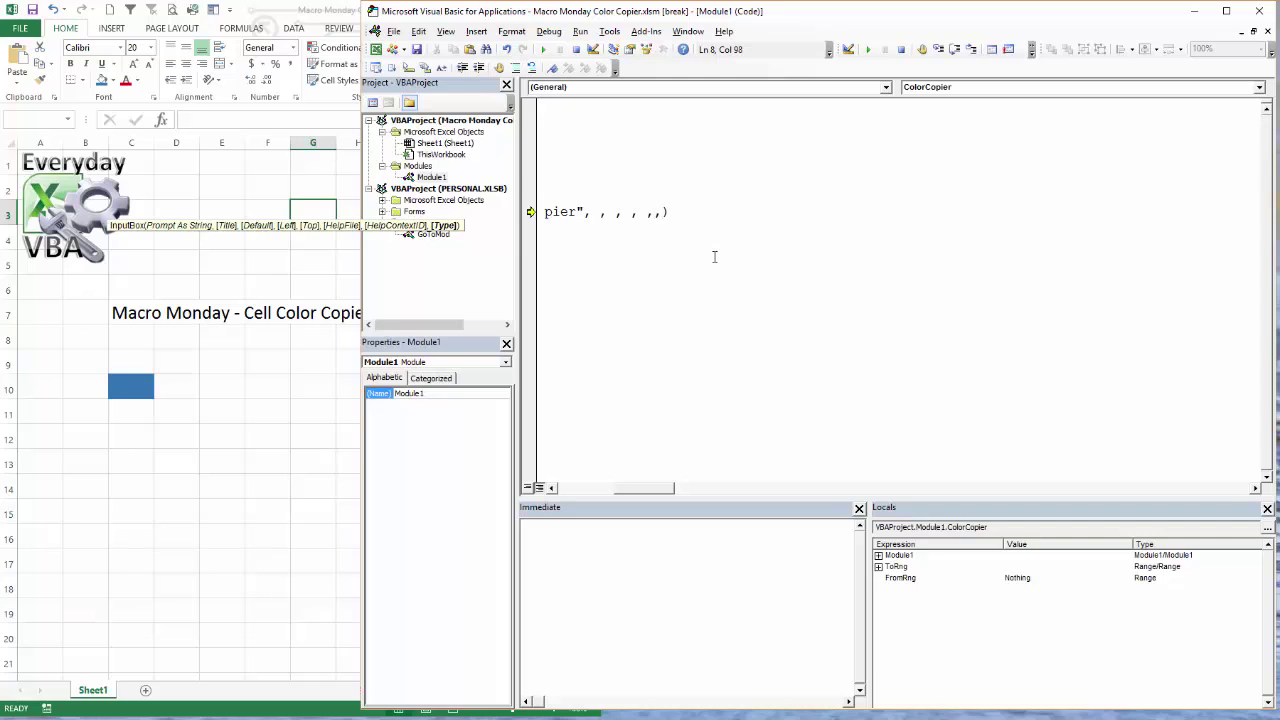
pyautogui.write('8')
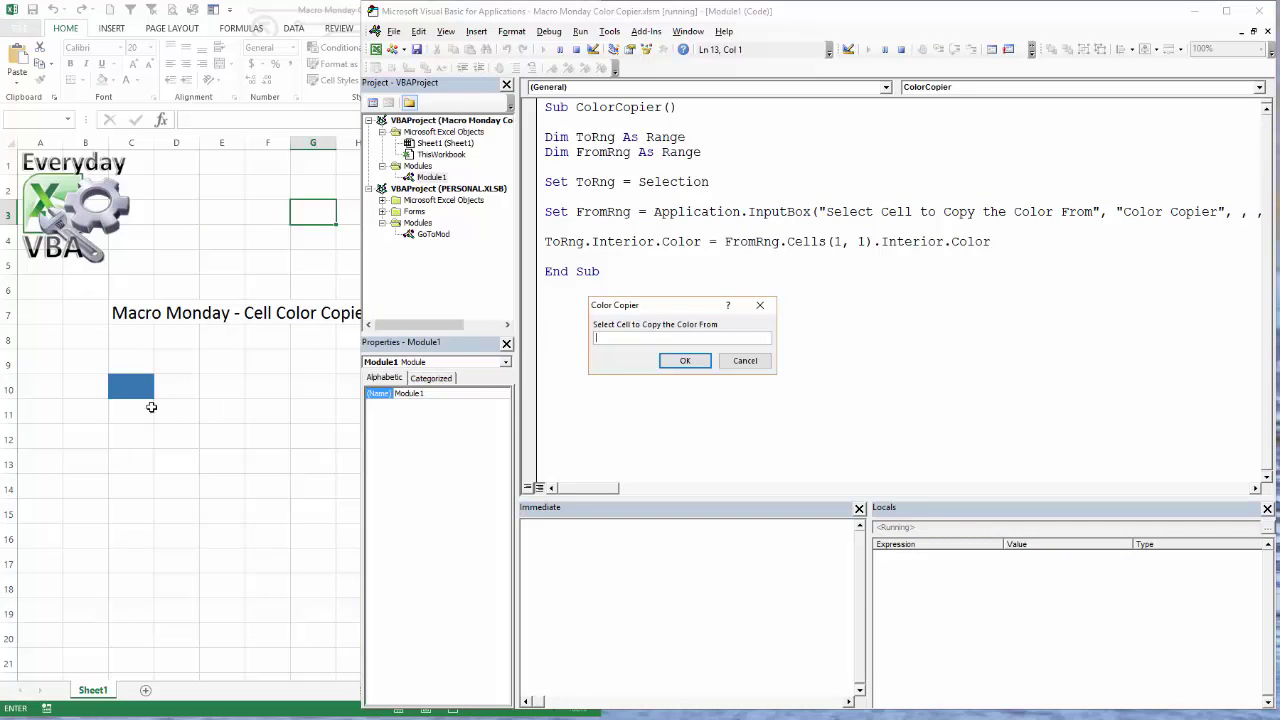
pyautogui.click(132, 388)
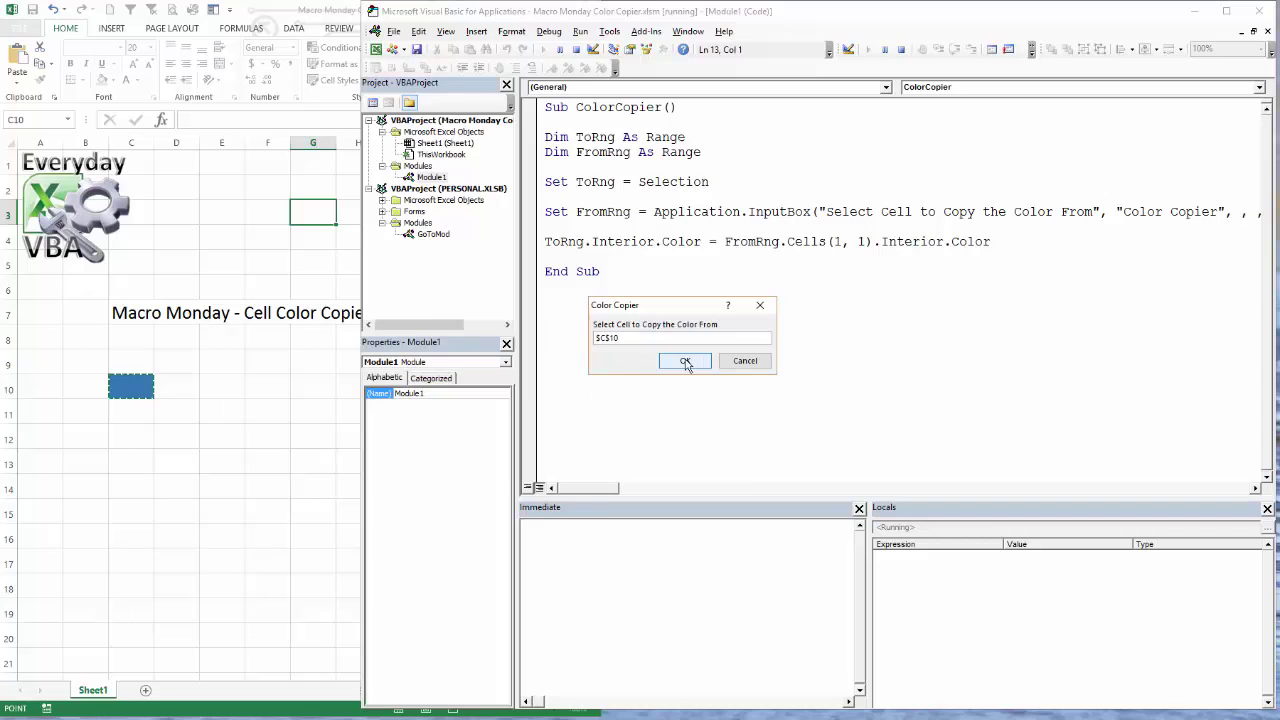
pyautogui.click(684, 360)
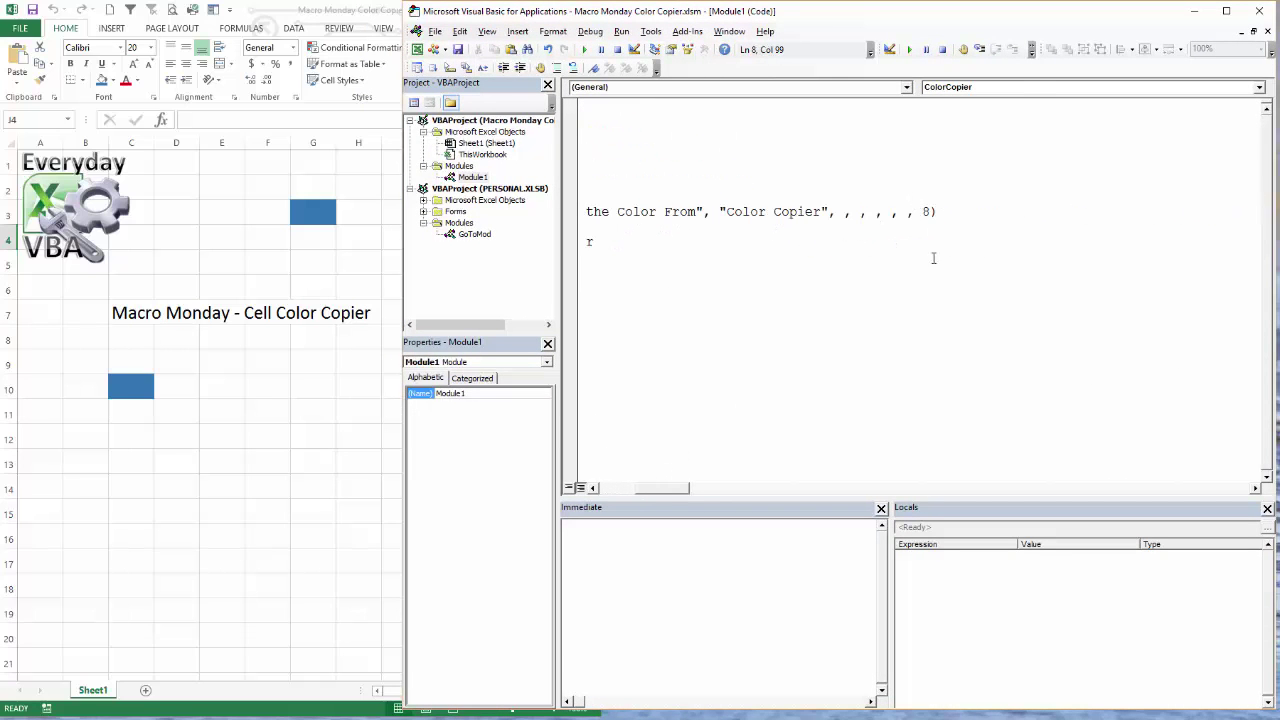
pyautogui.moveTo(828, 232)
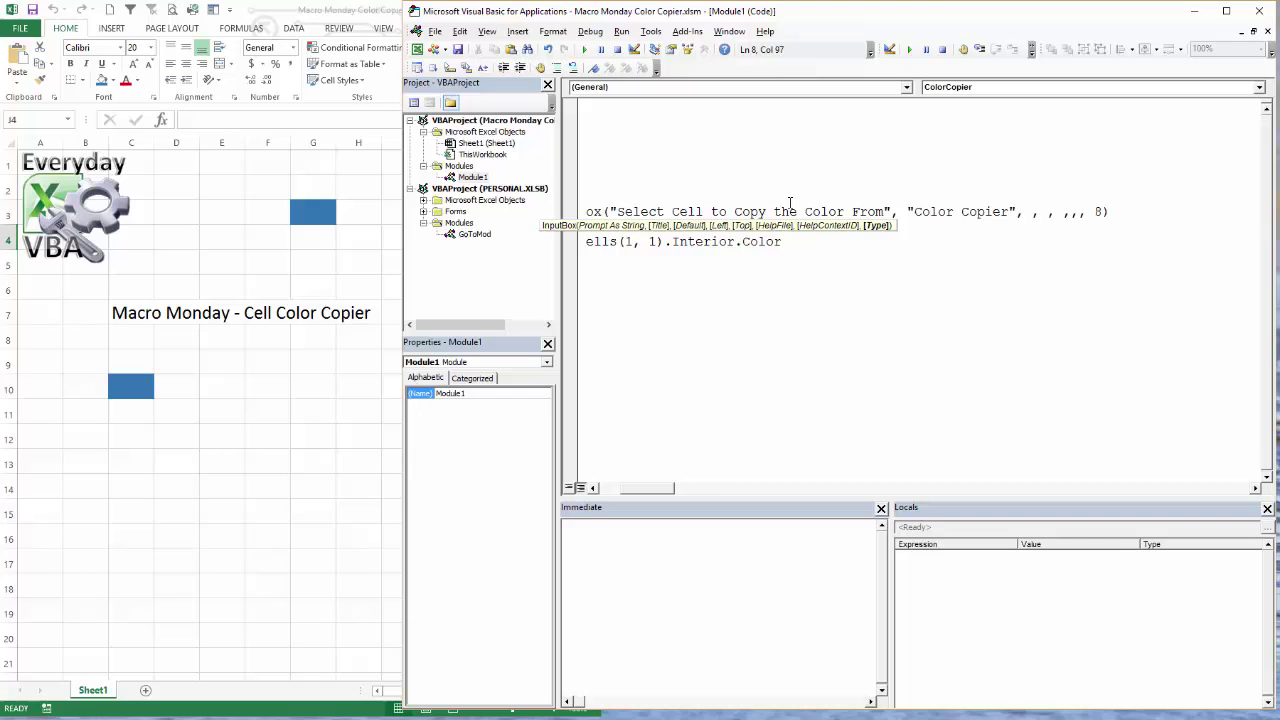
# - Write the named argument Type:= in place of the empty comma placeholders in the InputBox call
pyautogui.write('typ')
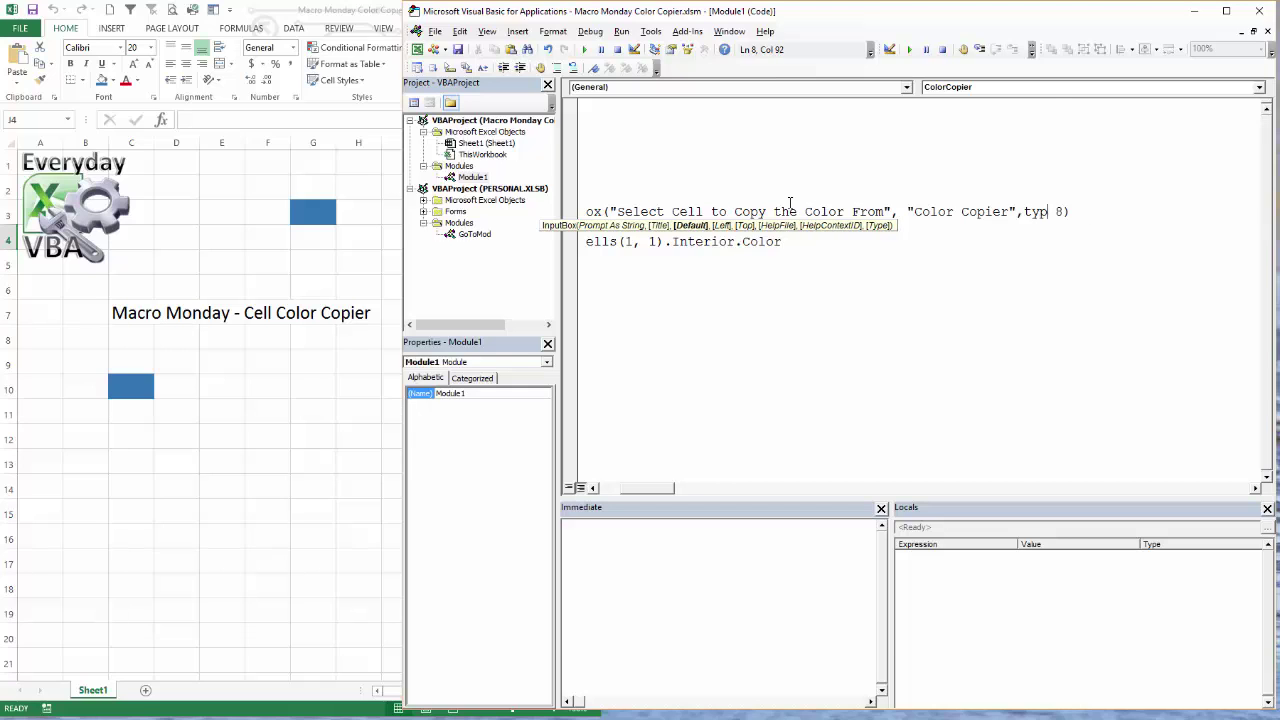
pyautogui.write('e:=')
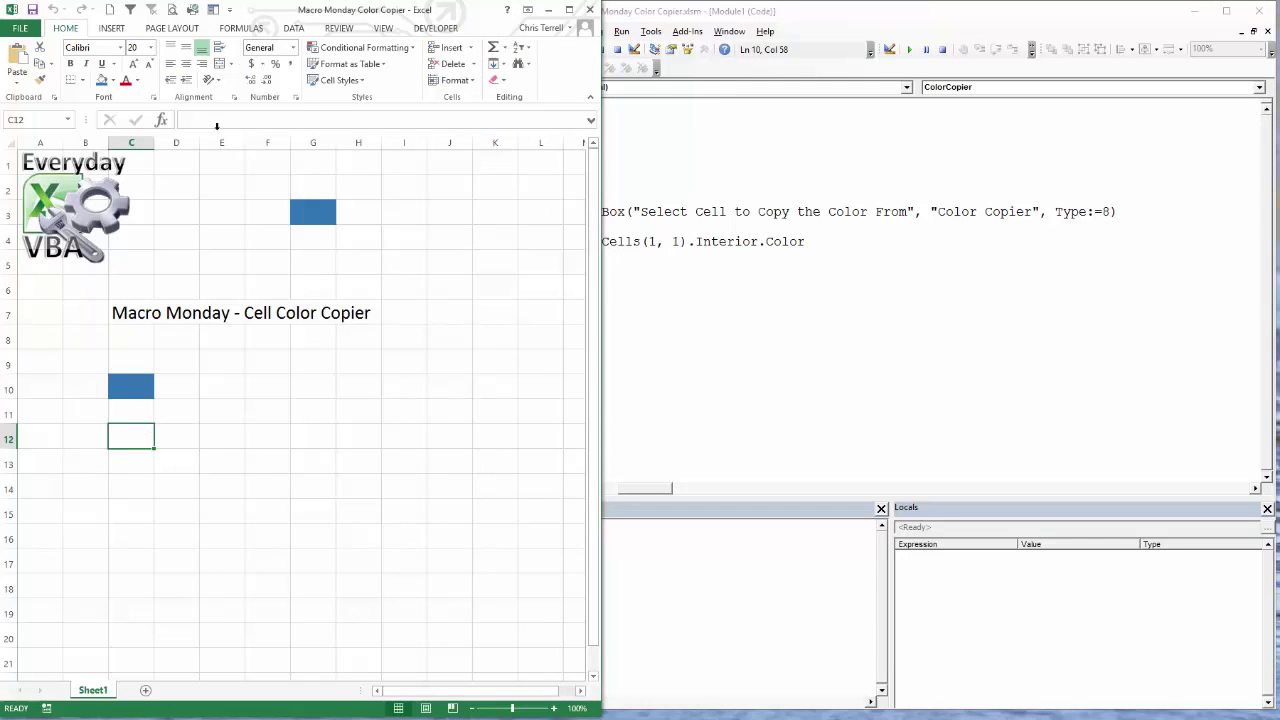
# - Run ColorCopier from the logo to paint G11:J16 with C12's yellow, then H13:I14 with C10's blue
pyautogui.click(116, 80)
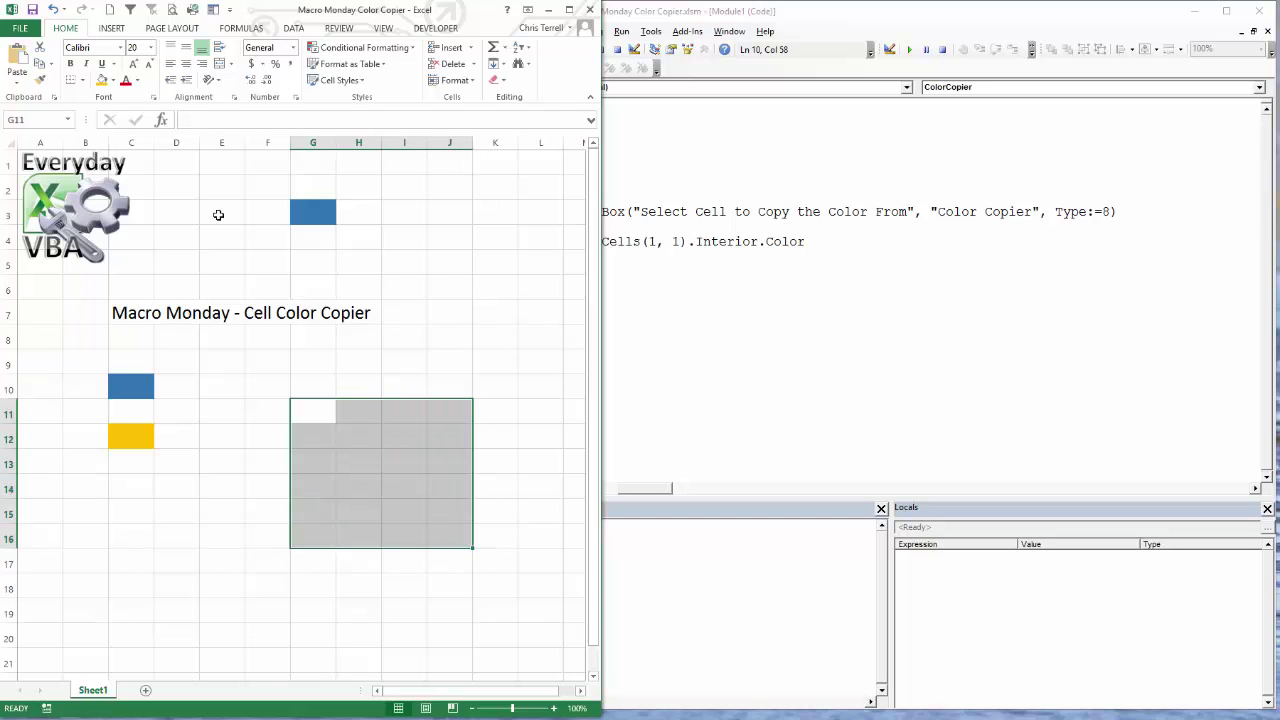
pyautogui.click(620, 32)
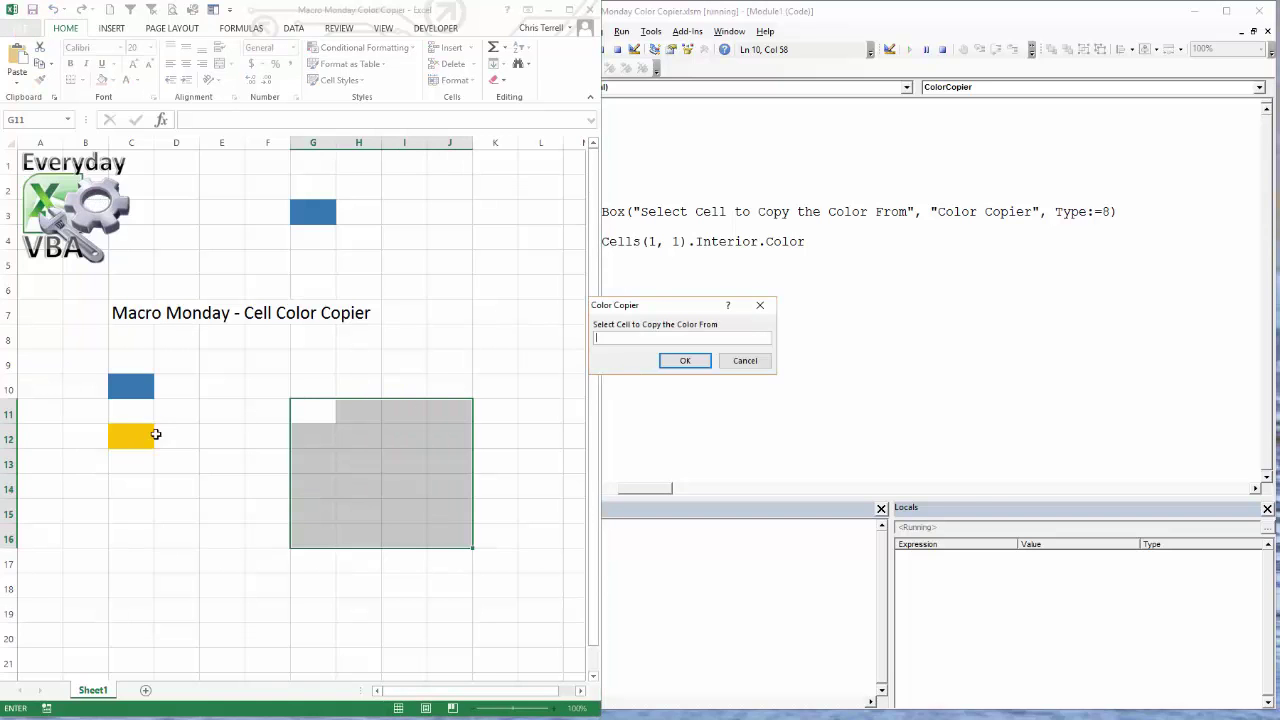
pyautogui.click(684, 360)
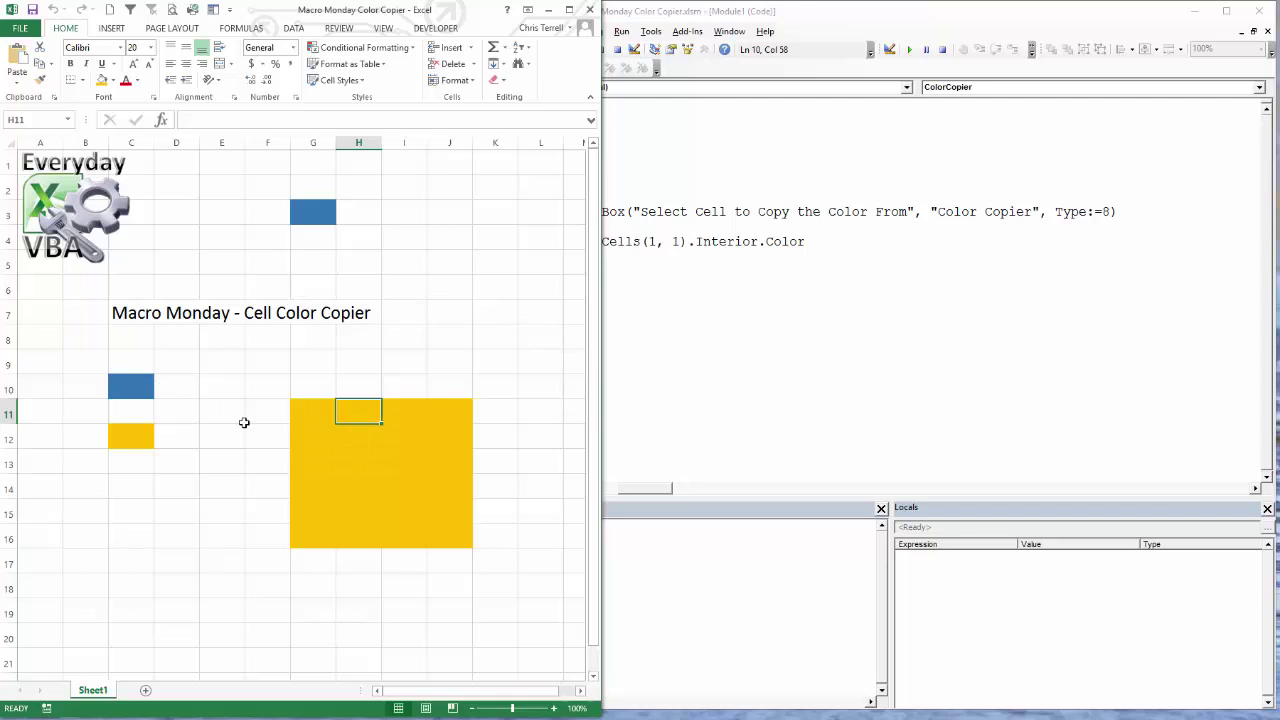
pyautogui.click(380, 472)
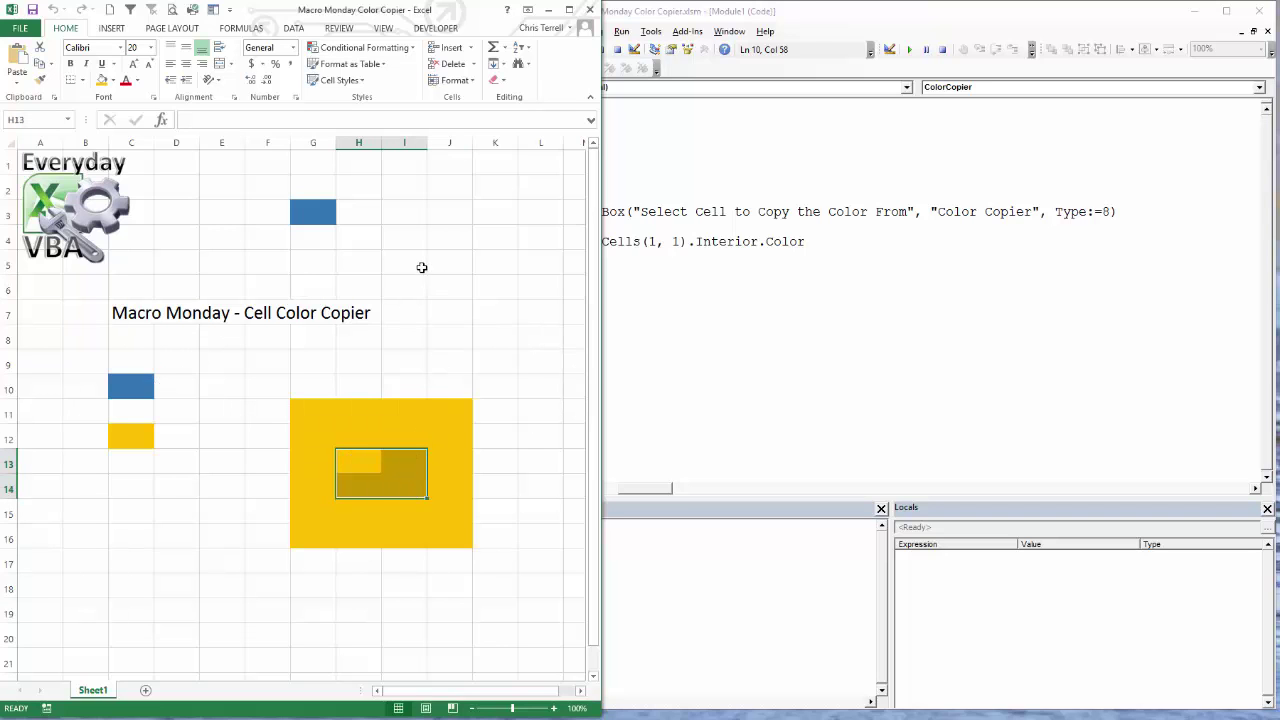
pyautogui.click(620, 32)
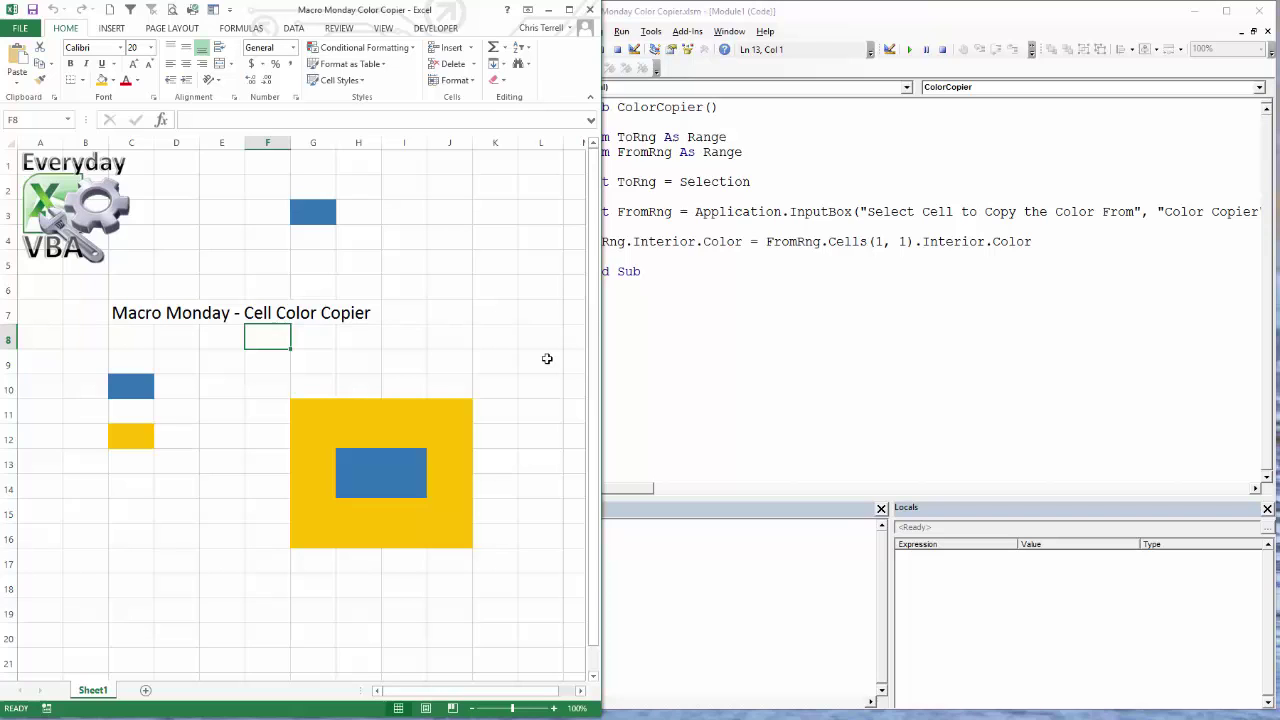
pyautogui.moveTo(442, 176)
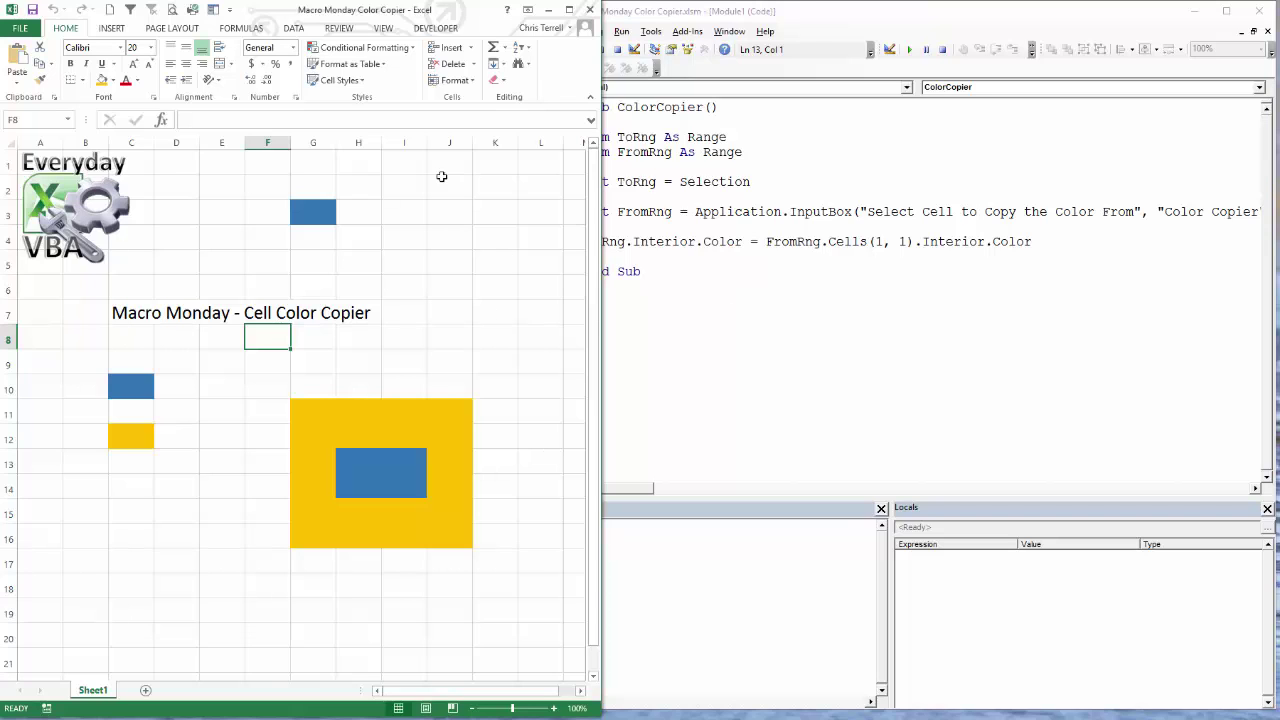